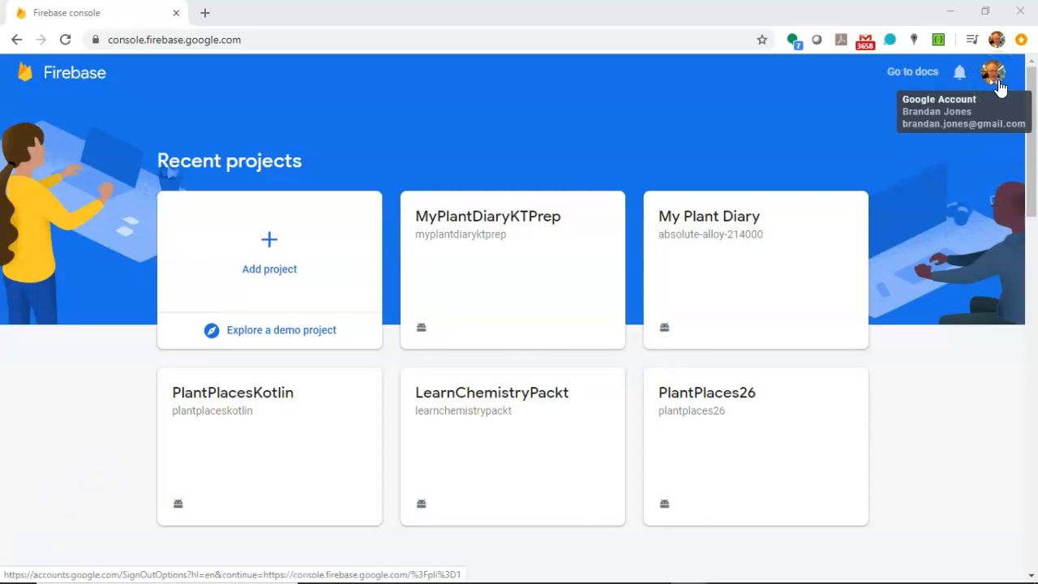
# Step: Create Firebase project 'My Plant Diary Q' with Analytics on the Plant Places account, then open it
pyautogui.scroll(-3)
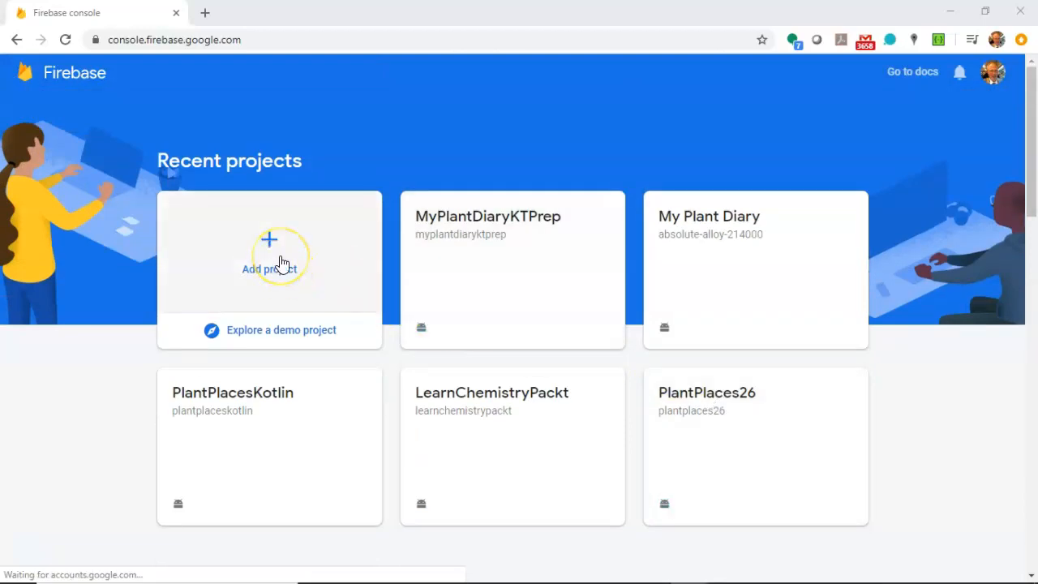
pyautogui.click(269, 260)
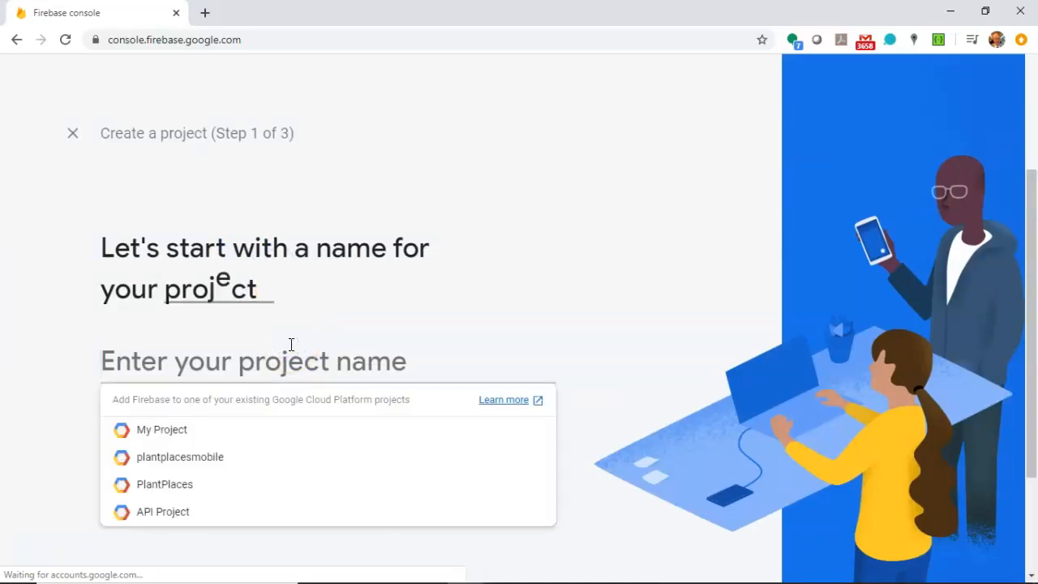
pyautogui.write('My Plant Diary Q')
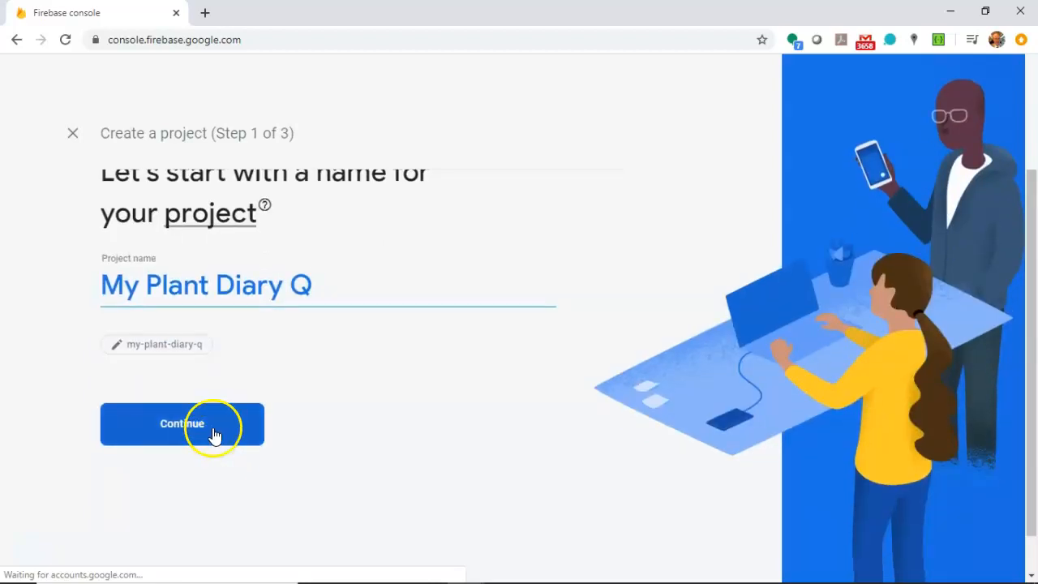
pyautogui.click(182, 423)
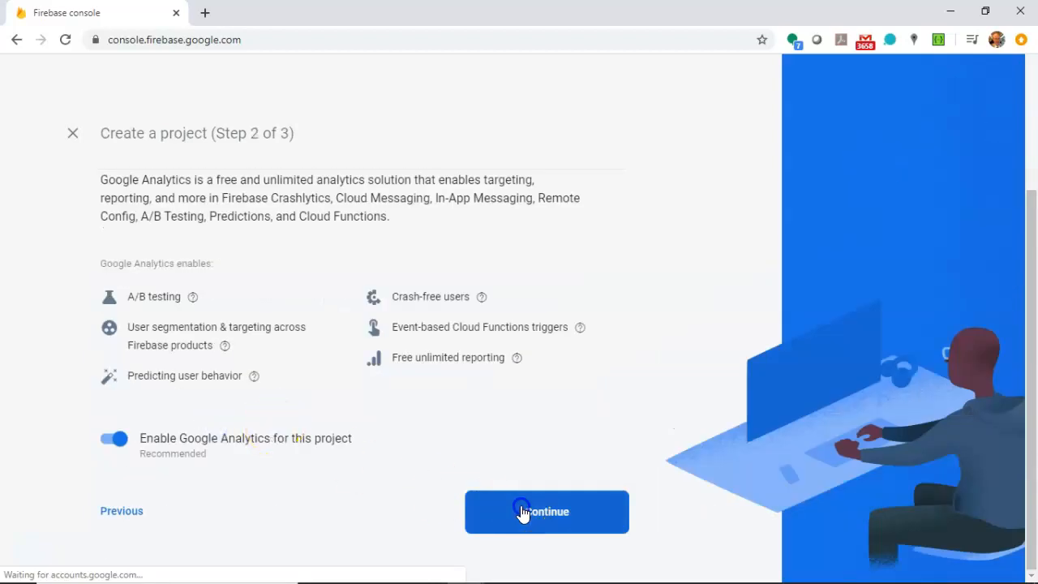
pyautogui.click(547, 511)
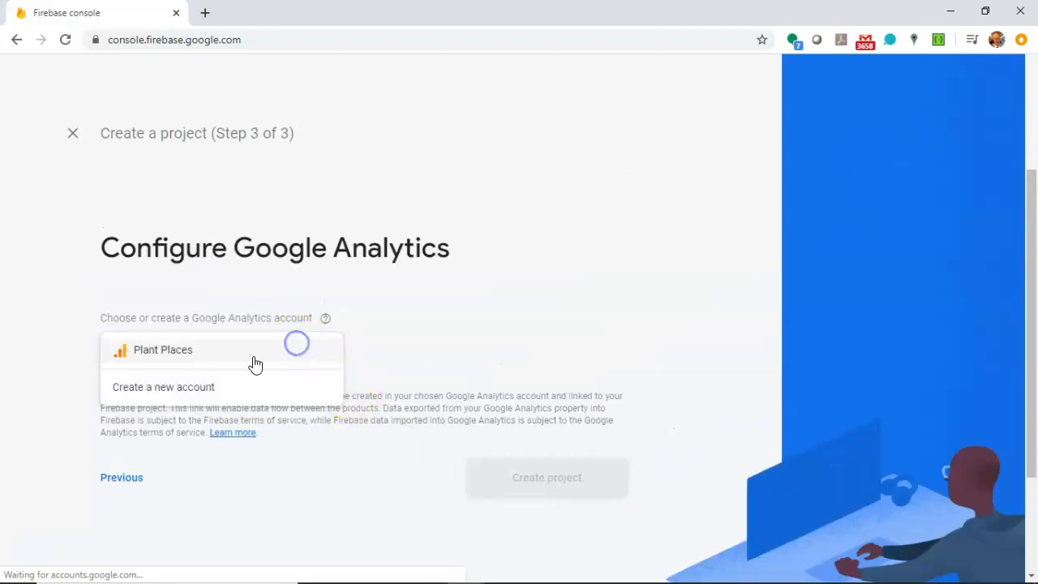
pyautogui.click(163, 350)
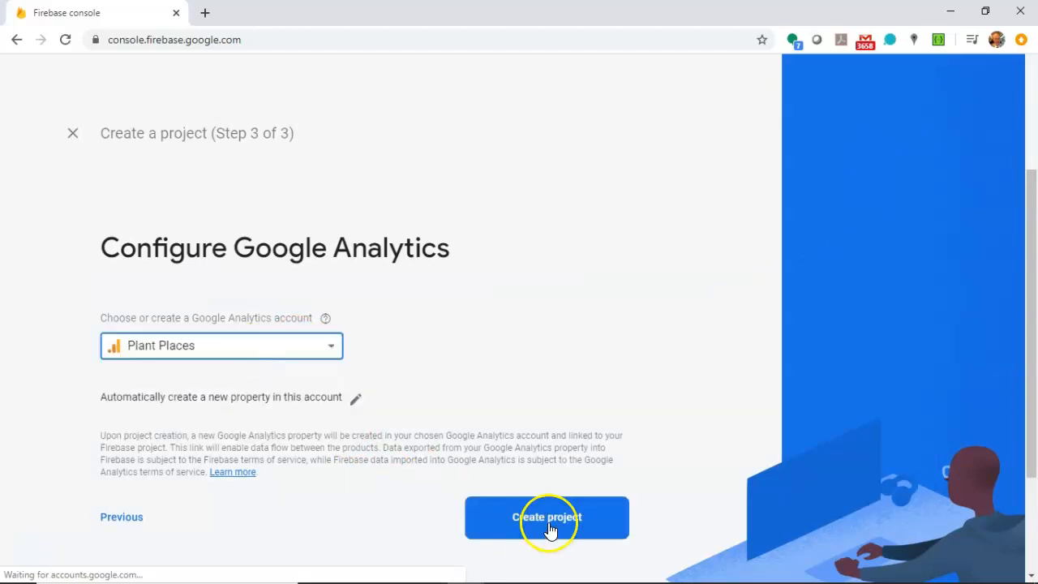
pyautogui.click(547, 516)
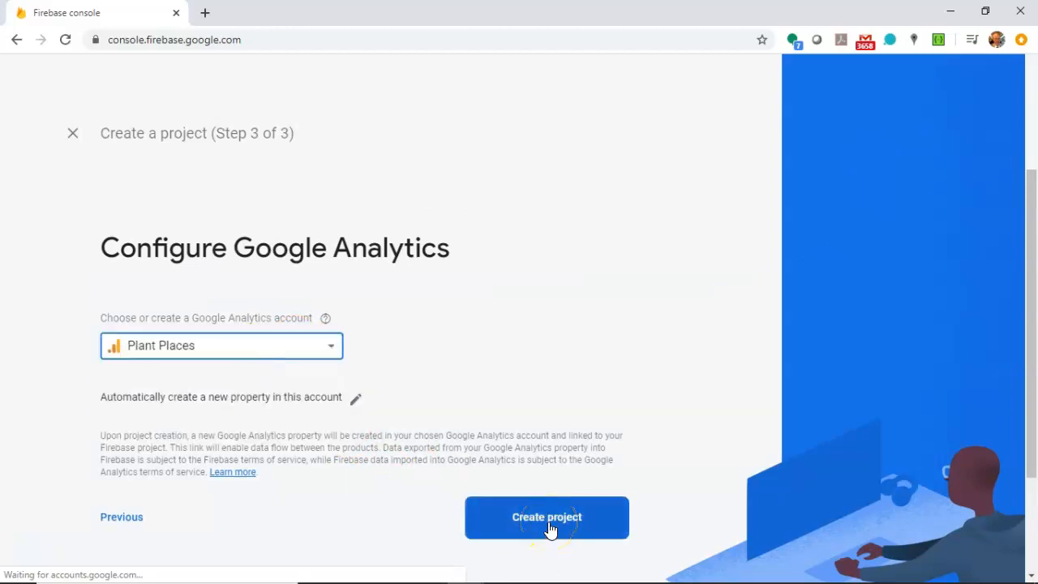
pyautogui.click(547, 517)
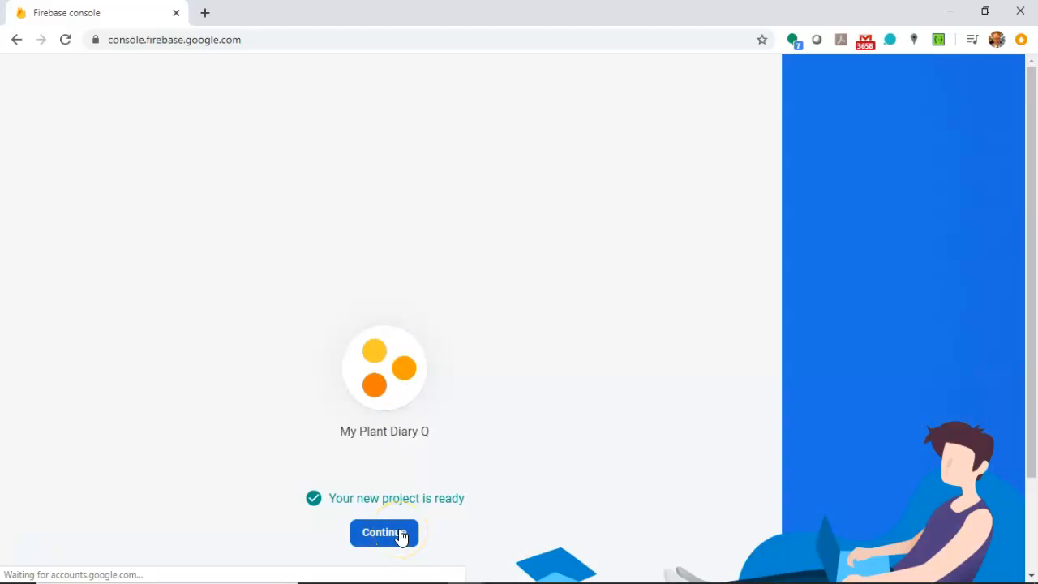
pyautogui.click(383, 532)
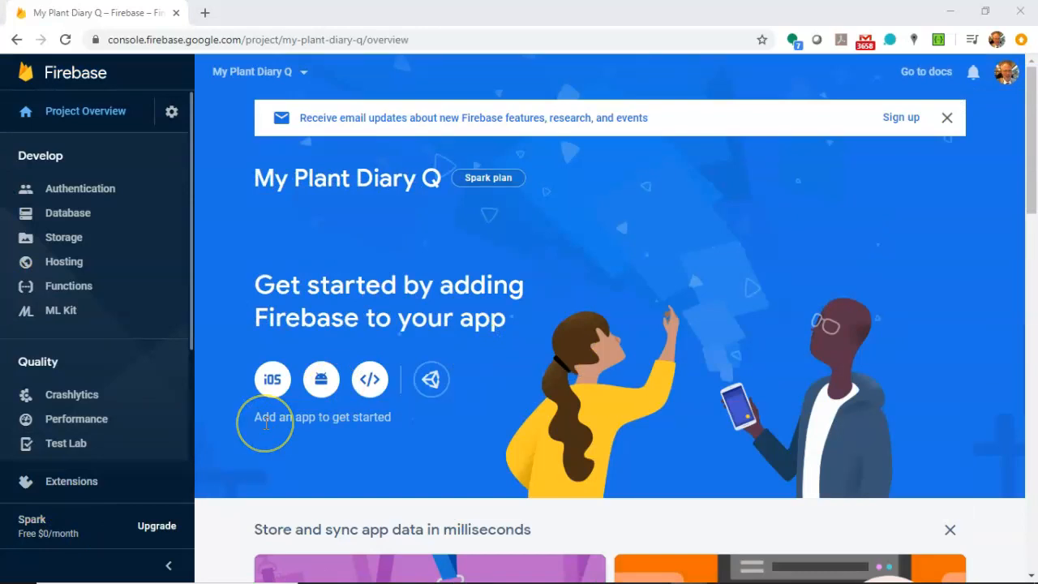
pyautogui.moveTo(272, 379)
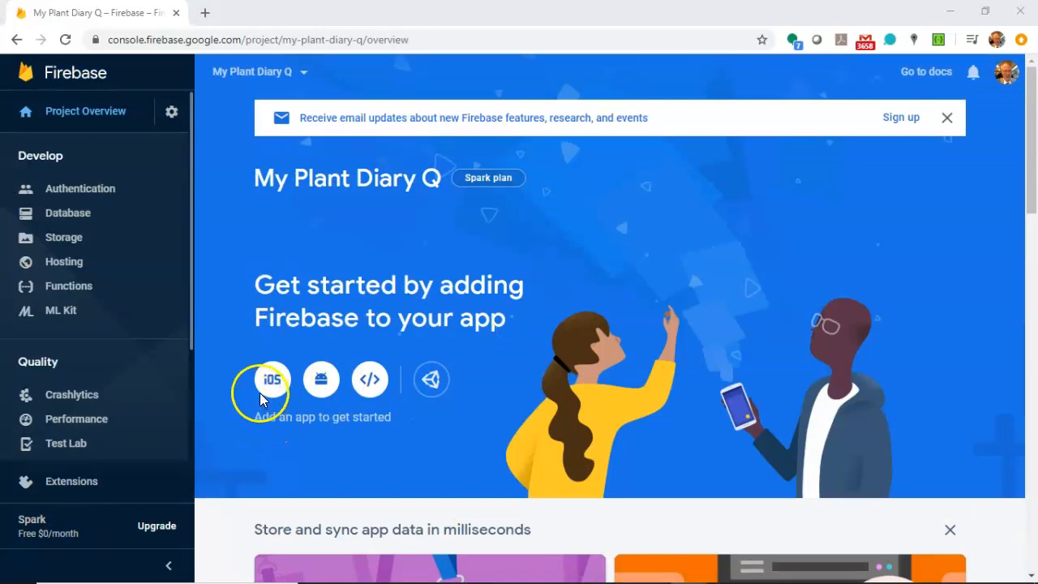
pyautogui.moveTo(369, 380)
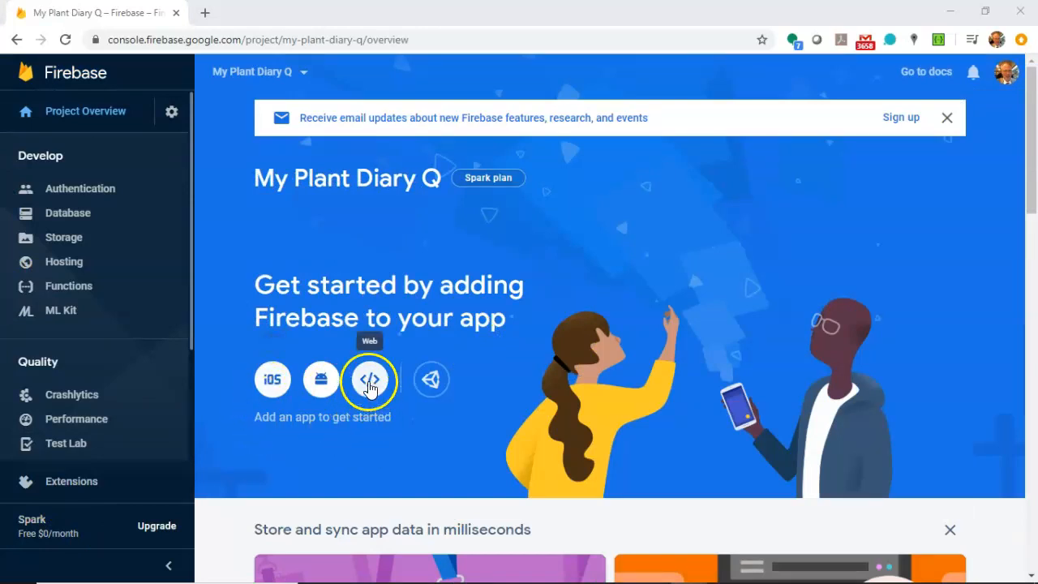
# Step: Choose the Android platform on the My Plant Diary Q overview page
pyautogui.click(320, 379)
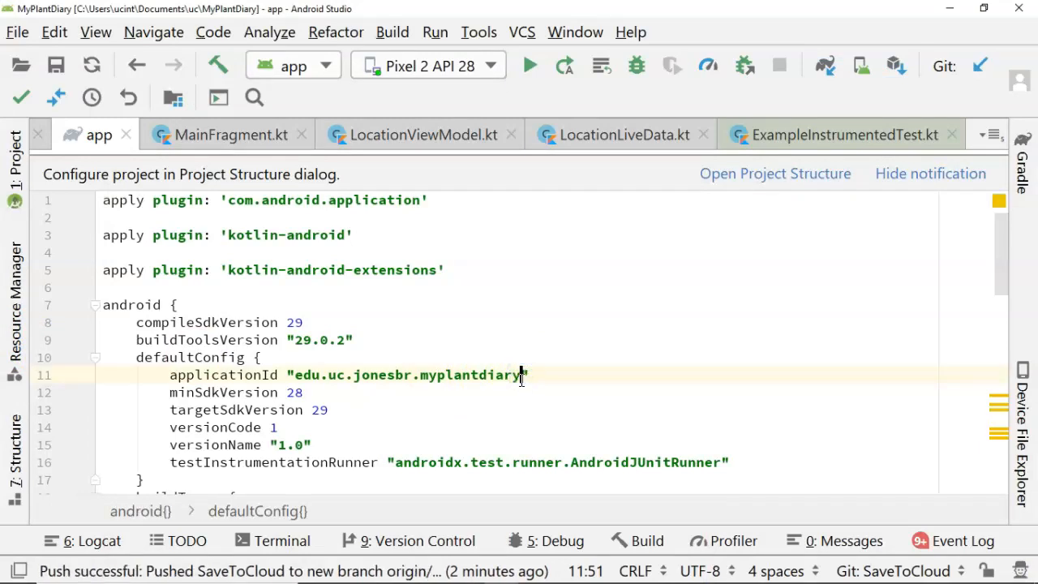
# Step: Enter package name edu.uc.jonesbr.myplantdiary from build.gradle and nickname My Plant Diary Q
pyautogui.doubleClick(405, 375)
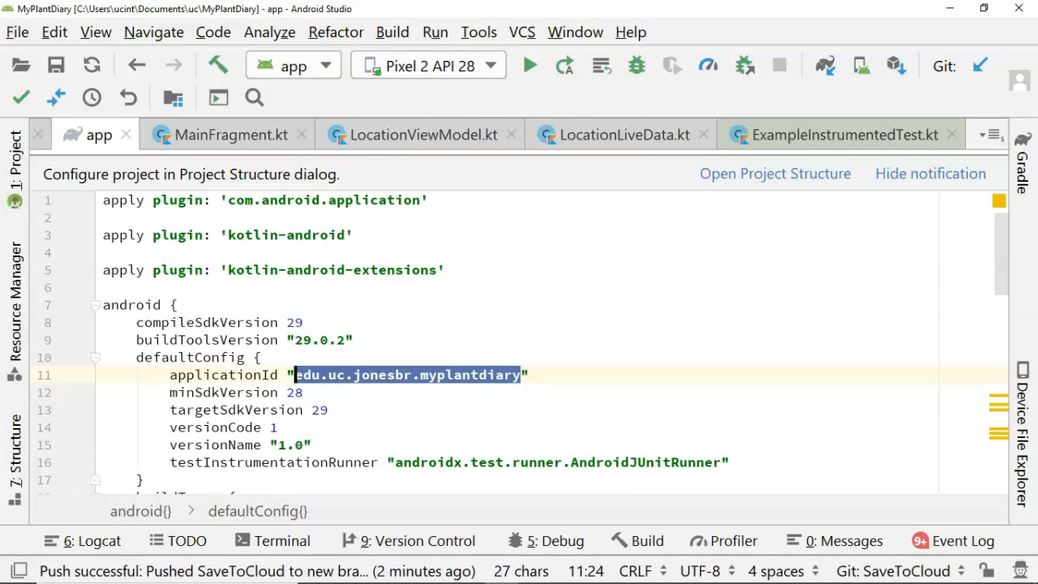
pyautogui.click(315, 317)
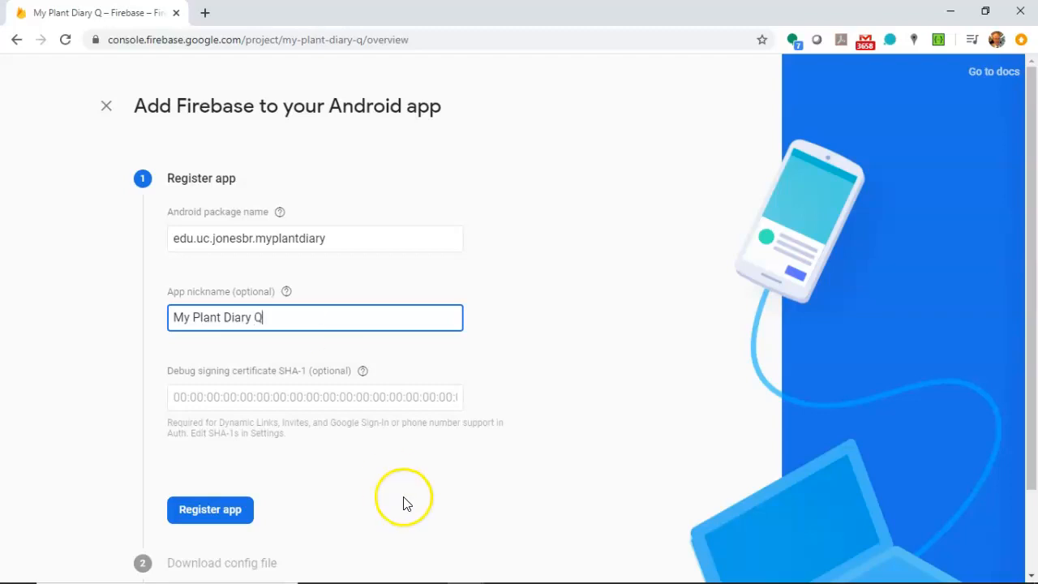
pyautogui.moveTo(315, 477)
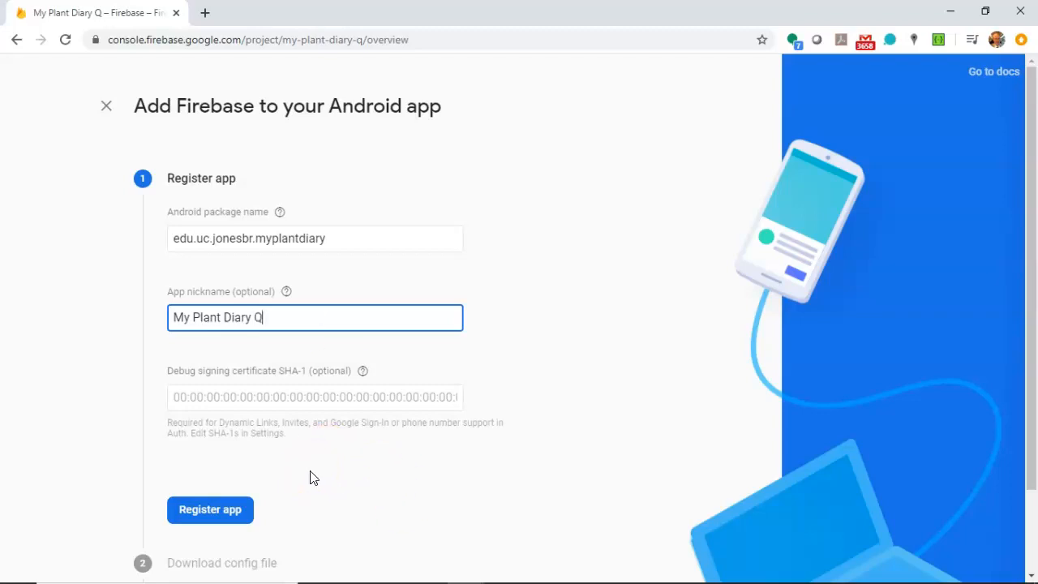
pyautogui.scroll(-3)
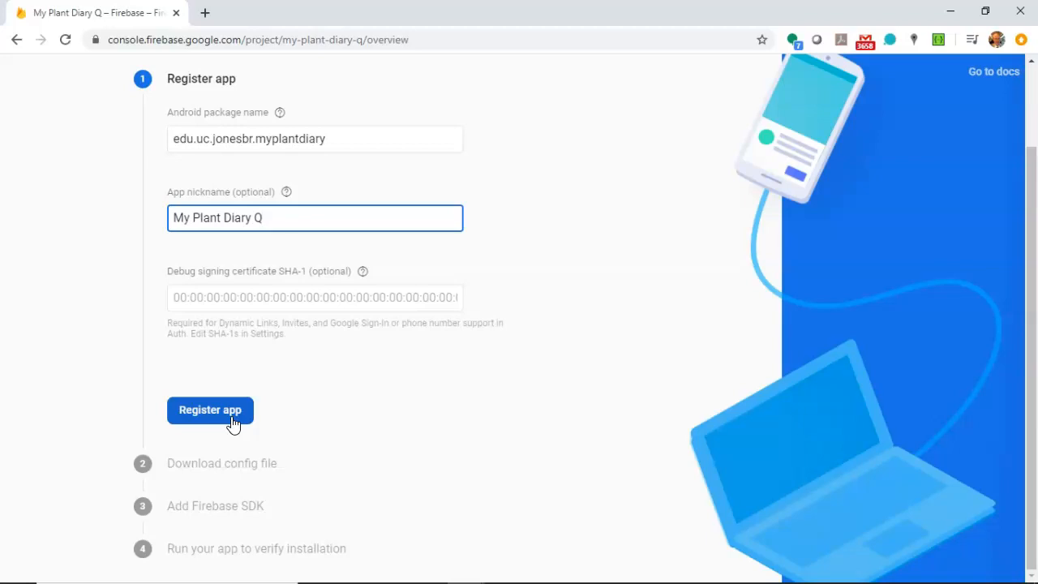
# Step: Register the edu.uc.jonesbr.myplantdiary Android app
pyautogui.click(210, 410)
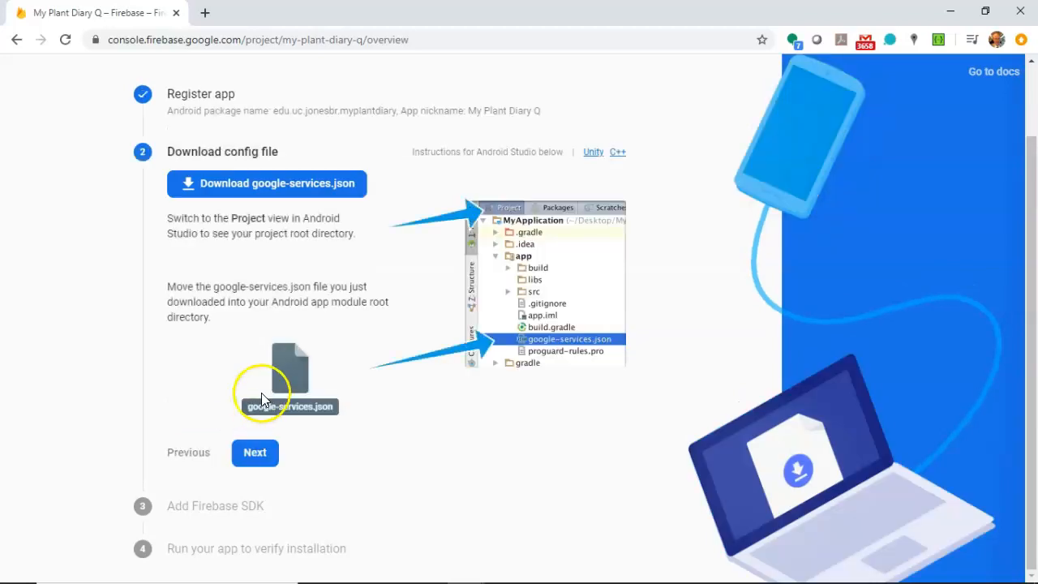
pyautogui.moveTo(329, 340)
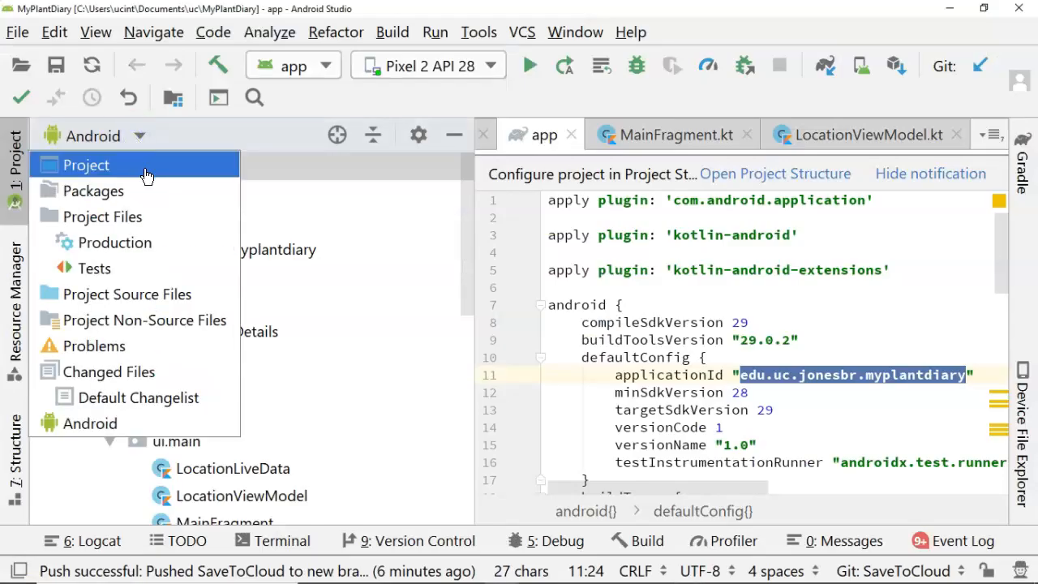
# Step: Move google-services.json into MyPlantDiary/app using the Project view
pyautogui.click(86, 164)
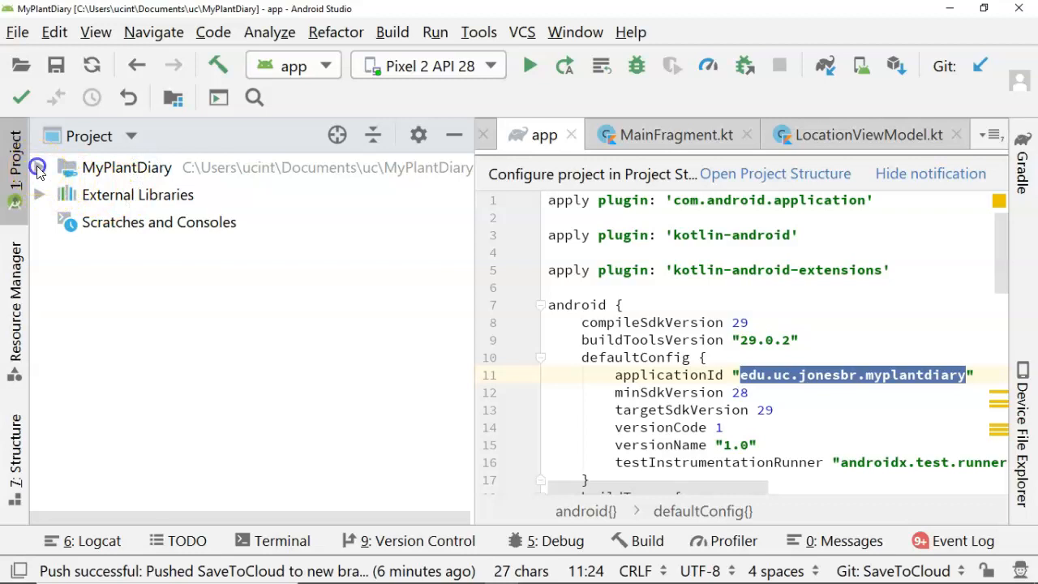
pyautogui.click(38, 168)
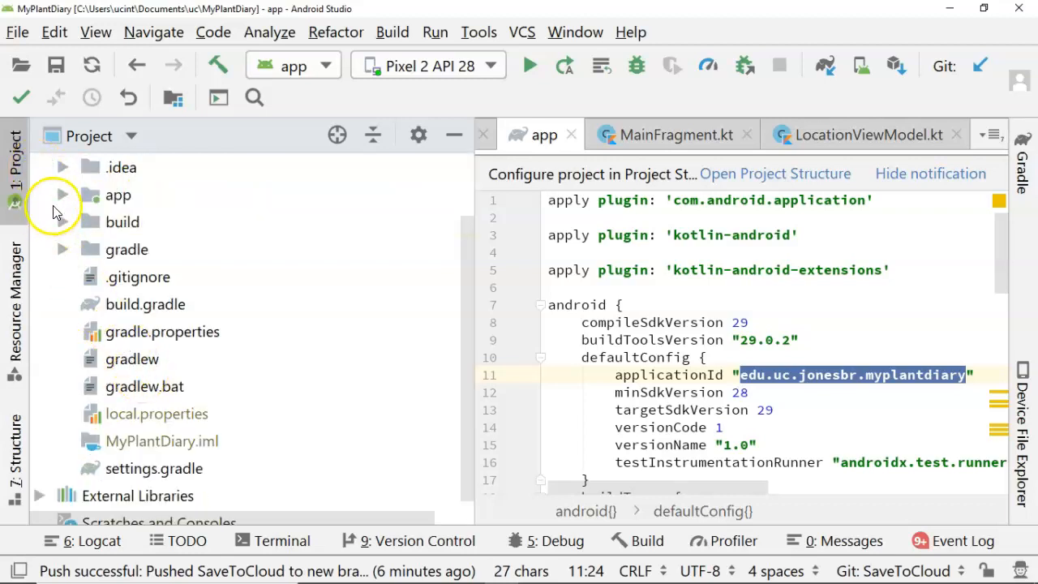
pyautogui.click(63, 195)
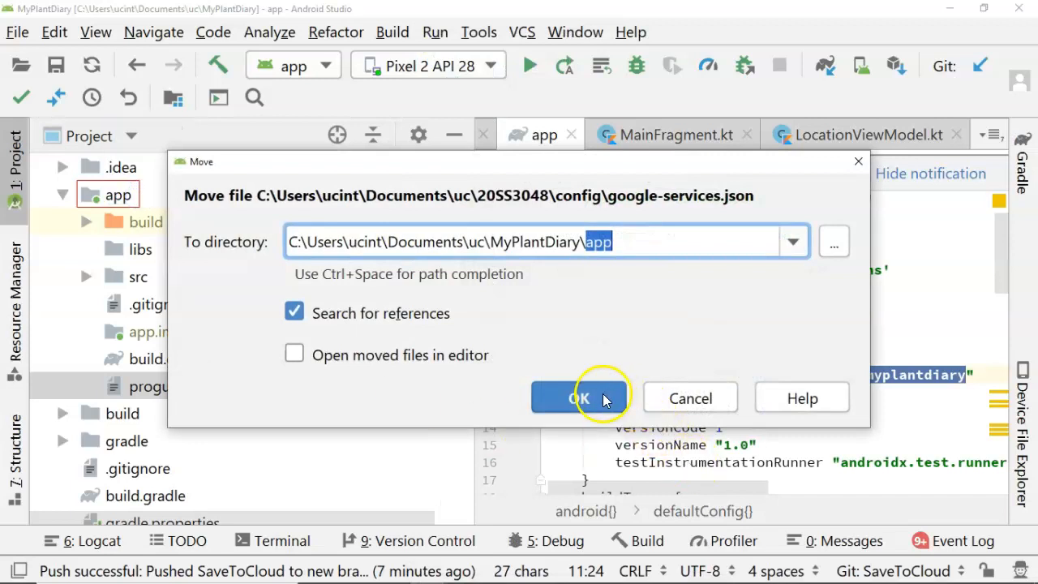
pyautogui.click(579, 398)
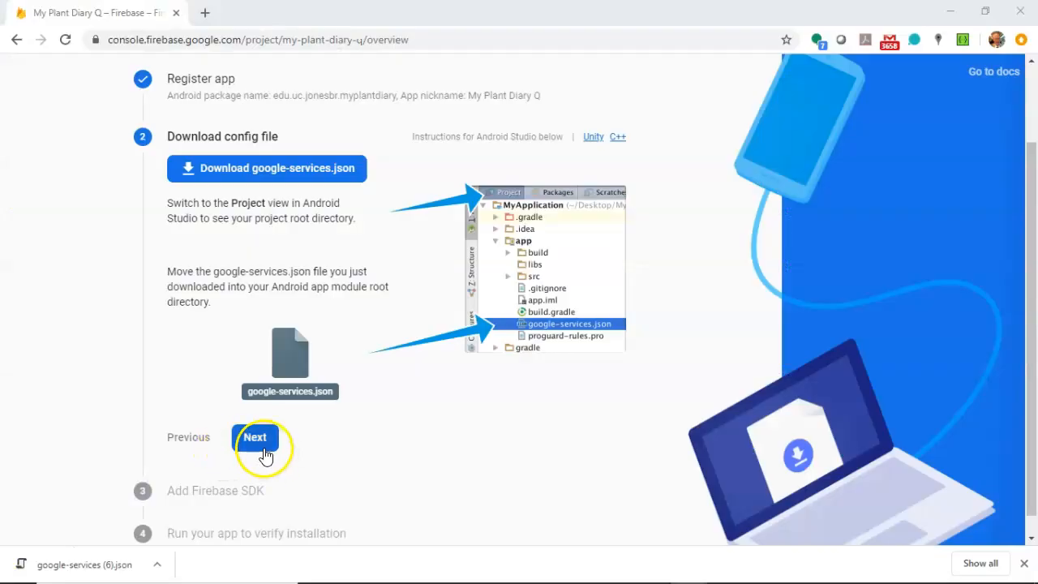
# Step: Continue past the config file step to the Add Firebase SDK instructions
pyautogui.click(254, 437)
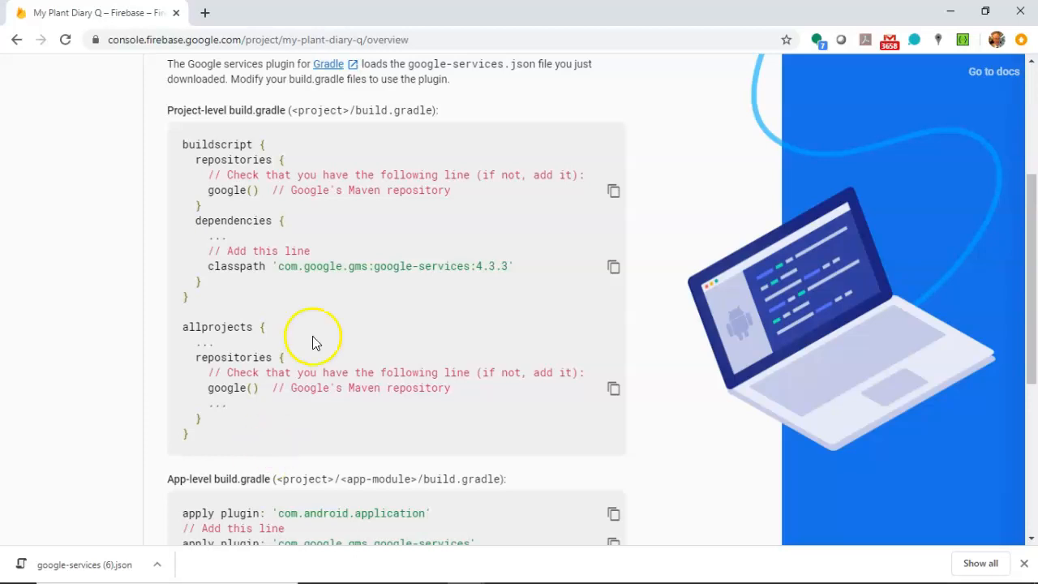
pyautogui.moveTo(450, 12)
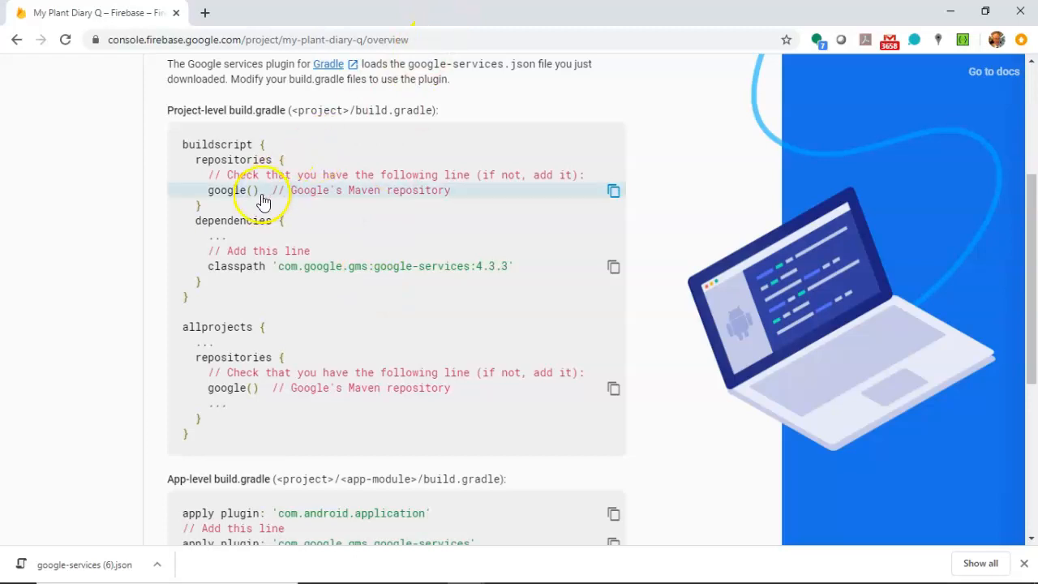
pyautogui.moveTo(296, 278)
pyautogui.write('build')
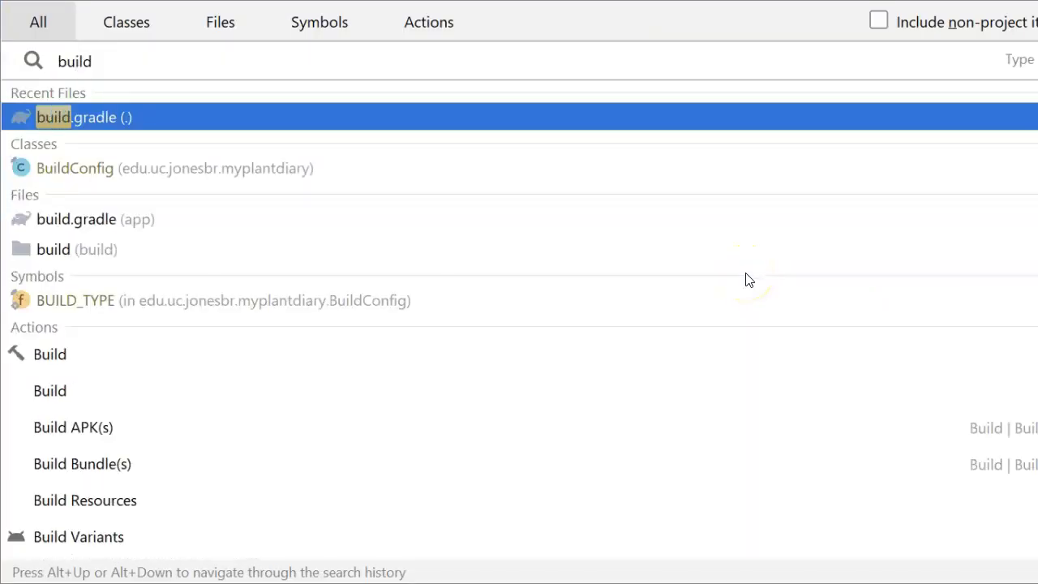
# Step: Add classpath 'com.google.gms:google-services:4.3.3' to the project build.gradle dependencies
pyautogui.click(84, 116)
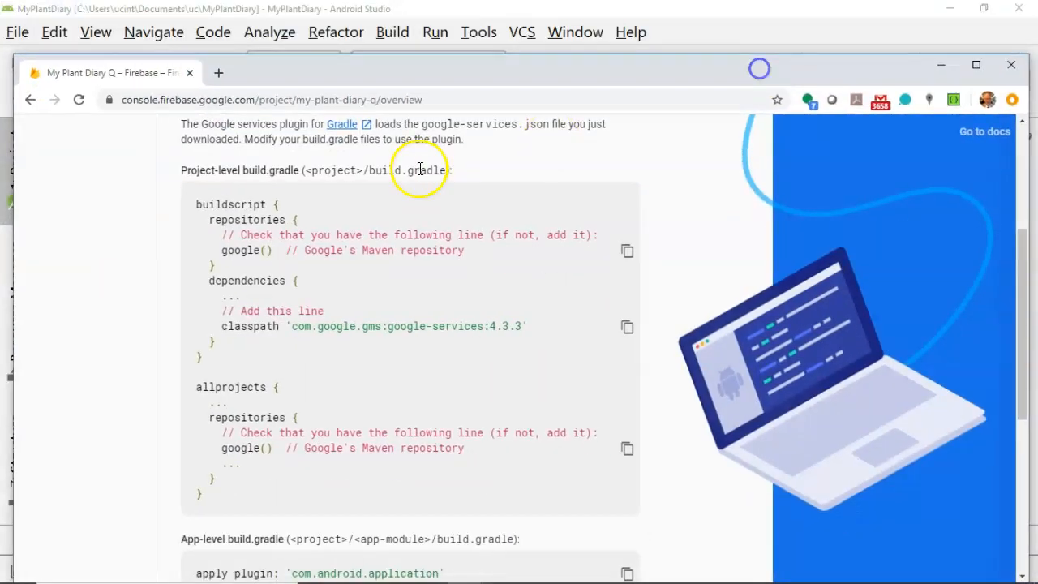
pyautogui.moveTo(288, 182)
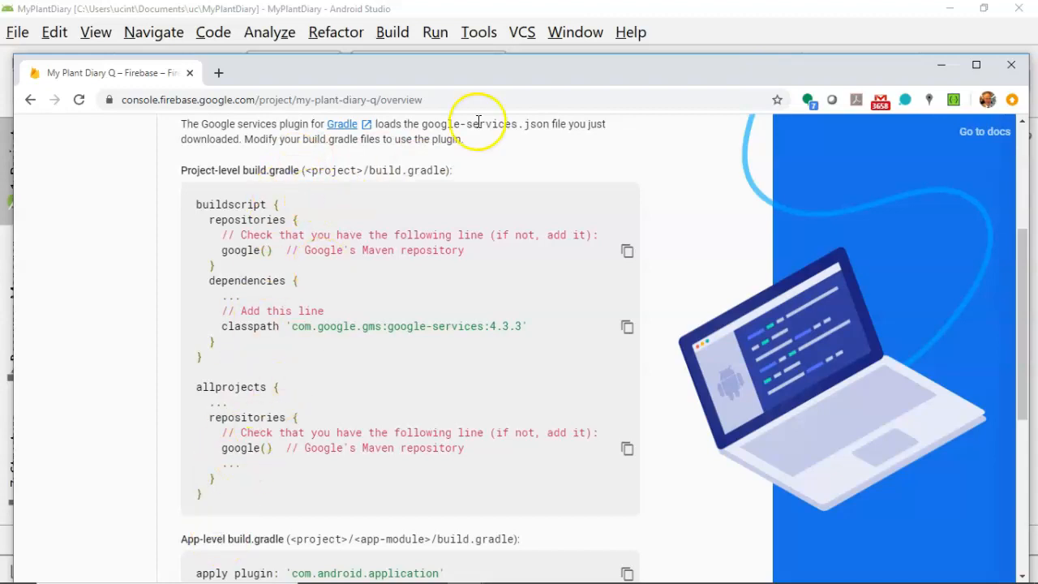
pyautogui.click(627, 250)
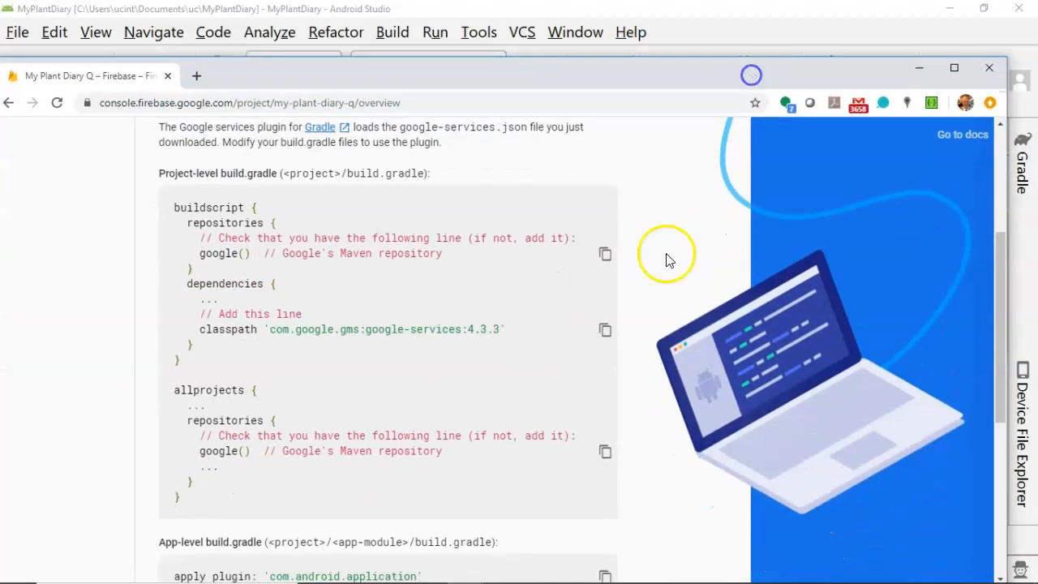
pyautogui.click(605, 329)
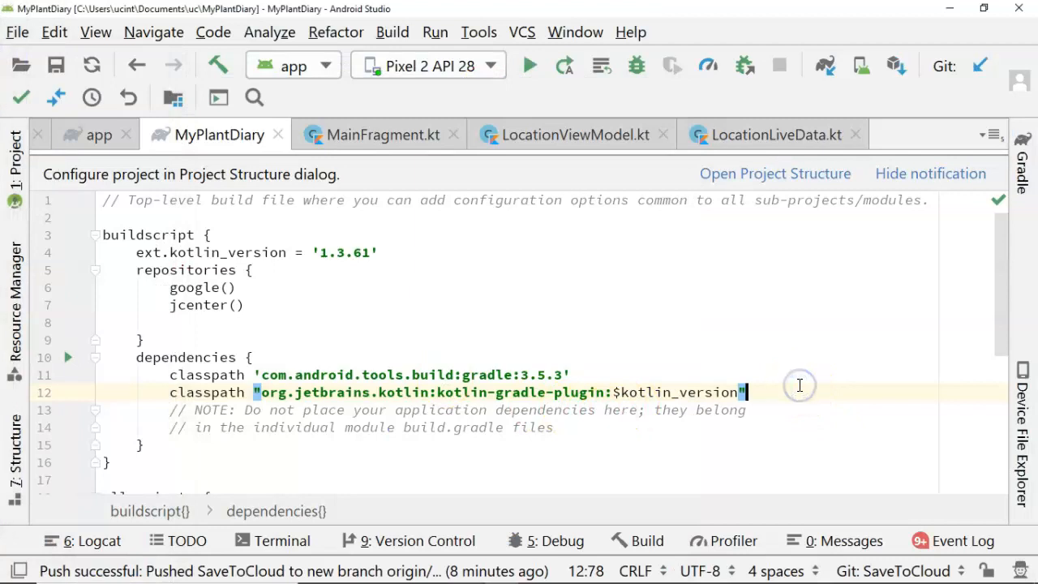
pyautogui.write("classpath 'com.google.gms:google-services:4.3.3'")
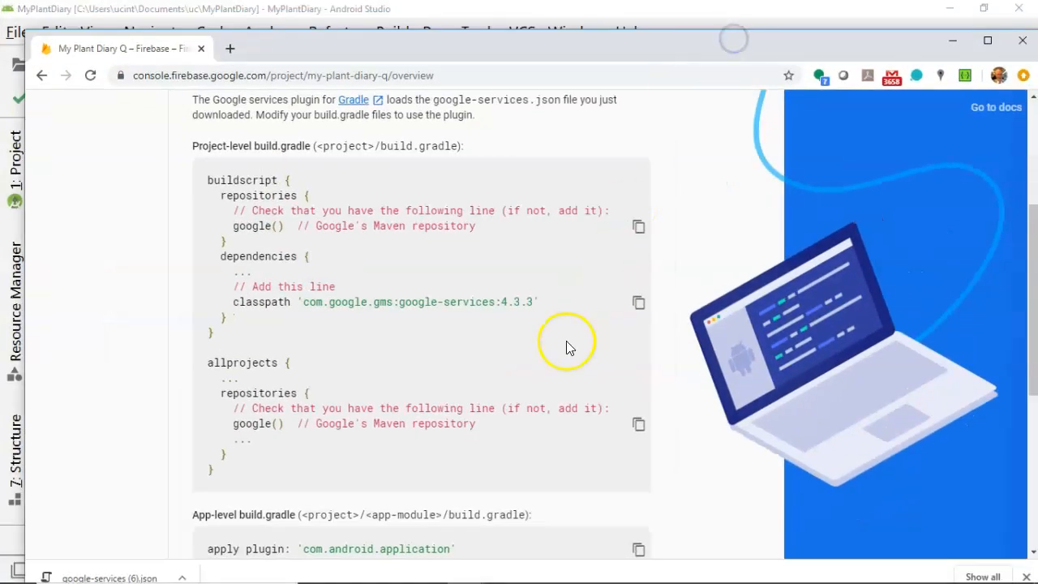
pyautogui.scroll(-3)
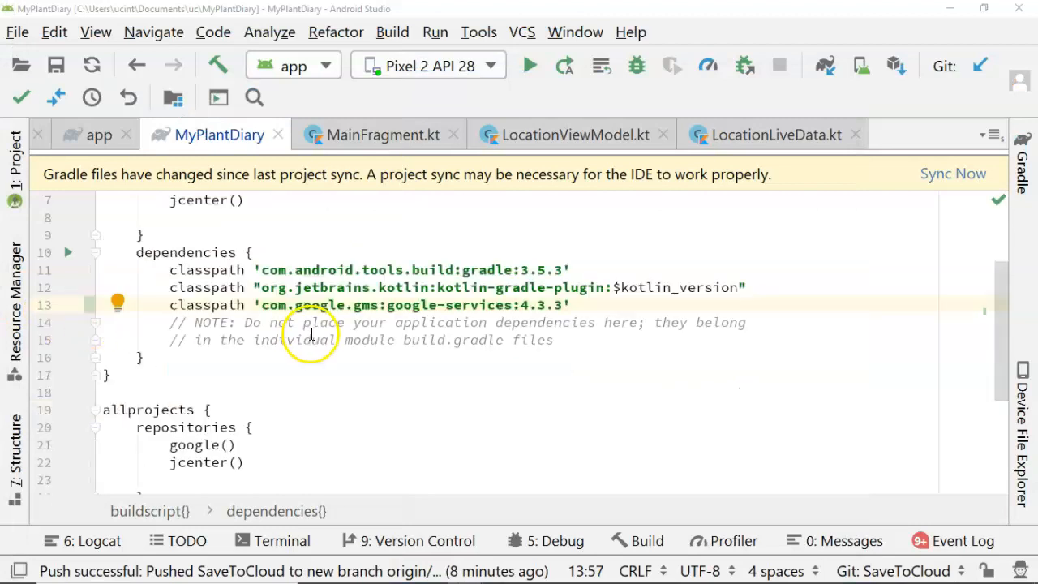
pyautogui.scroll(-3)
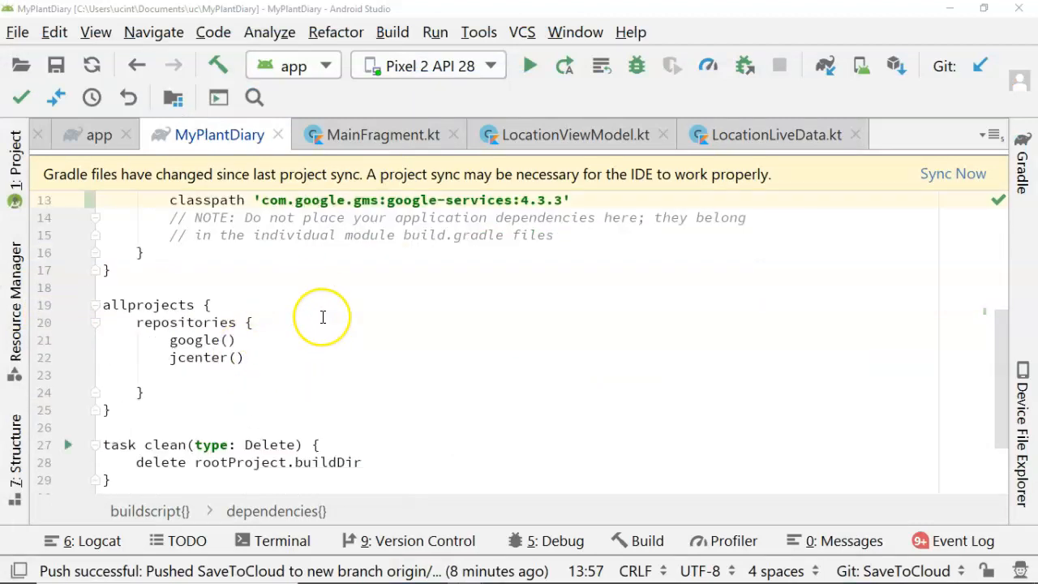
pyautogui.moveTo(439, 347)
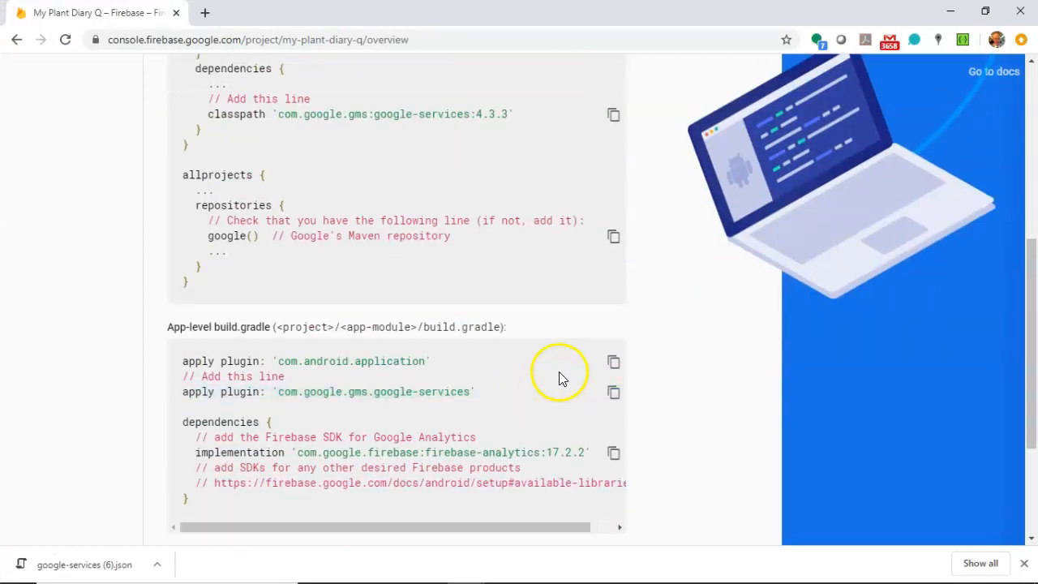
# Step: Add the com.android.application and com.google.gms.google-services apply plugin lines to app build.gradle
pyautogui.click(614, 361)
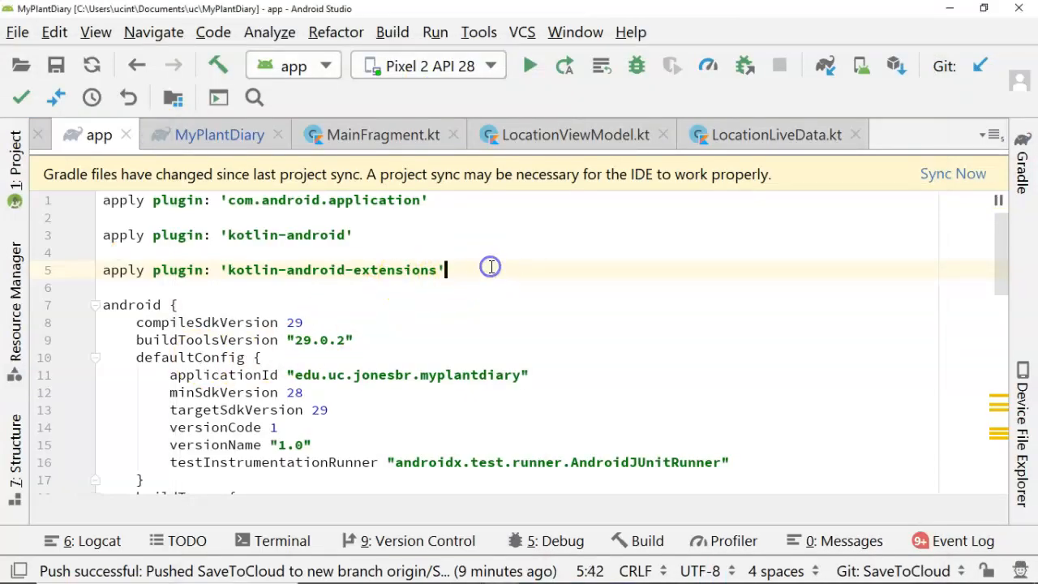
pyautogui.write("apply plugin: 'com.android.application'")
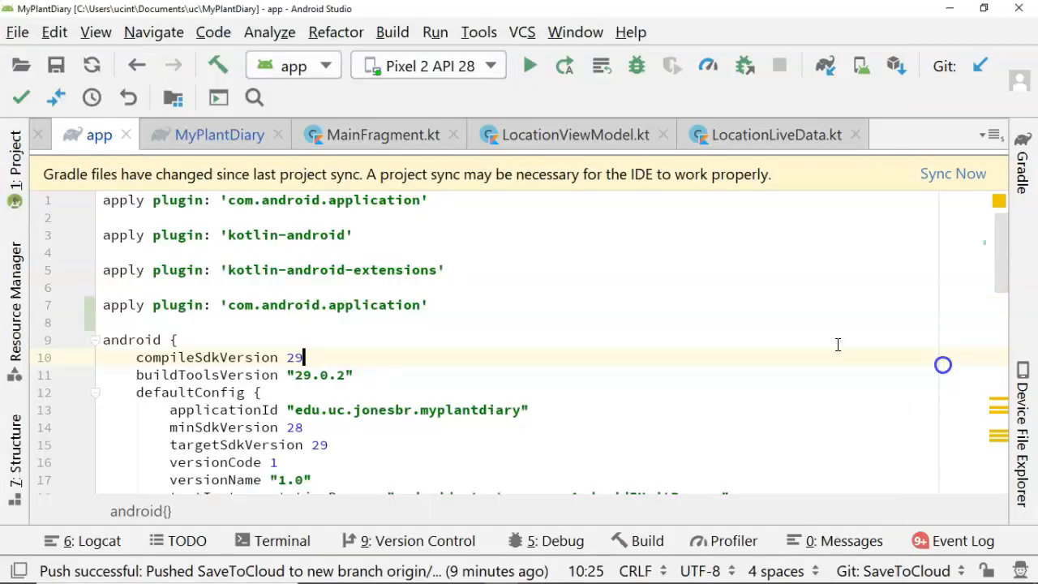
pyautogui.write("apply plugin: 'com.google.gms.google-services'")
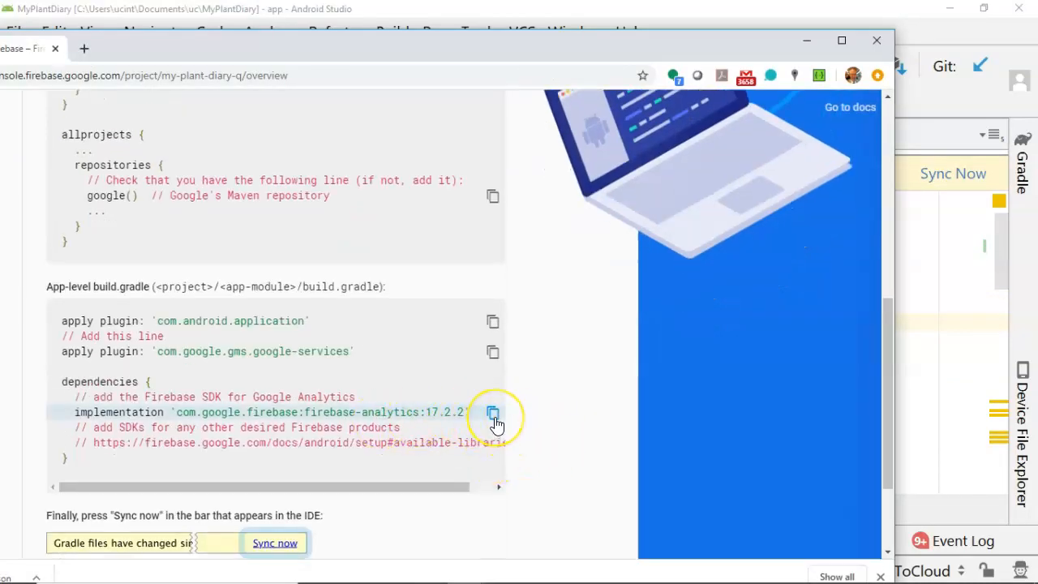
# Step: Add implementation 'com.google.firebase:firebase-analytics:17.2.2' to the app dependencies
pyautogui.click(492, 413)
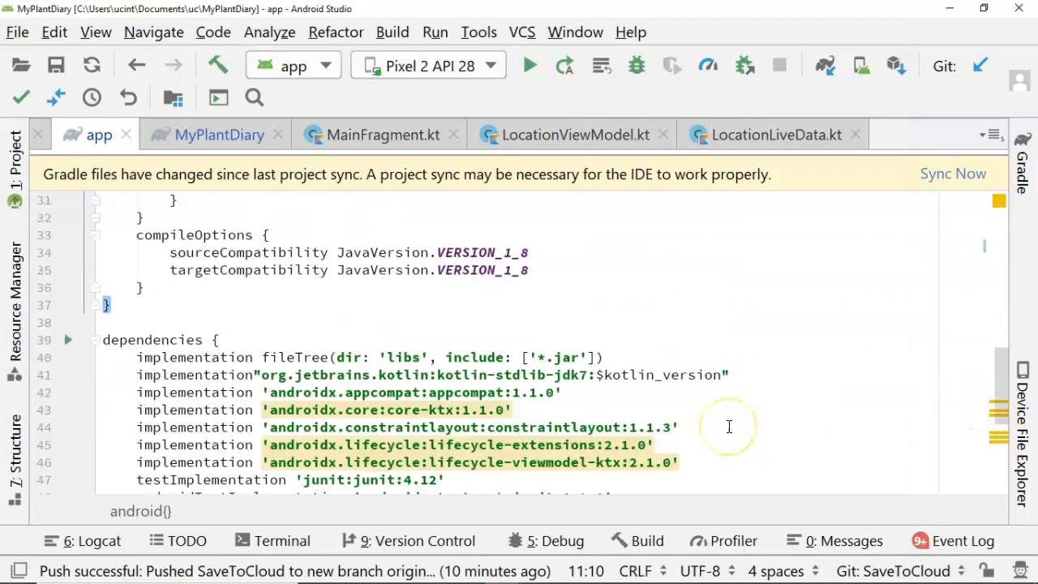
pyautogui.scroll(-3)
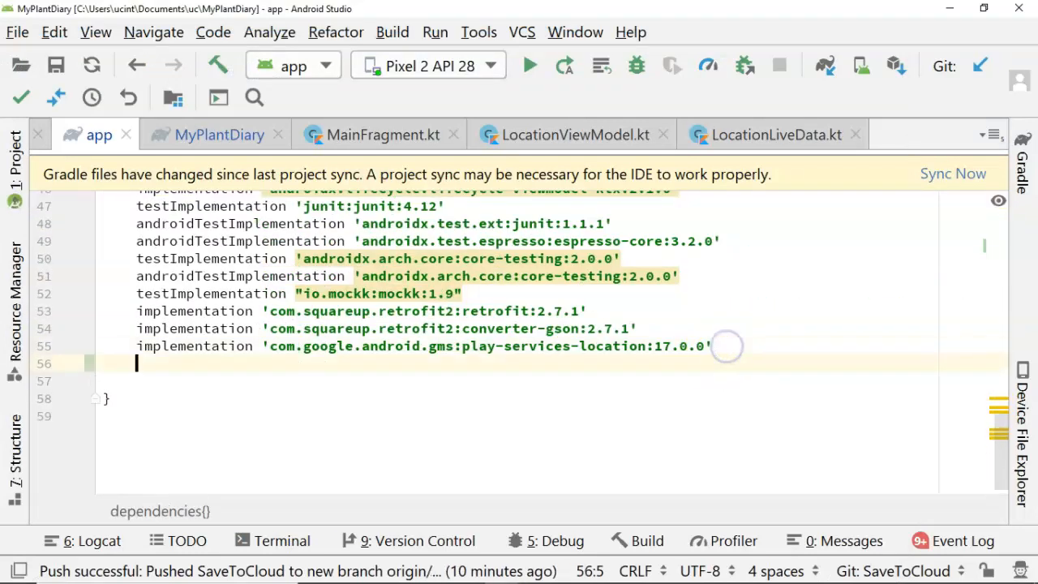
pyautogui.write("implementation 'com.google.firebase:firebase-analytics:17.2.2'")
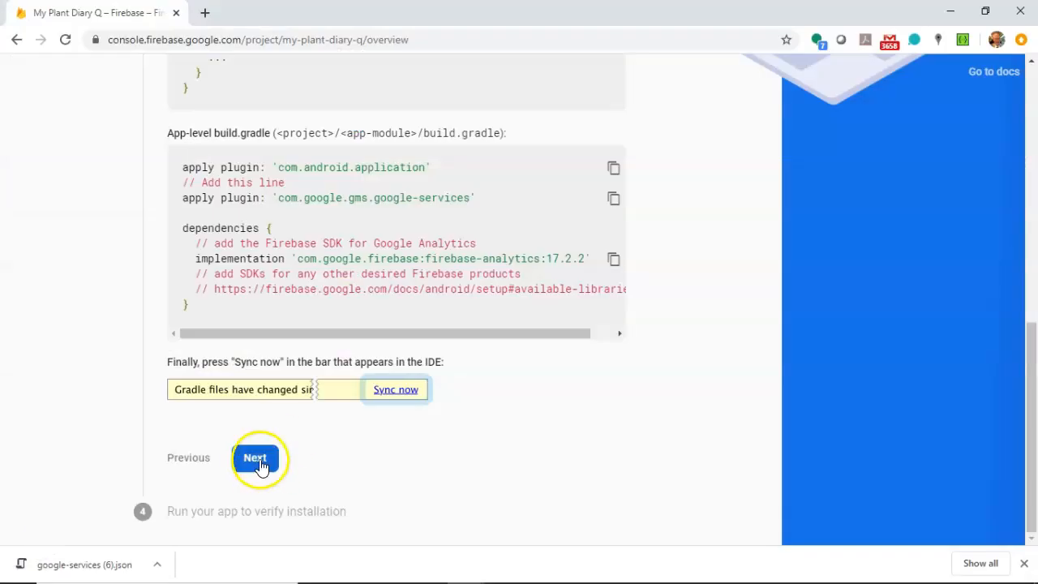
# Step: Run the app on the emulator to verify installation, then continue to the console
pyautogui.click(256, 458)
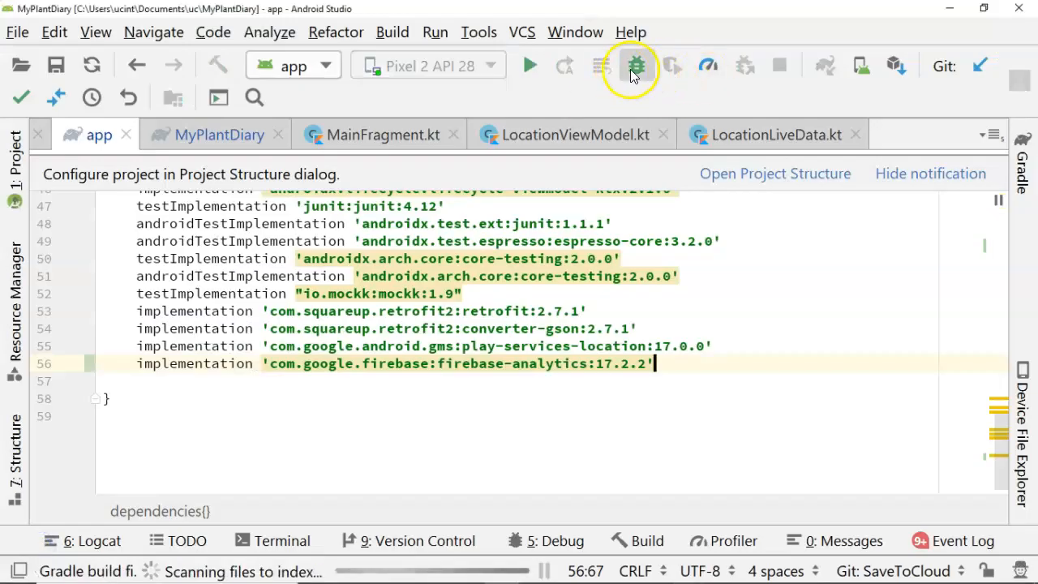
pyautogui.click(637, 64)
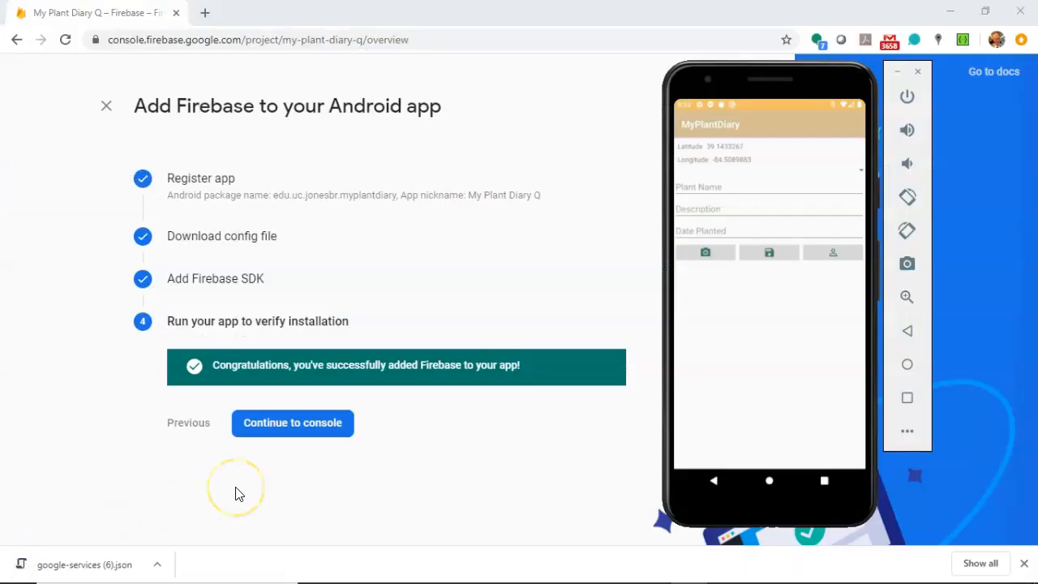
pyautogui.moveTo(240, 365)
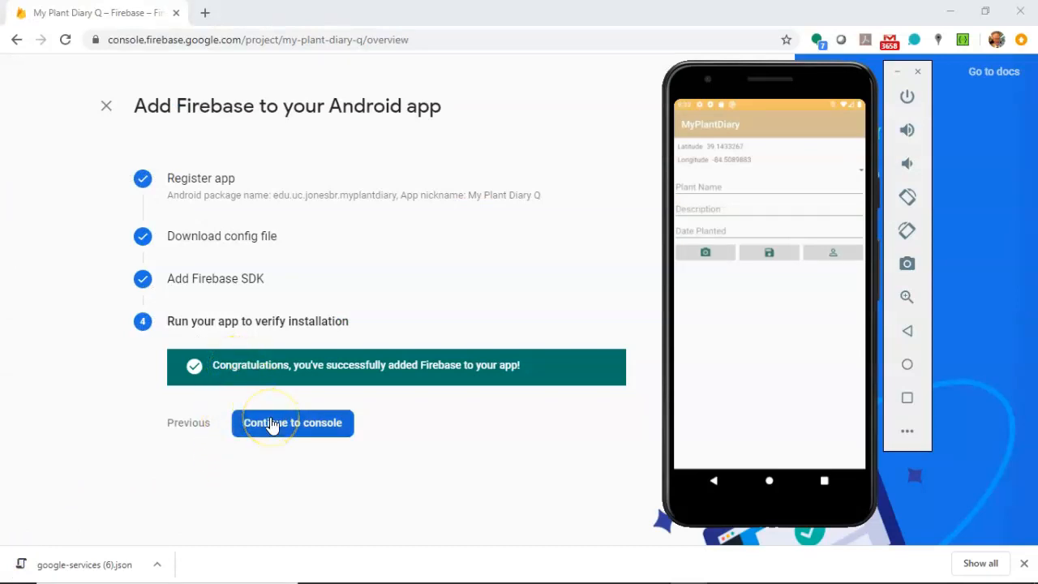
pyautogui.click(293, 423)
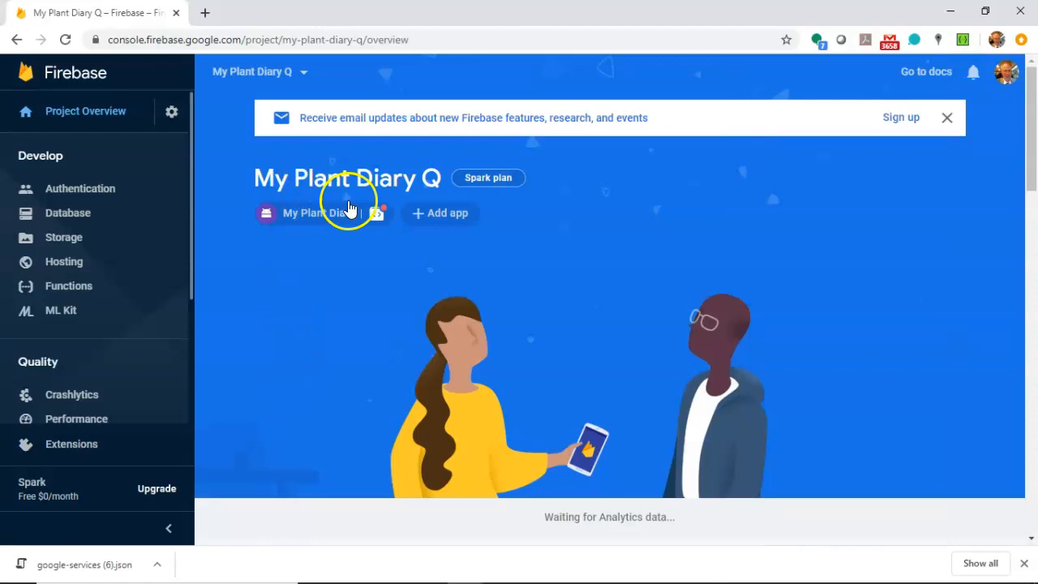
# Step: Open the Database section and browse the Cloud Firestore options
pyautogui.click(68, 213)
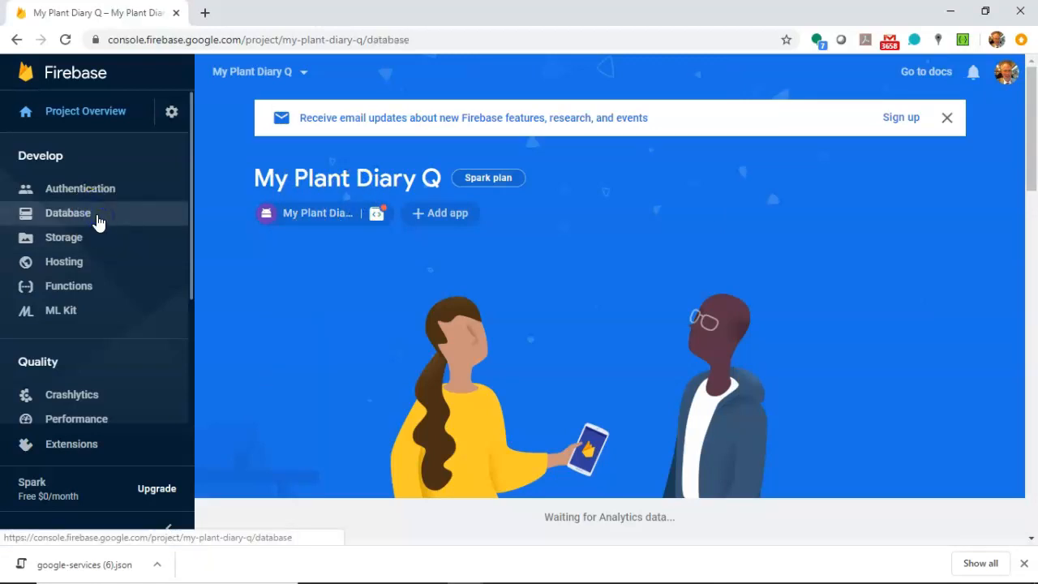
pyautogui.click(68, 212)
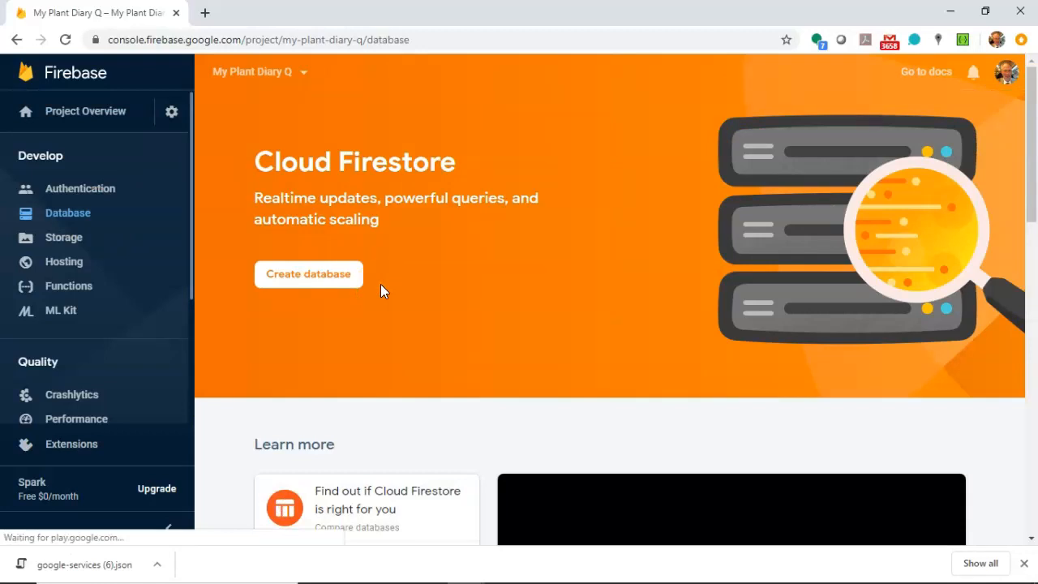
pyautogui.scroll(-3)
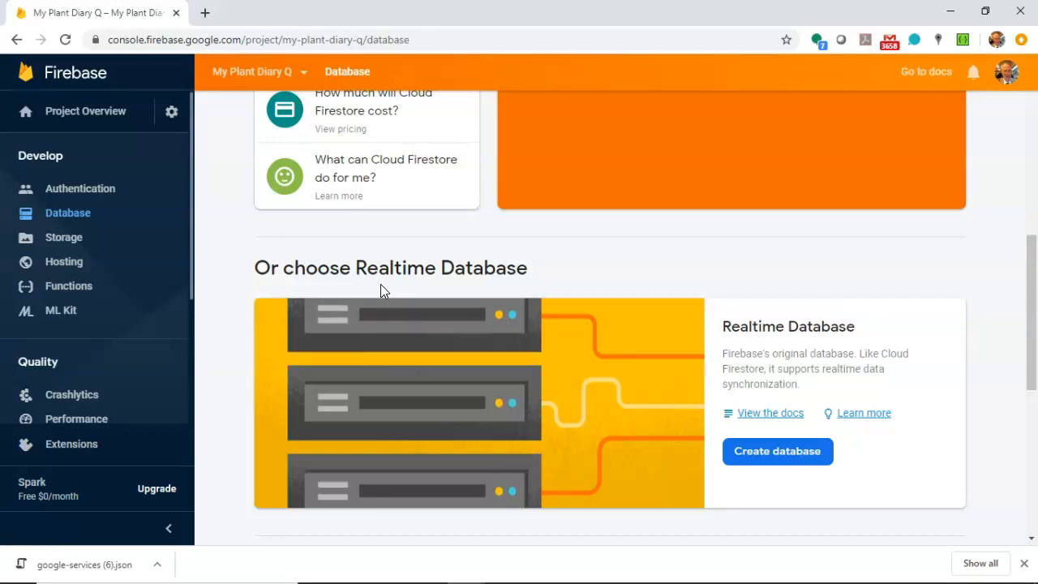
pyautogui.scroll(3)
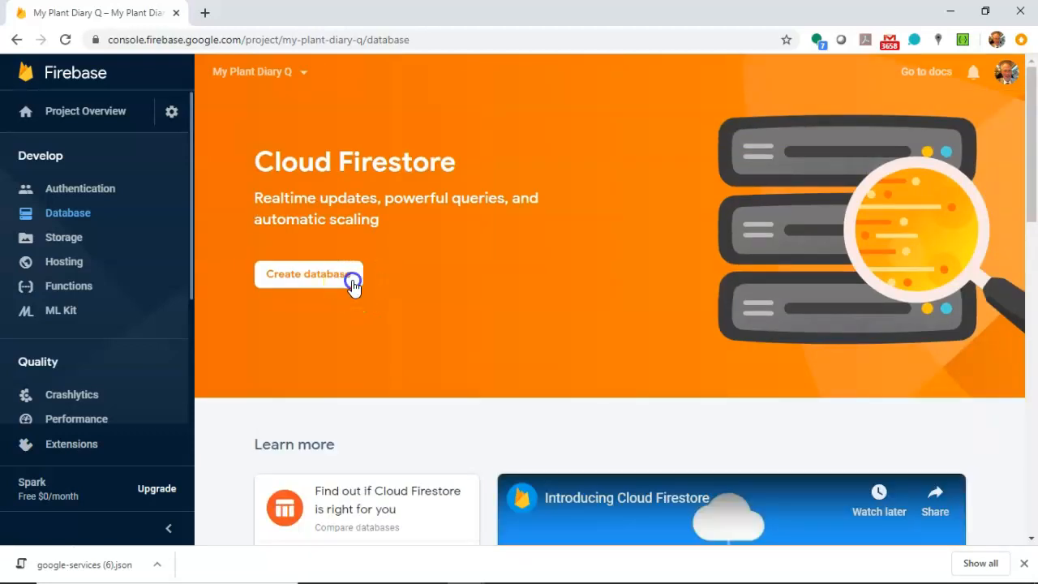
# Step: Create the Cloud Firestore database in test mode, keeping the nam5 (us-central) location
pyautogui.click(309, 273)
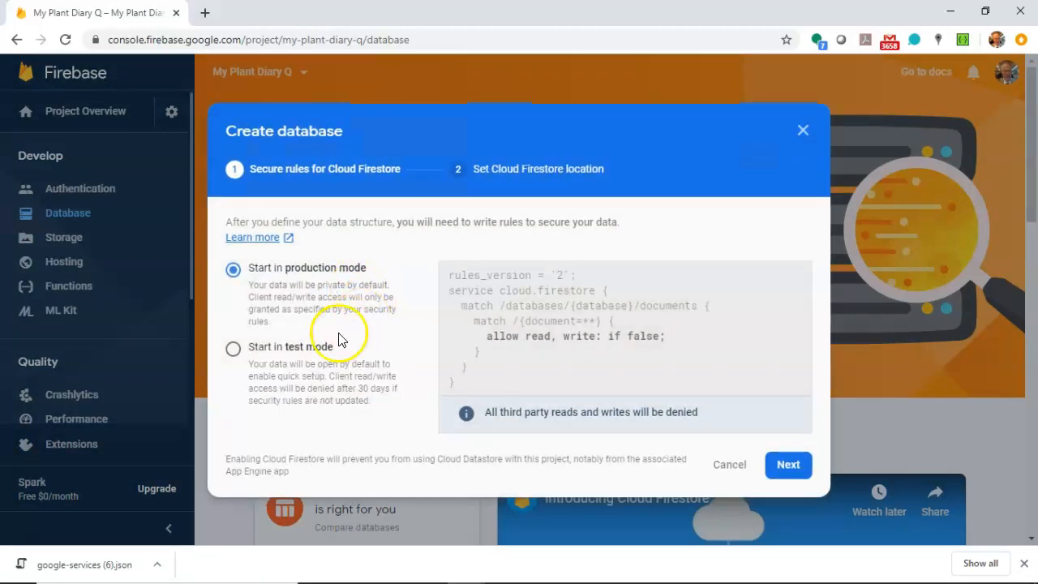
pyautogui.click(234, 347)
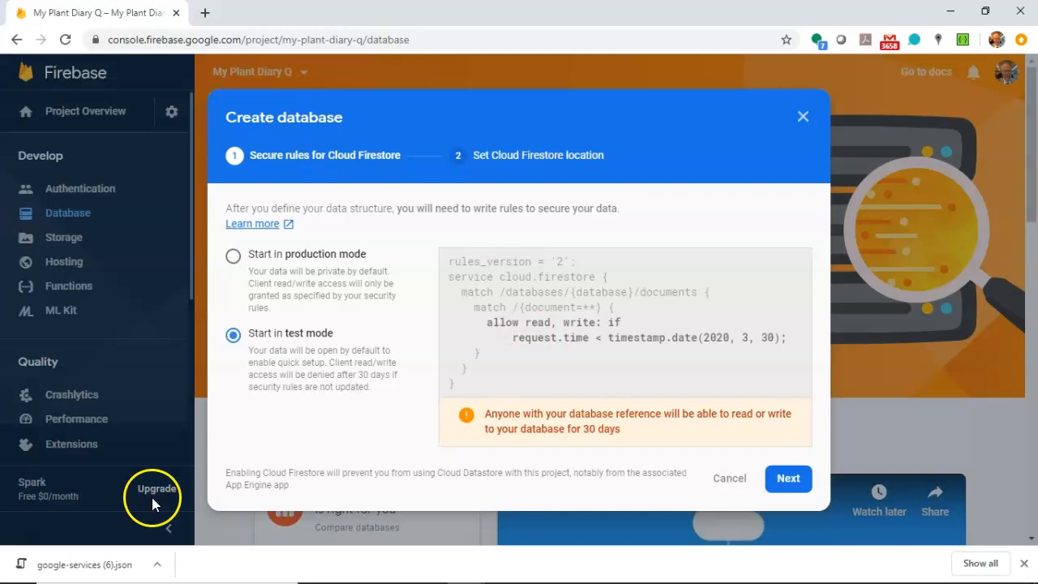
pyautogui.moveTo(628, 454)
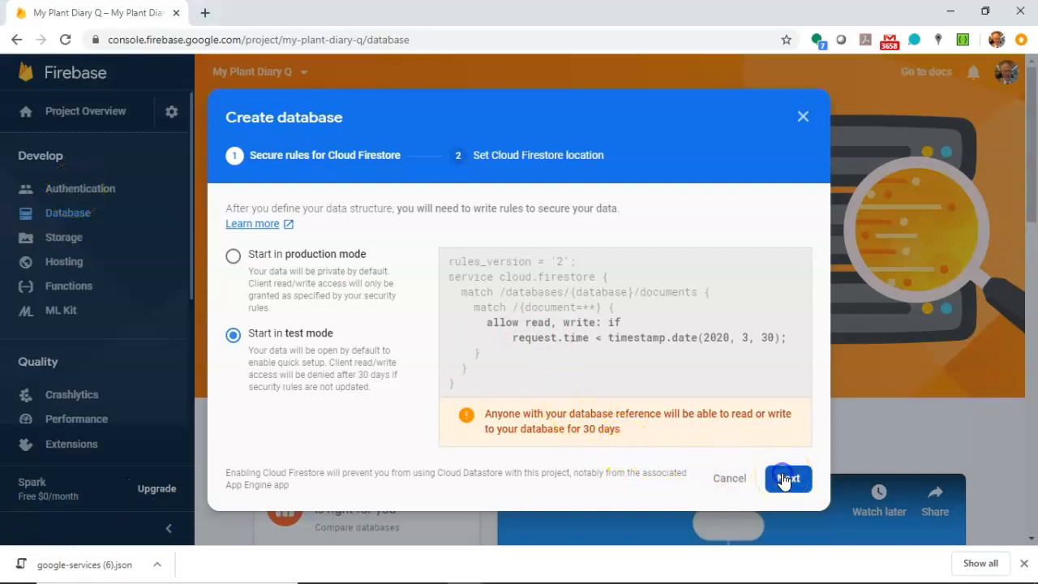
pyautogui.click(786, 478)
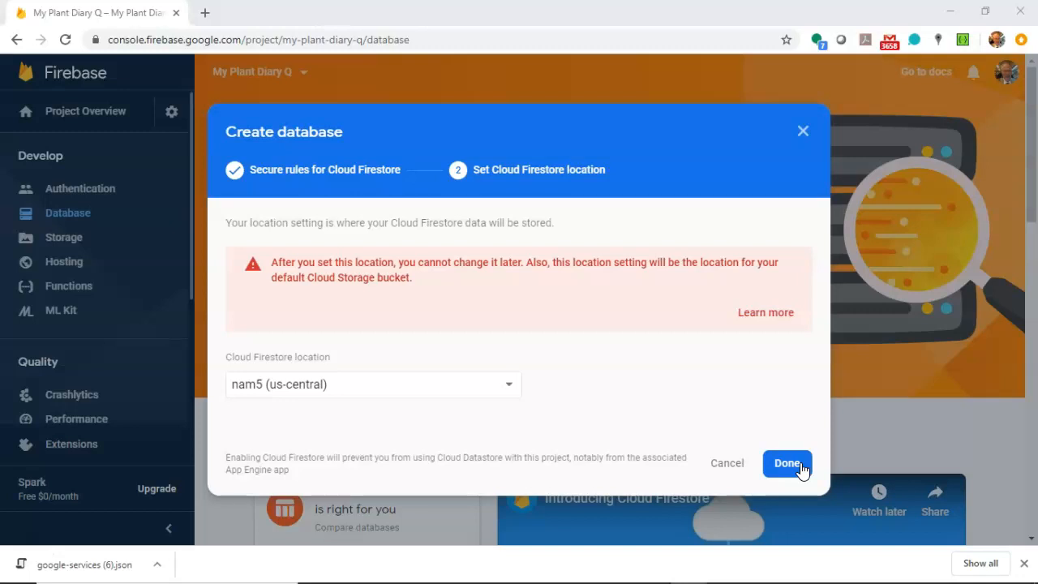
pyautogui.click(787, 462)
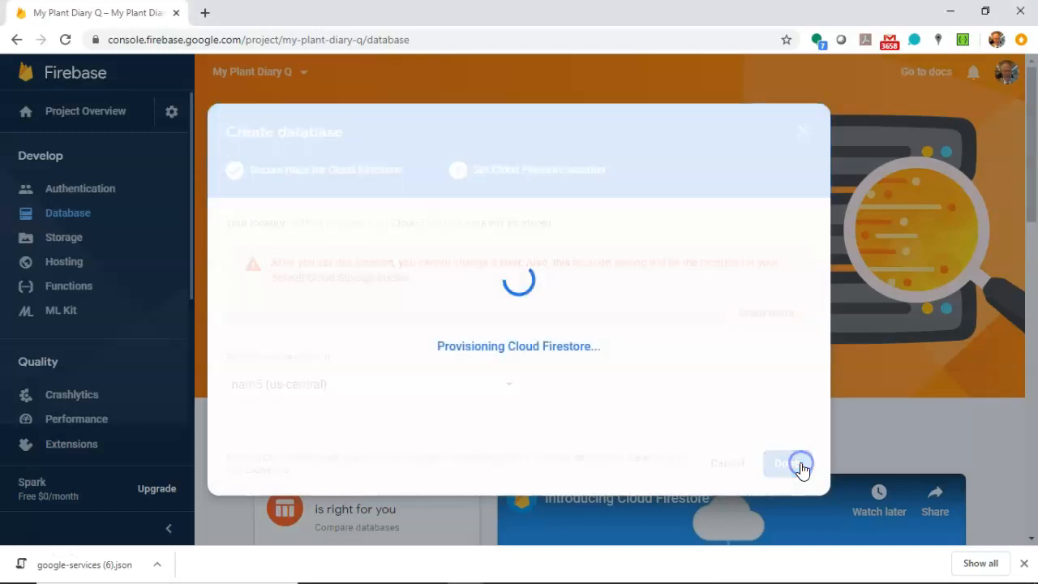
pyautogui.moveTo(164, 388)
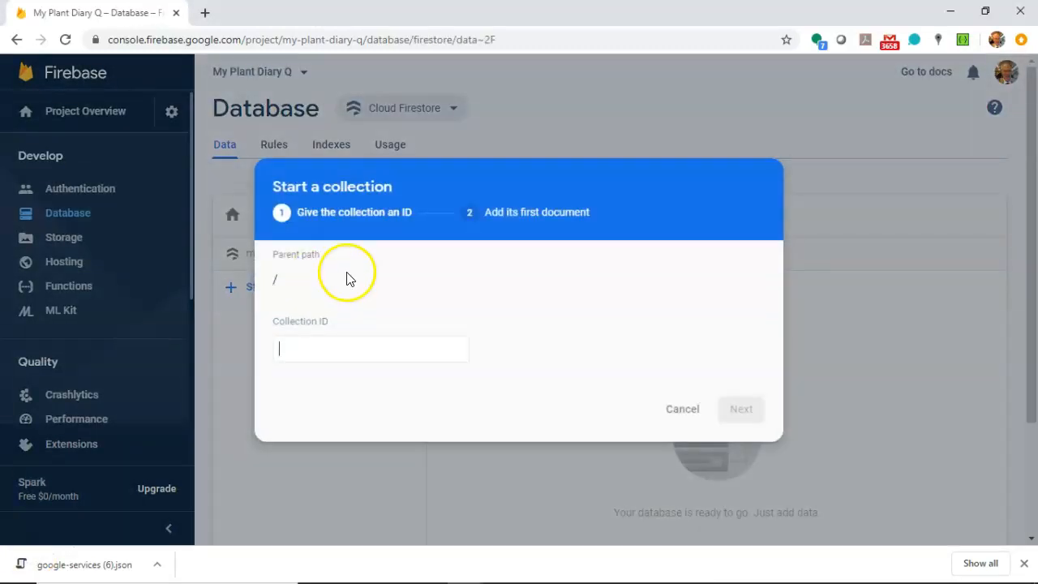
# Step: Start a new collection named 'specimens'
pyautogui.write('s')
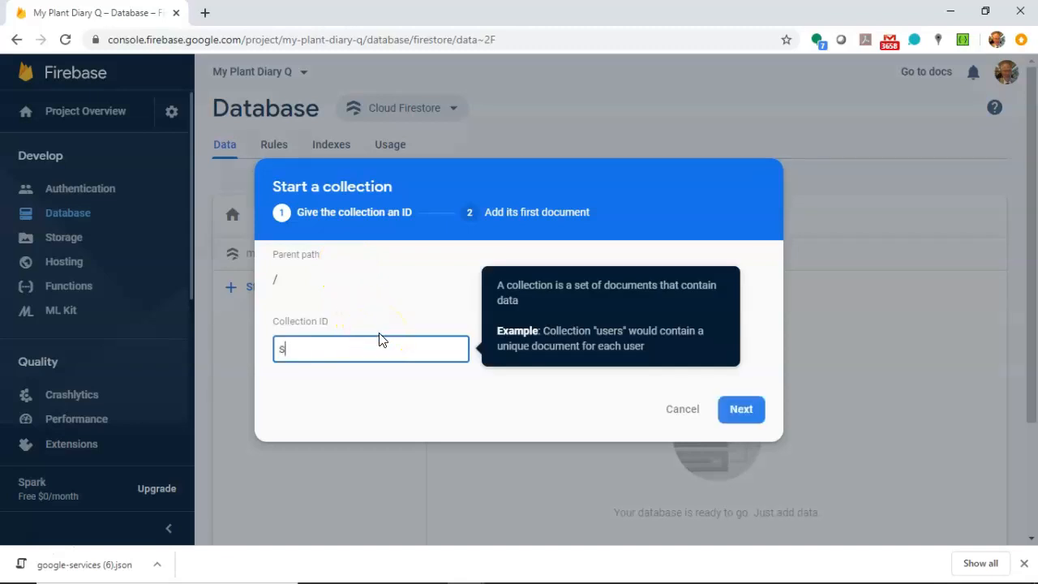
pyautogui.write('pecimens')
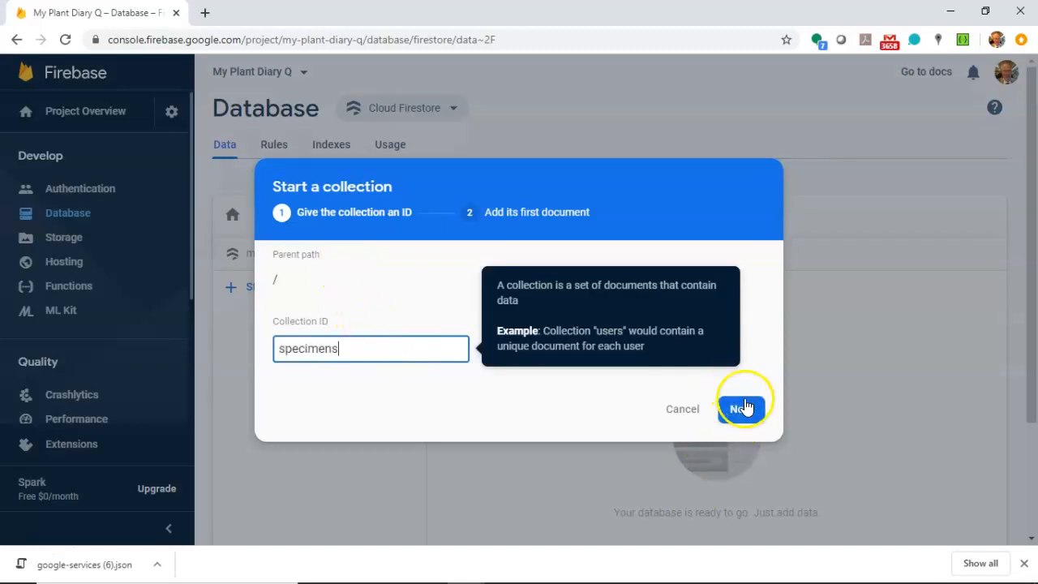
pyautogui.click(741, 401)
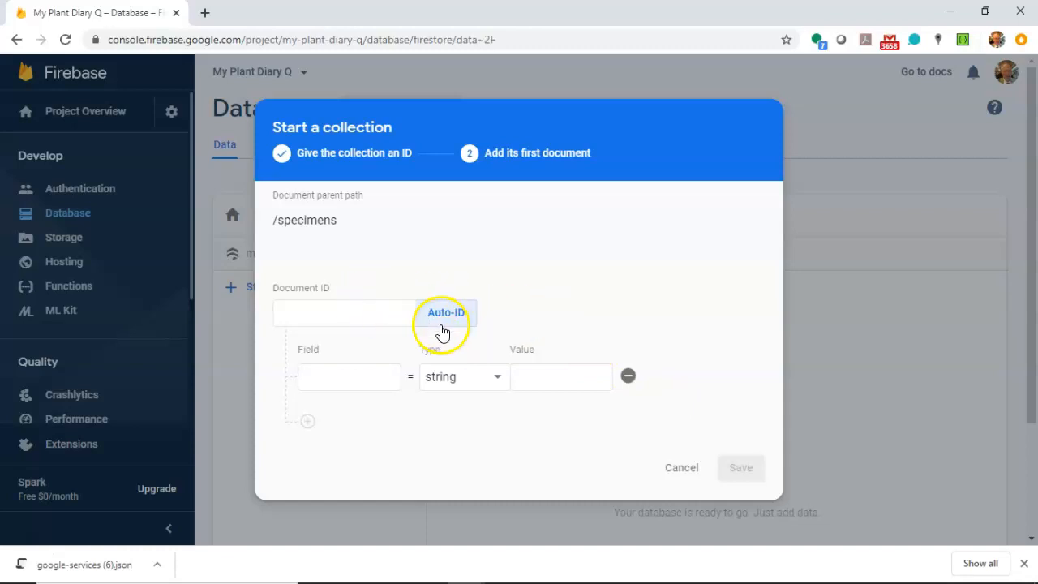
# Step: Add an auto-ID document with plantName, latitude 39.741 and longitude -84.51, and save it
pyautogui.click(446, 312)
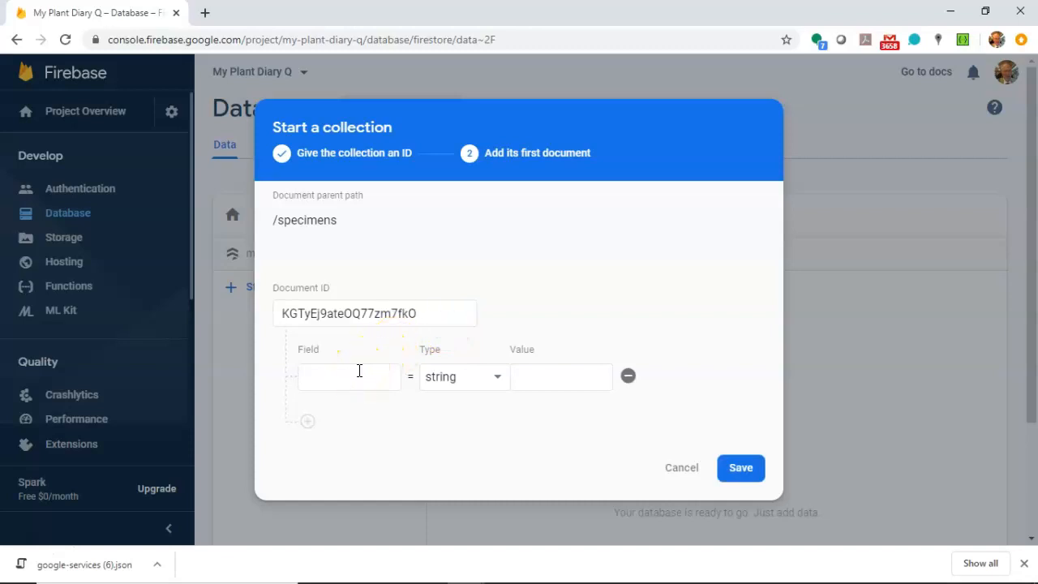
pyautogui.click(349, 376)
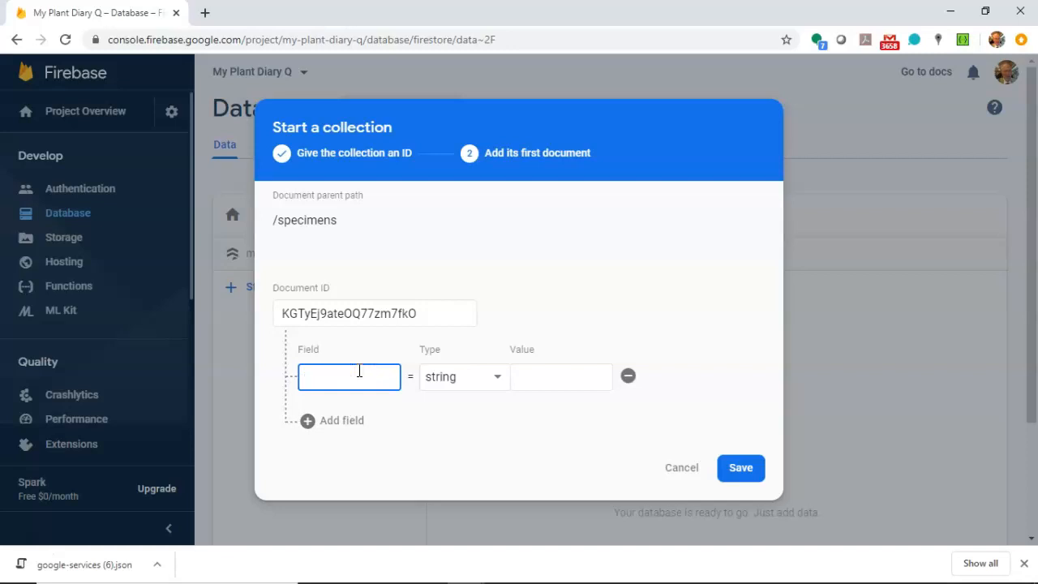
pyautogui.write('plantName')
pyautogui.click(561, 377)
pyautogui.write('Eastern Redbud')
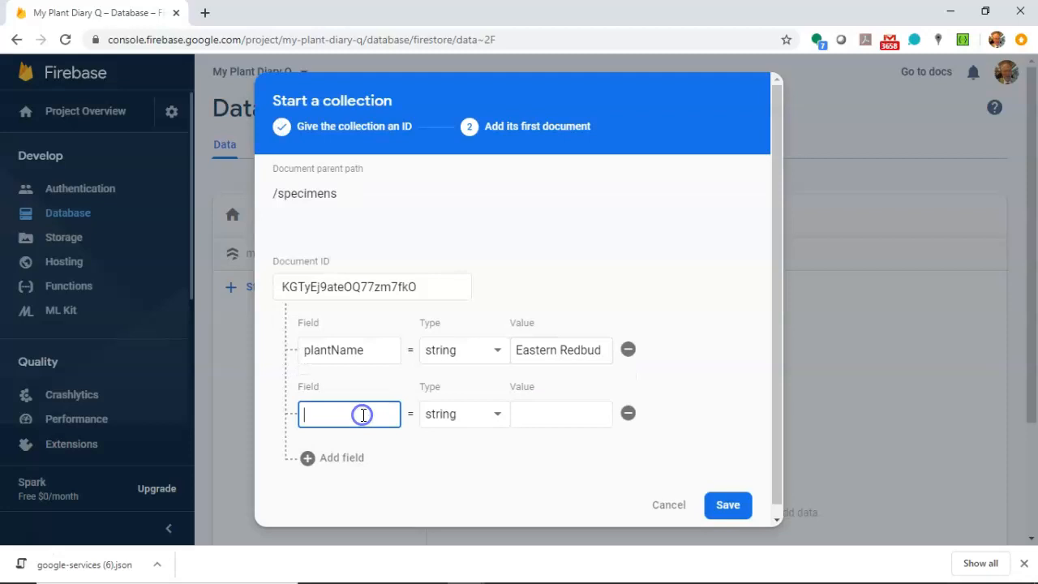
pyautogui.write('latitude')
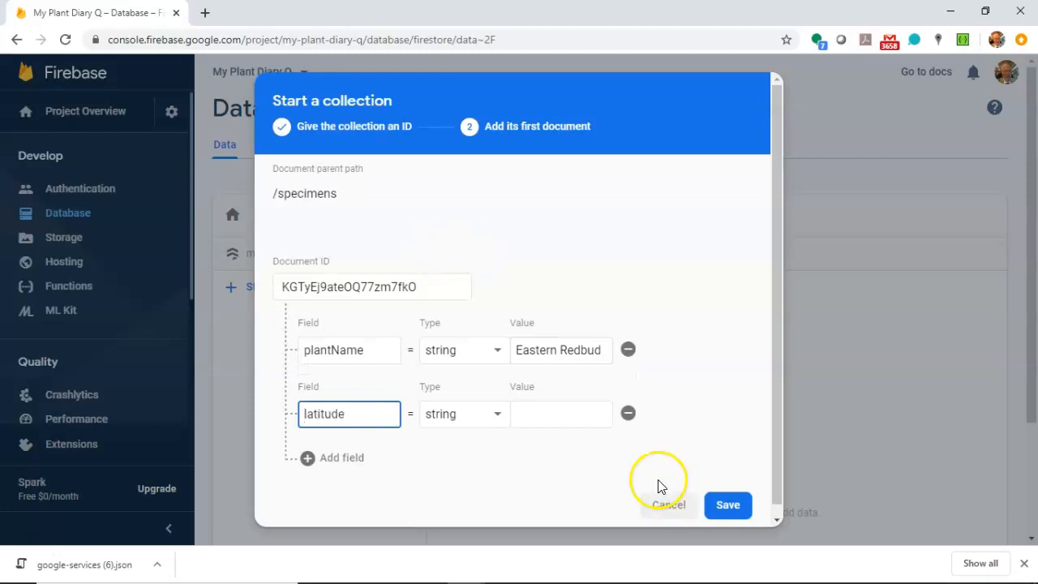
pyautogui.write('39.741')
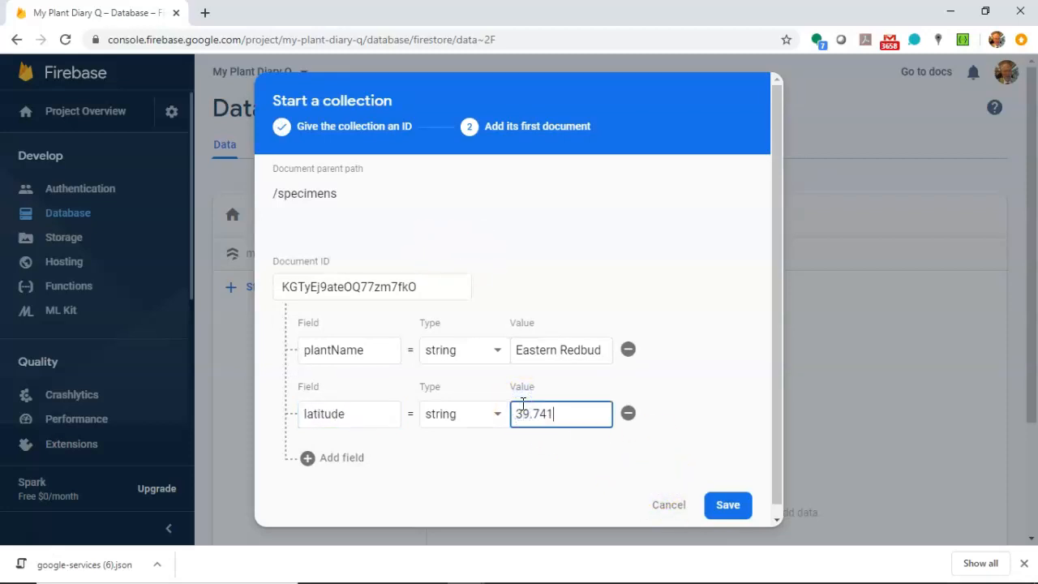
pyautogui.moveTo(341, 457)
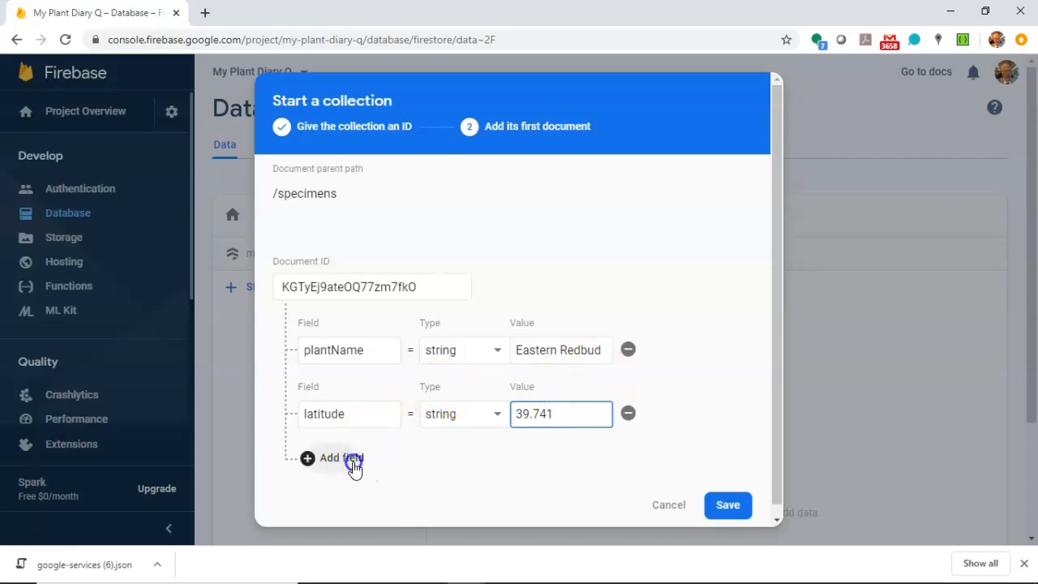
pyautogui.click(341, 458)
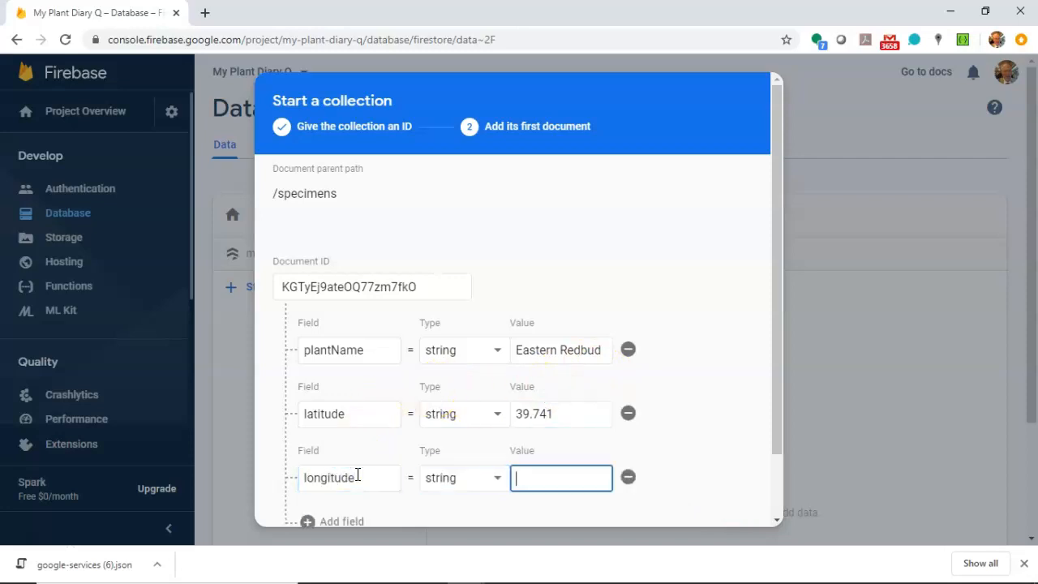
pyautogui.write('-84.51')
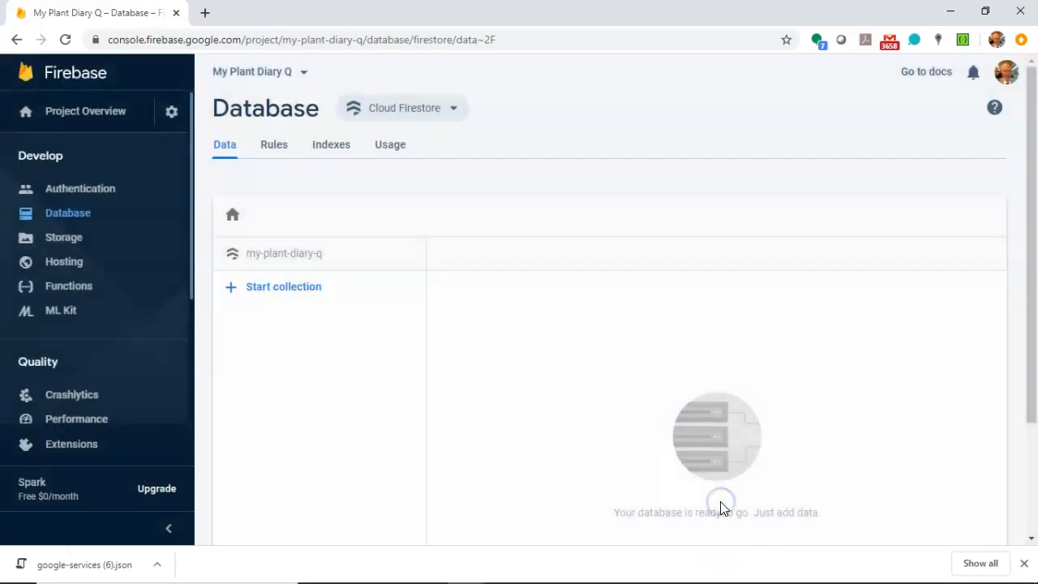
# Step: Select the auto-ID specimen document to view its plantName, latitude and longitude
pyautogui.click(284, 253)
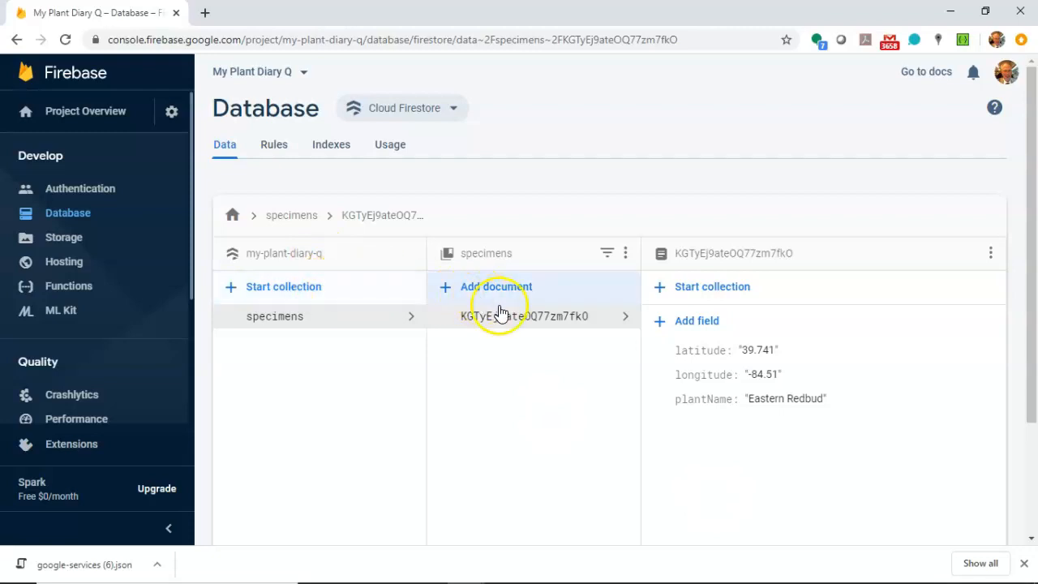
pyautogui.moveTo(519, 294)
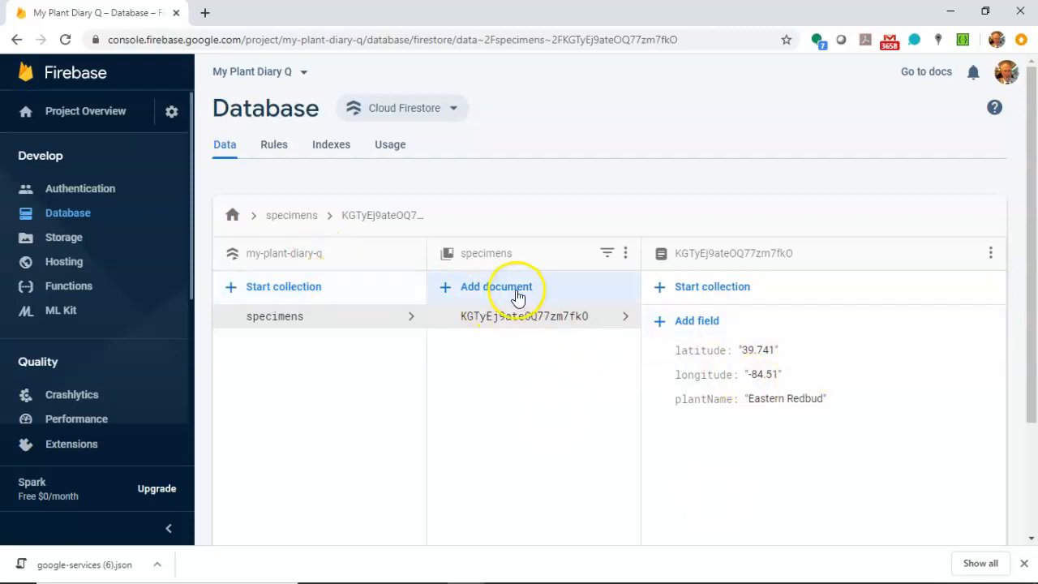
pyautogui.moveTo(501, 324)
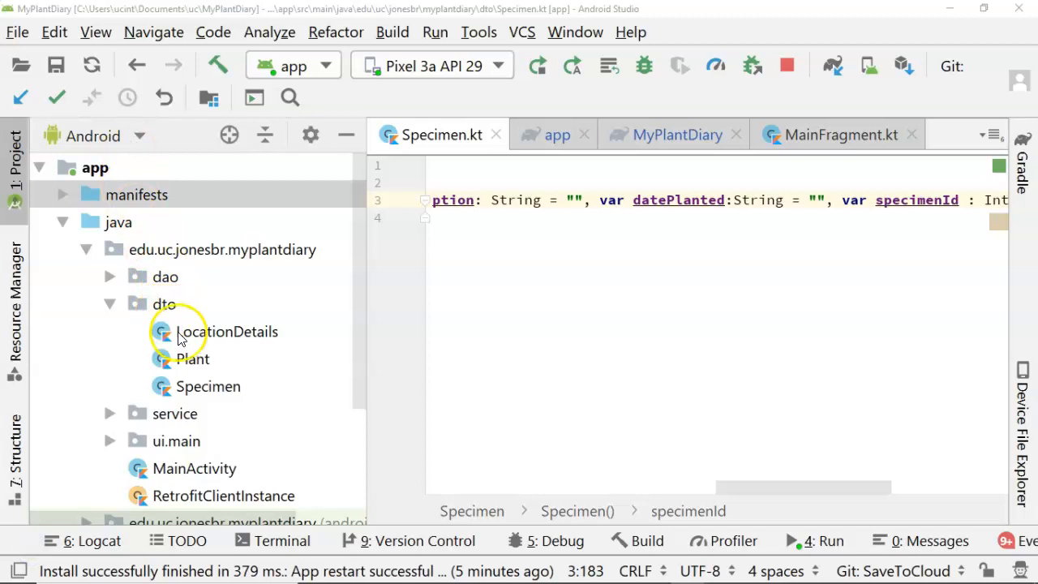
pyautogui.moveTo(215, 386)
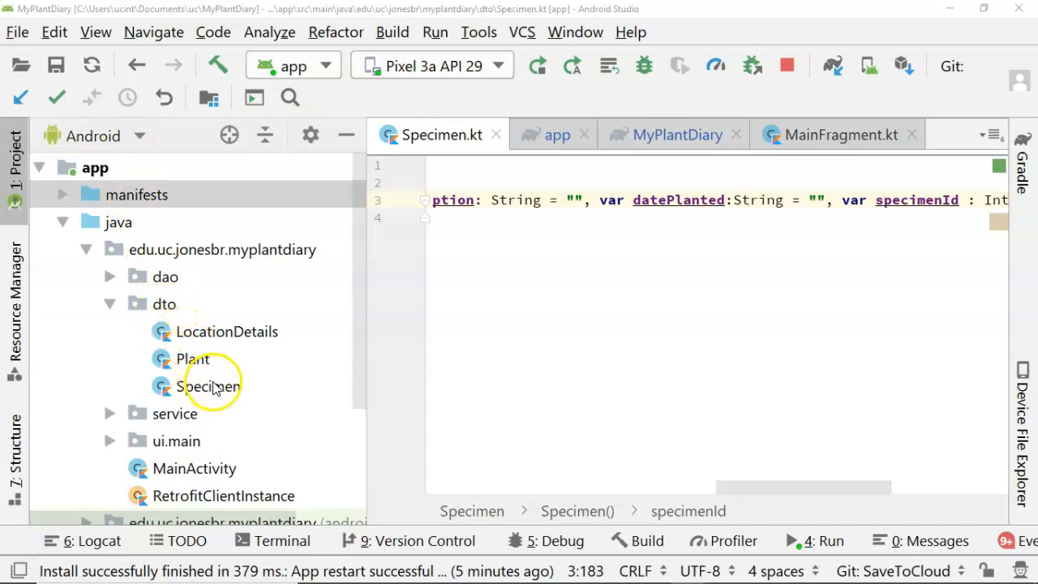
# Step: Expand ui.main in the Project pane and open MainFragment.kt
pyautogui.click(491, 200)
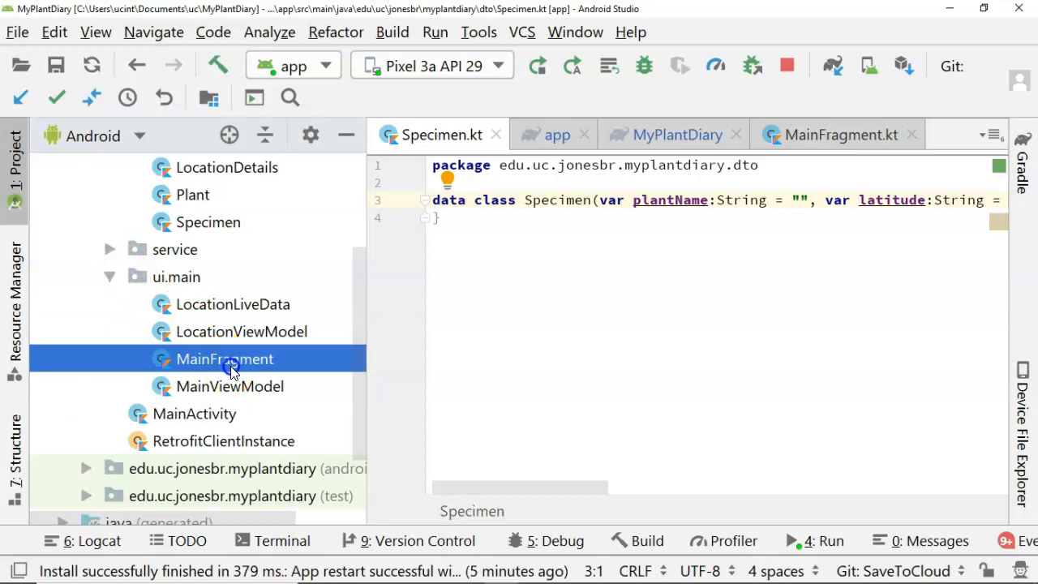
pyautogui.doubleClick(225, 358)
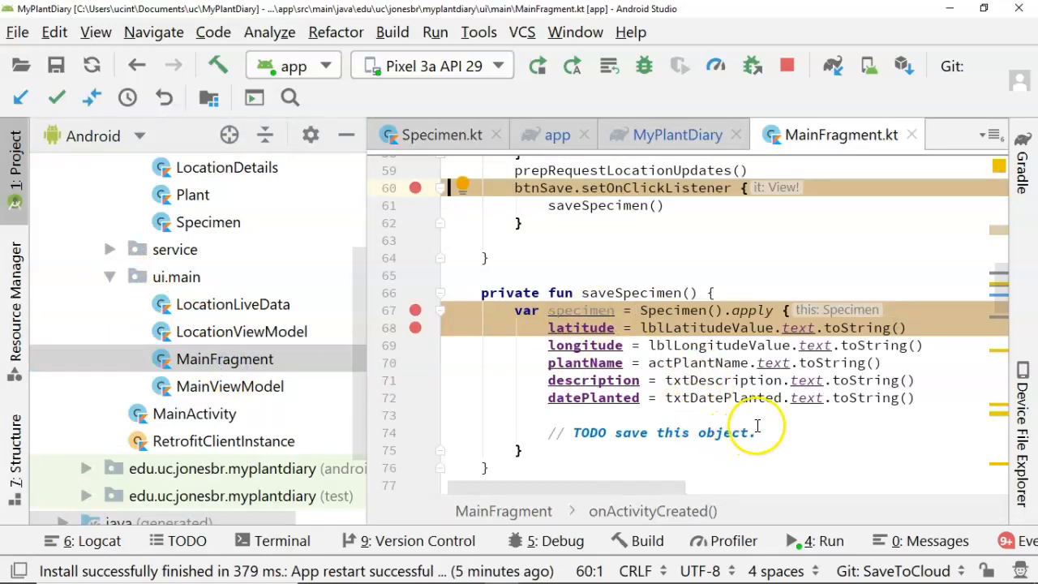
# Step: Replace the TODO comment in saveSpecimen with a viewModel.save(specimen) call
pyautogui.click(754, 432)
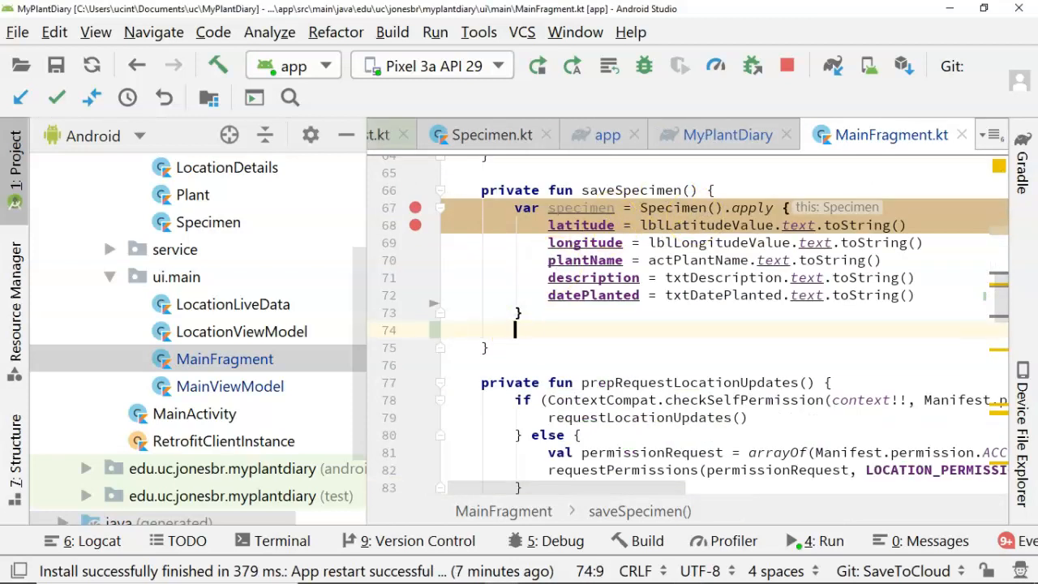
pyautogui.write('viewModel.save(speci')
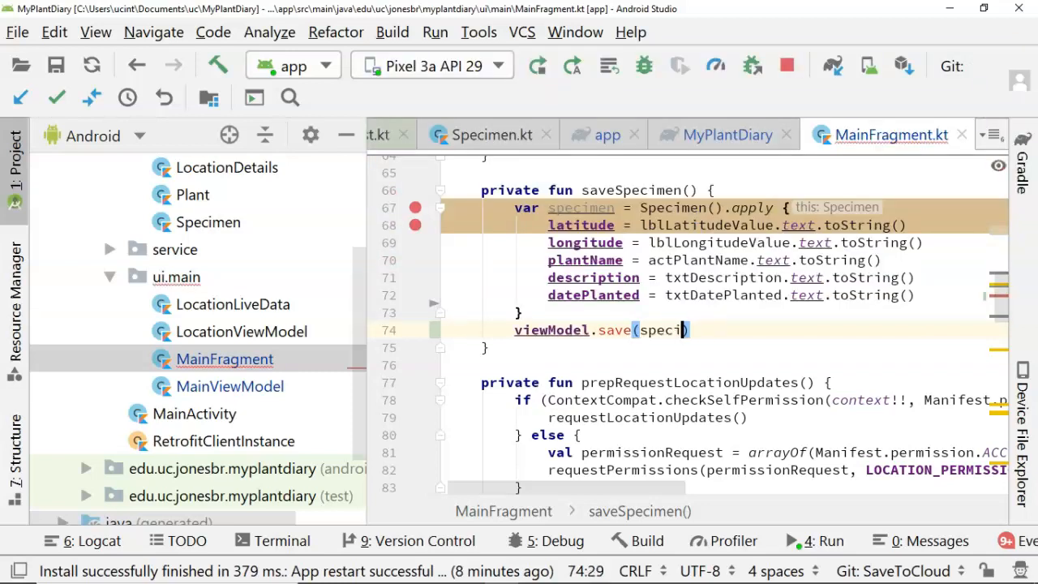
pyautogui.write('men')
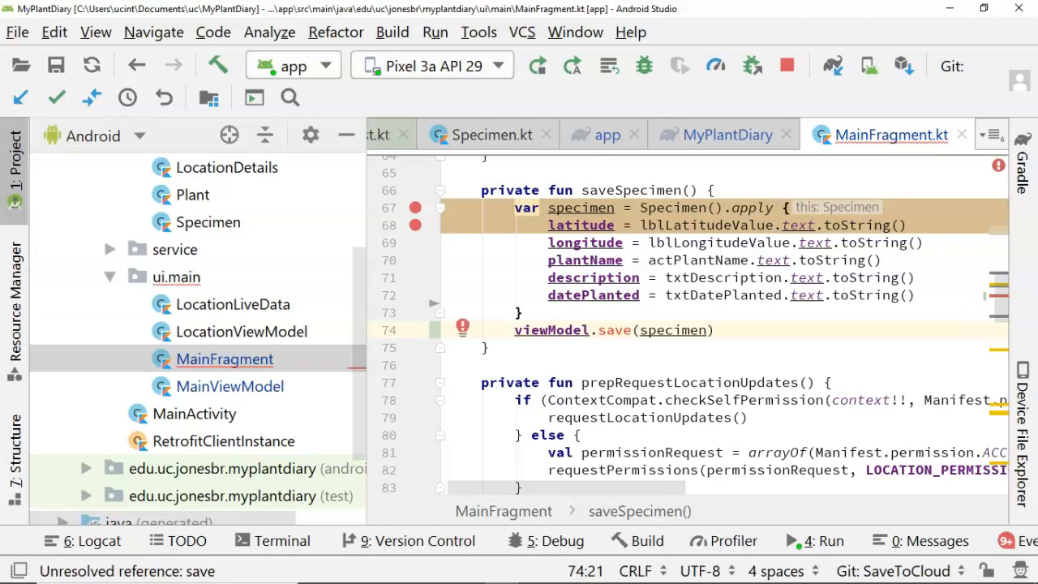
pyautogui.click(462, 329)
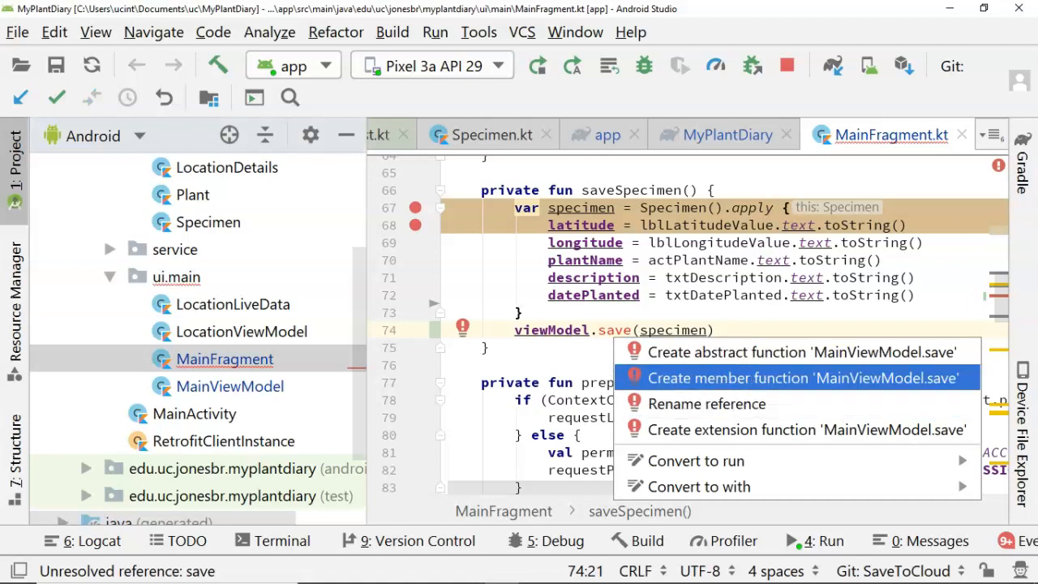
# Step: Generate MainViewModel.save and add an imported private lateinit firestore: FirebaseFirestore property
pyautogui.click(803, 378)
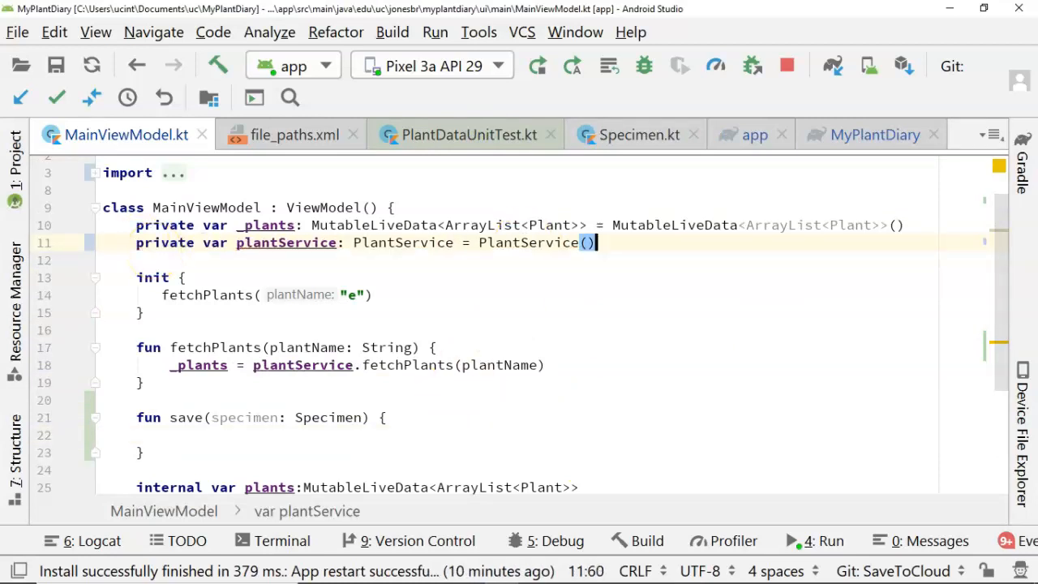
pyautogui.write('pr')
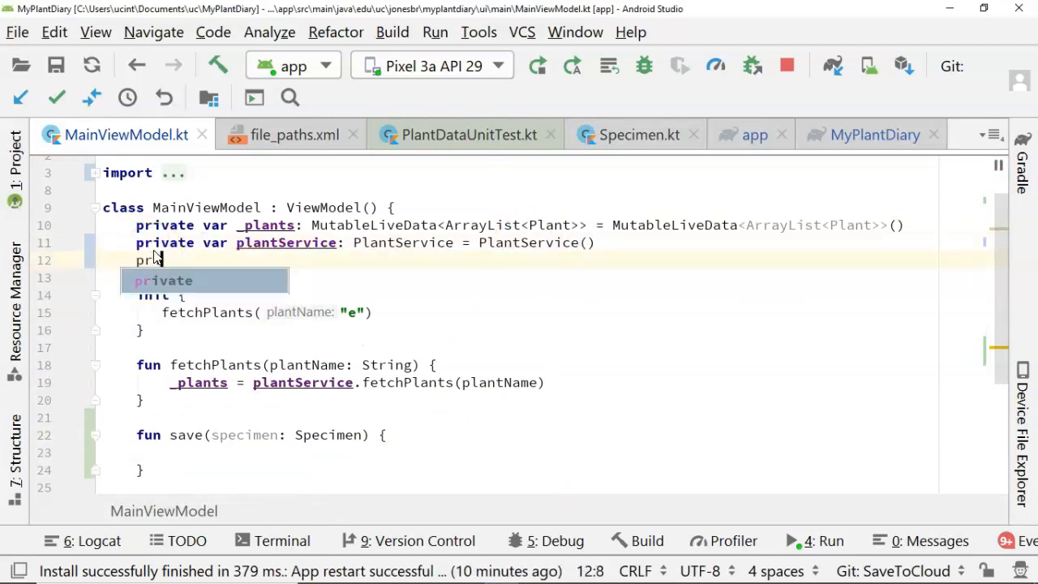
pyautogui.write('lateinit var')
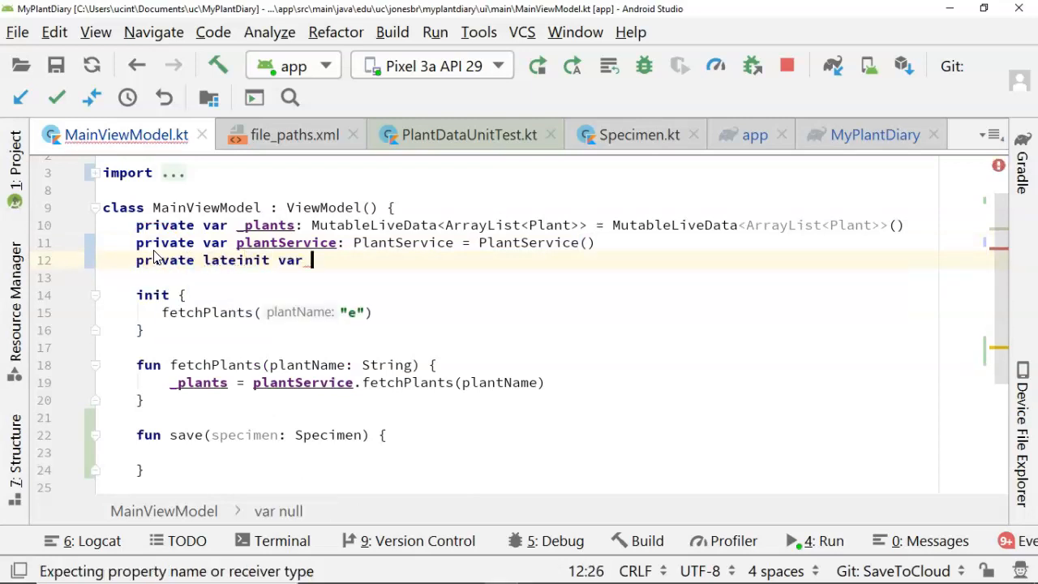
pyautogui.write('firestore : FirebaseFirestore')
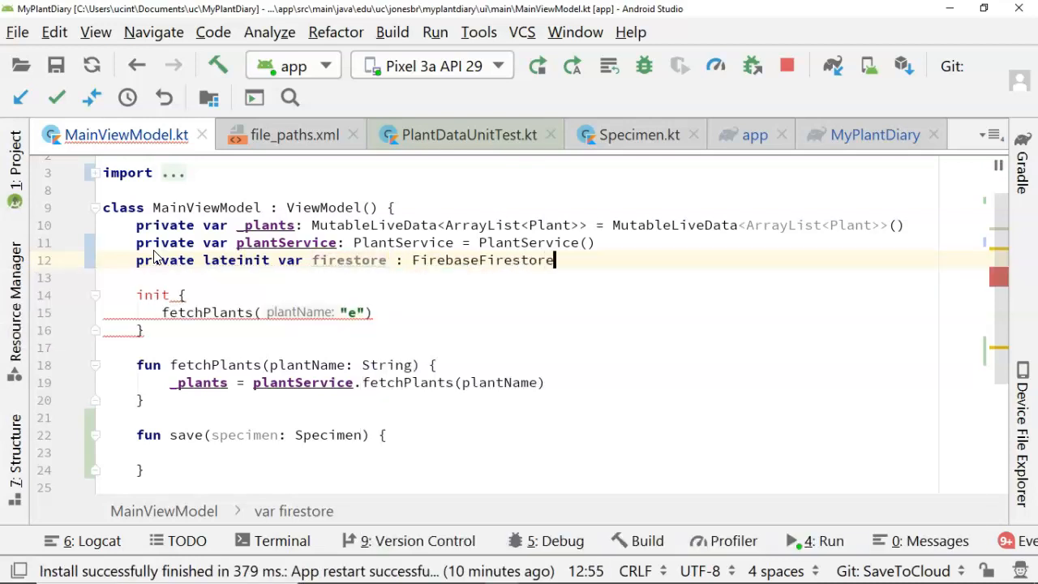
pyautogui.press('Alt+Enter')
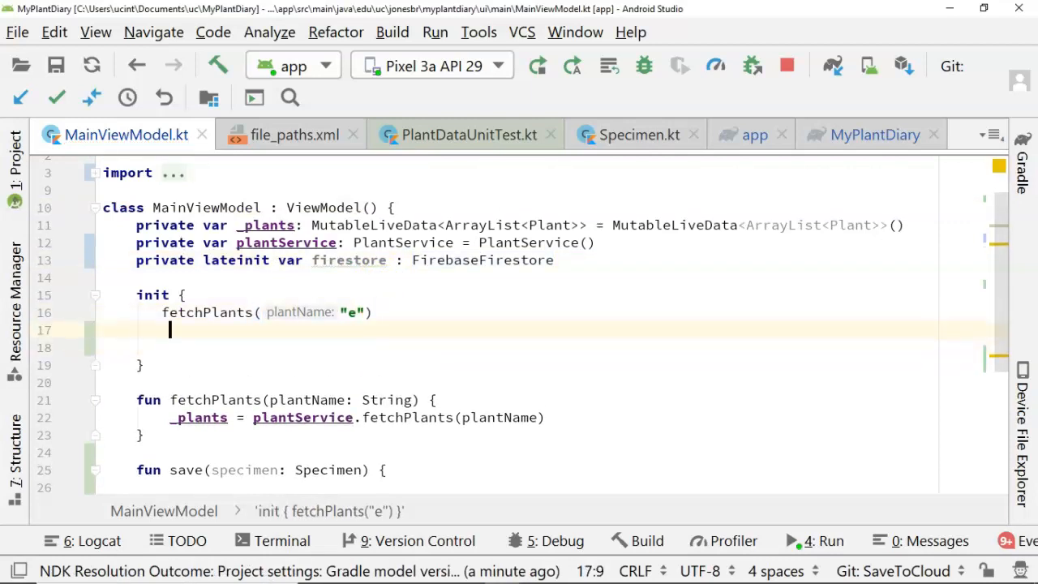
# Step: Assign FirebaseFirestore.getInstance() to firestore in the init block
pyautogui.write('firestore =')
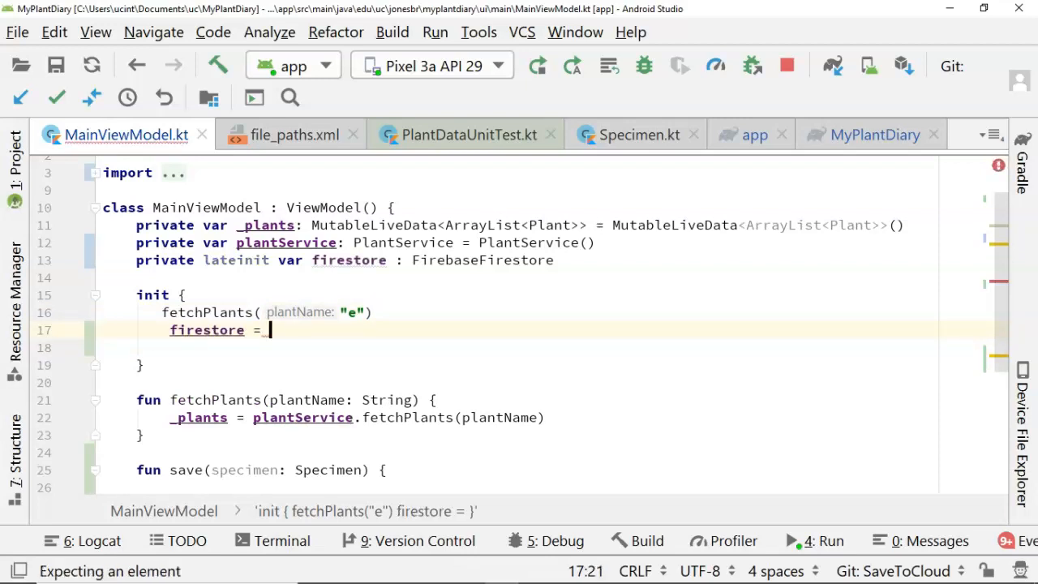
pyautogui.write('FirebaseFi')
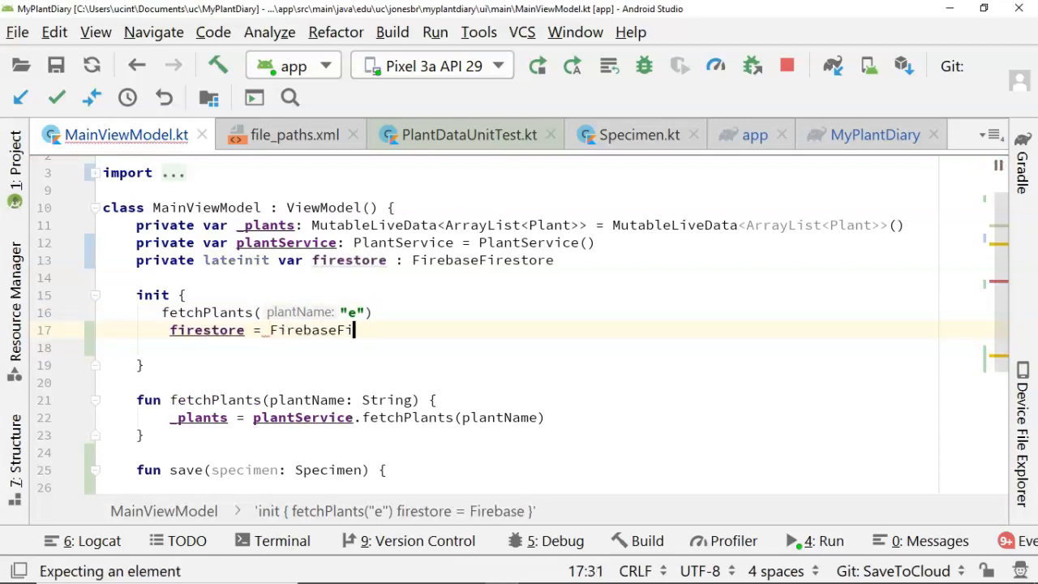
pyautogui.write('restore.get')
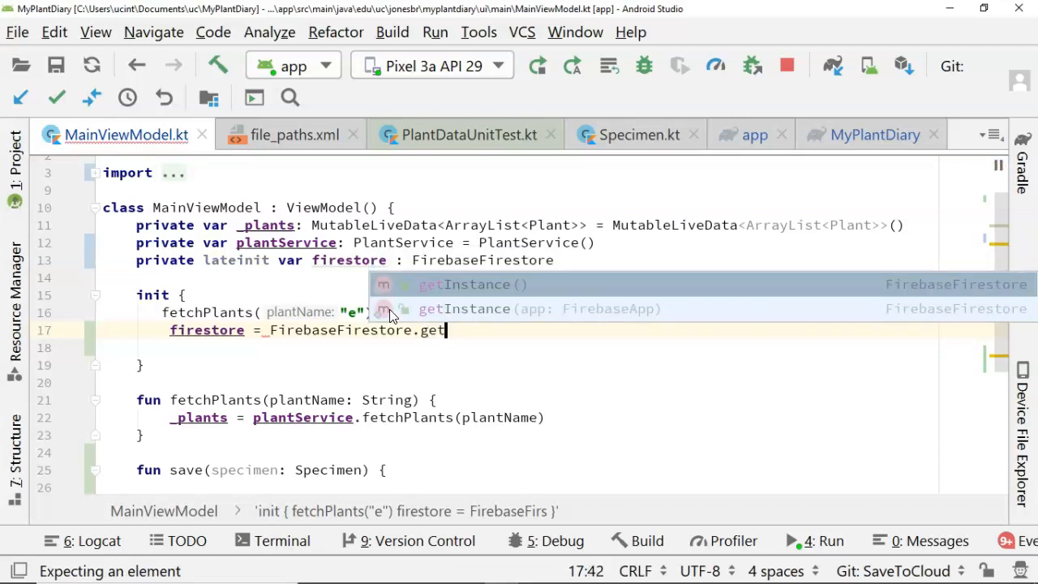
pyautogui.click(473, 284)
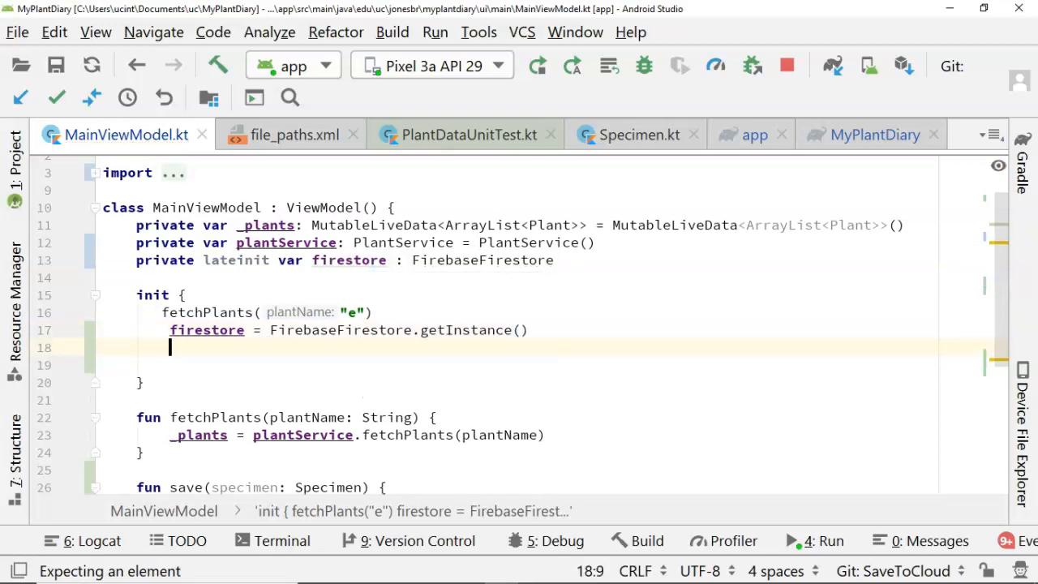
# Step: Set firestore.firestoreSettings to FirebaseFirestoreSettings.Builder().build()
pyautogui.write('fire')
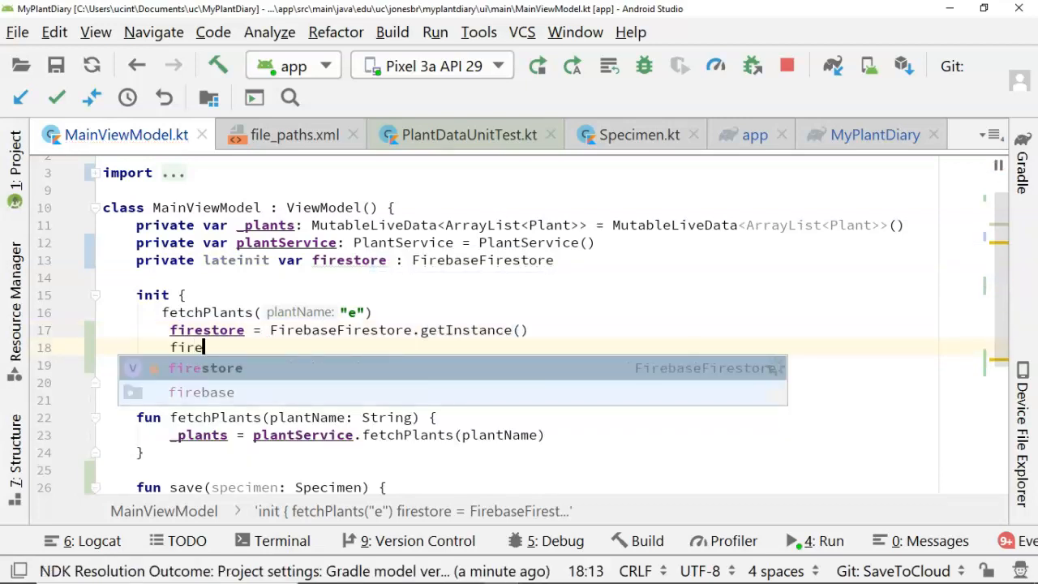
pyautogui.write('store.')
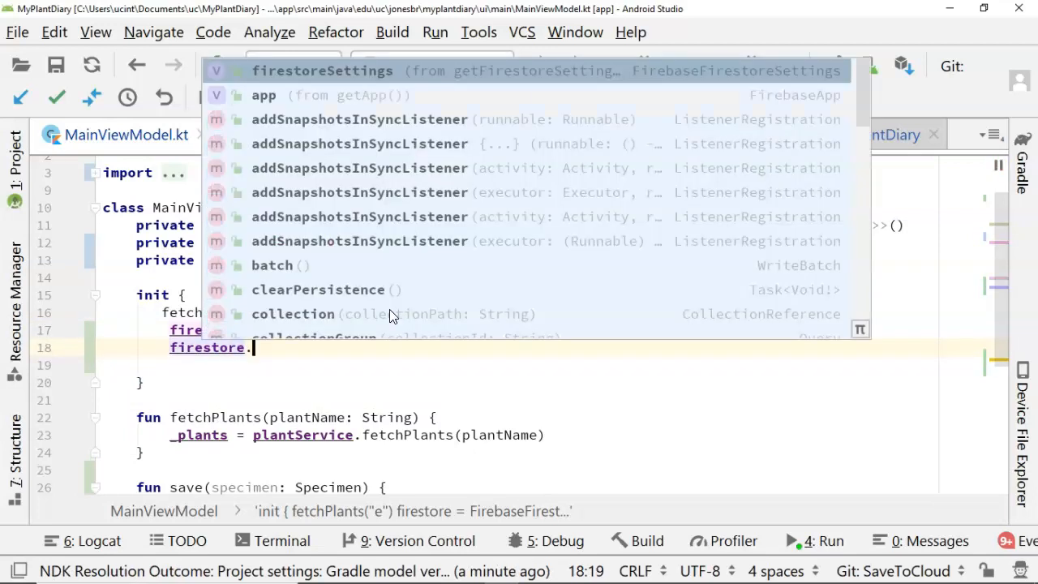
pyautogui.click(322, 70)
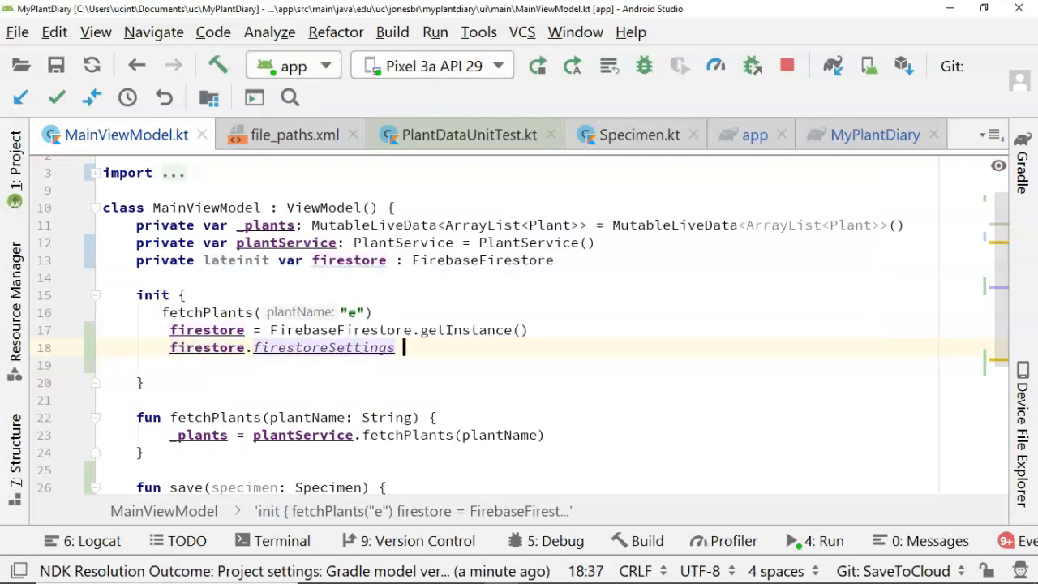
pyautogui.write('= FirebaseFirestoreSettings.Builder().')
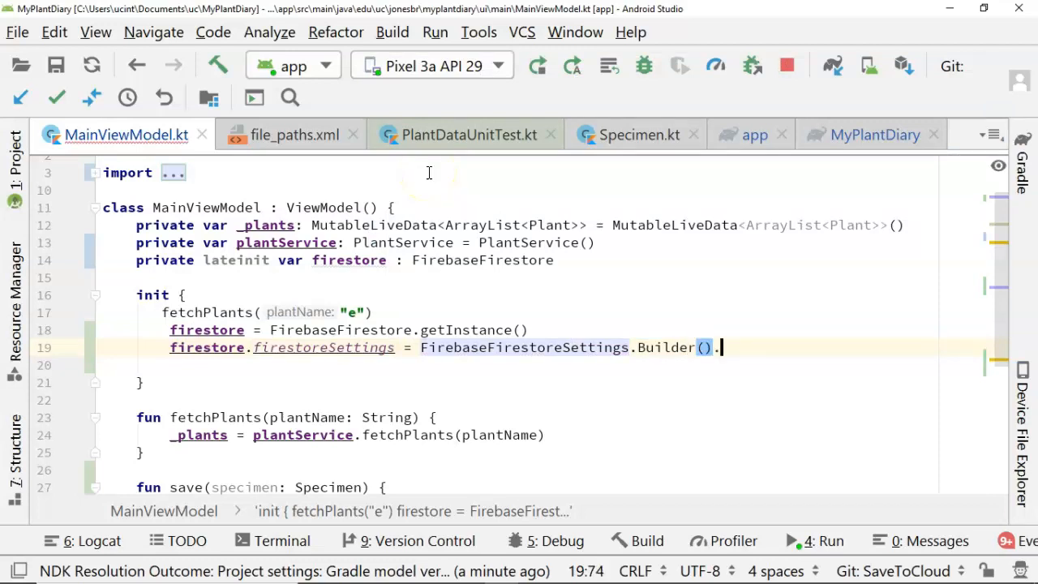
pyautogui.write('build()')
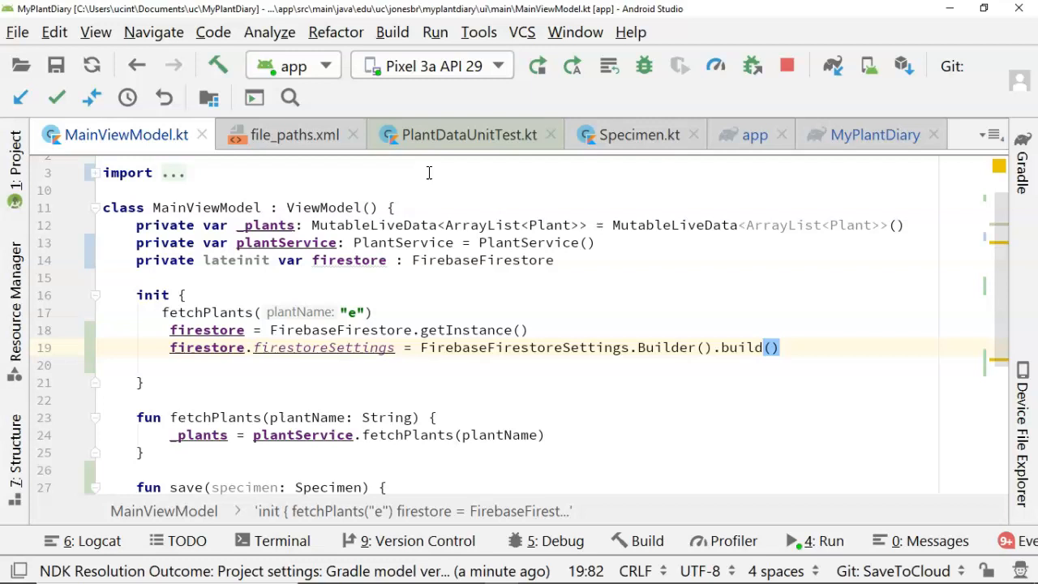
pyautogui.moveTo(436, 206)
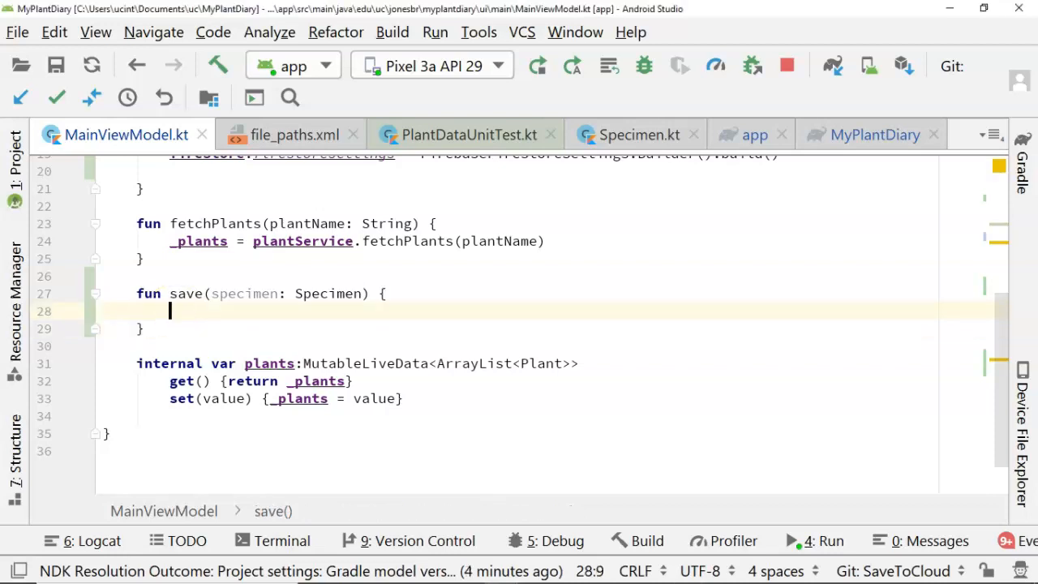
# Step: Write firestore.collection("specimens").document().set(specimen) inside save()
pyautogui.write('fires')
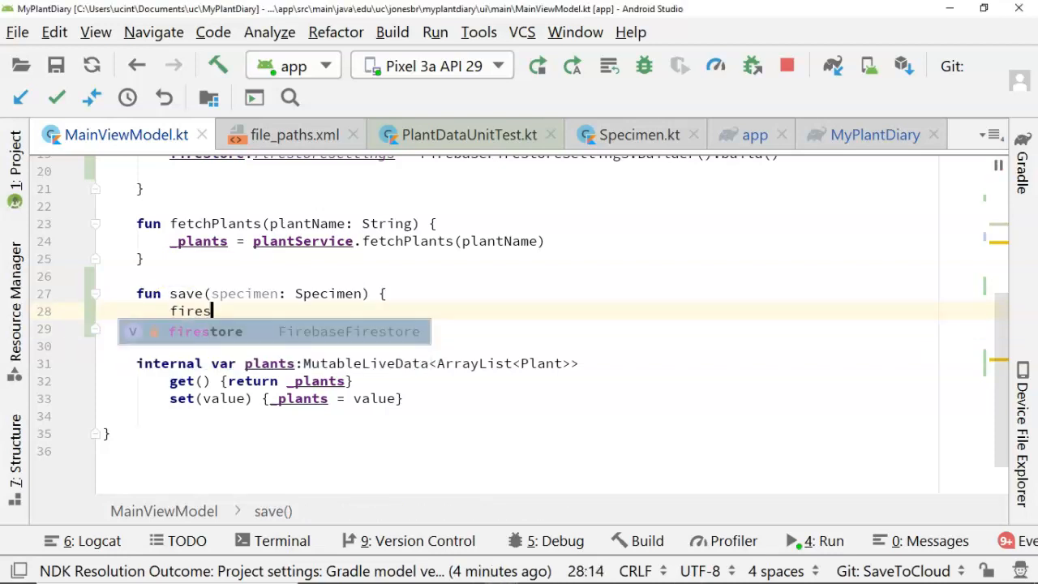
pyautogui.write('tore.')
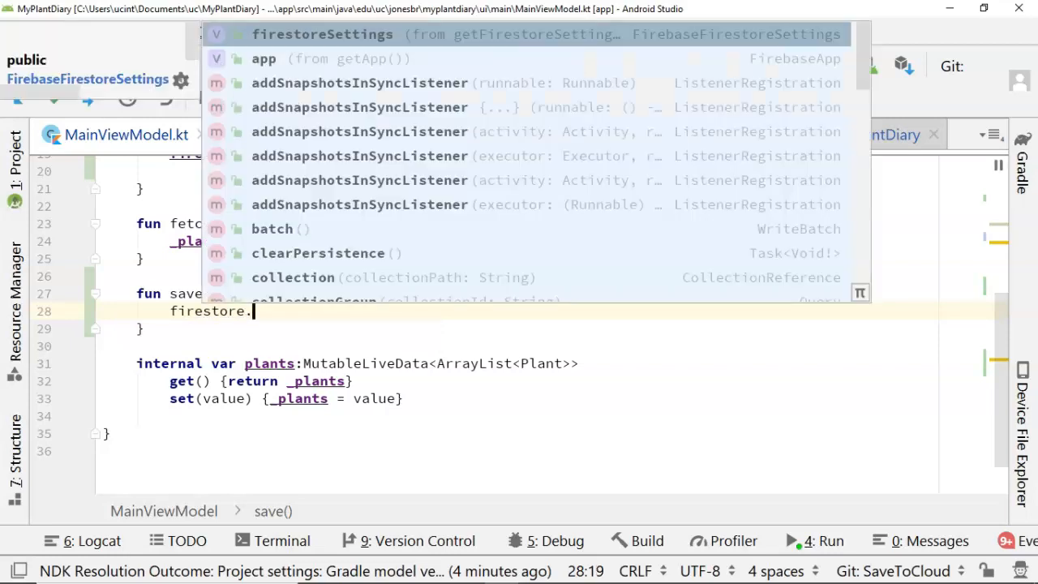
pyautogui.write('coll')
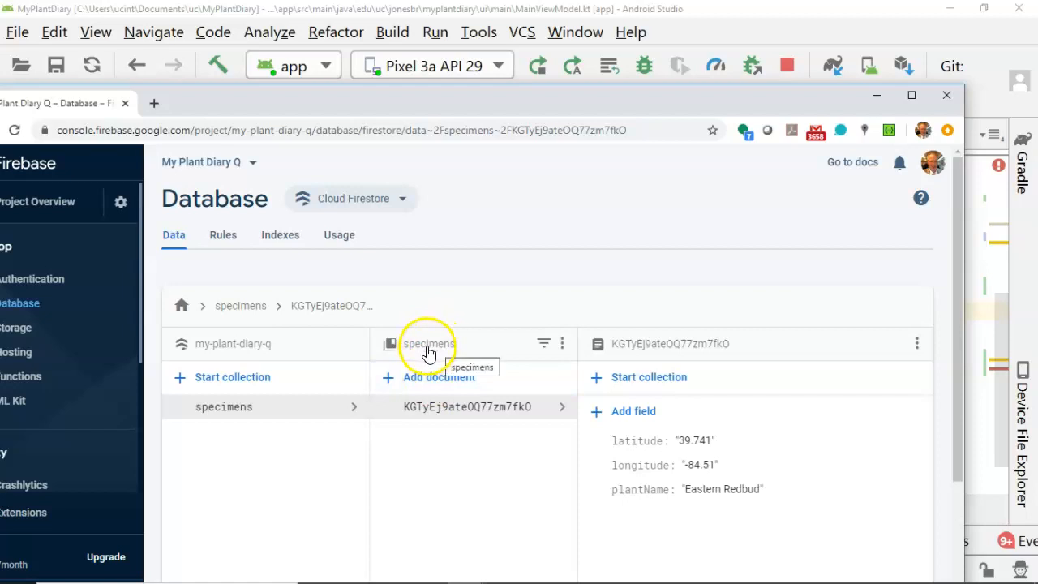
pyautogui.moveTo(369, 347)
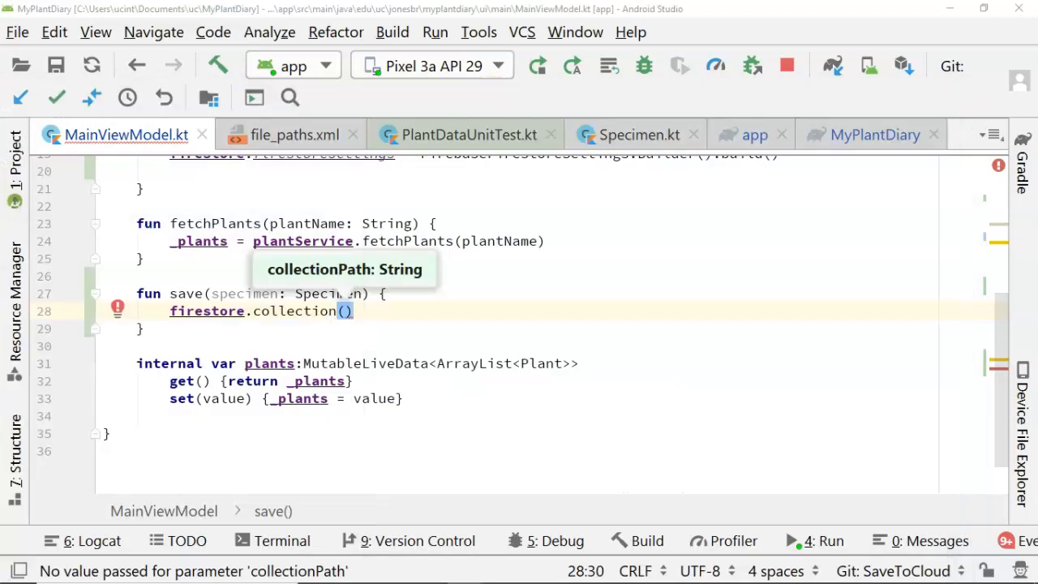
pyautogui.write('"specimens").')
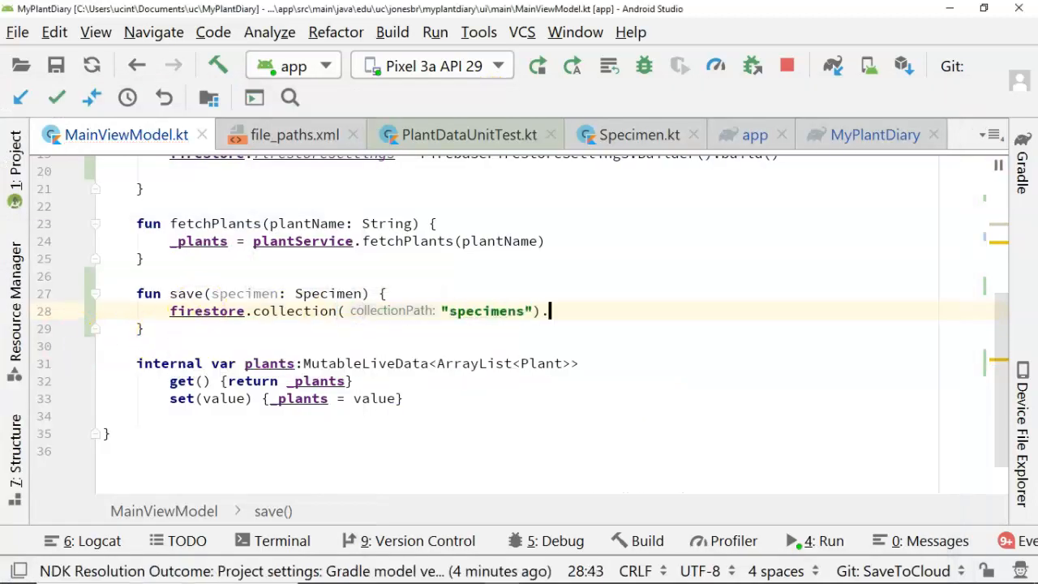
pyautogui.write('.d')
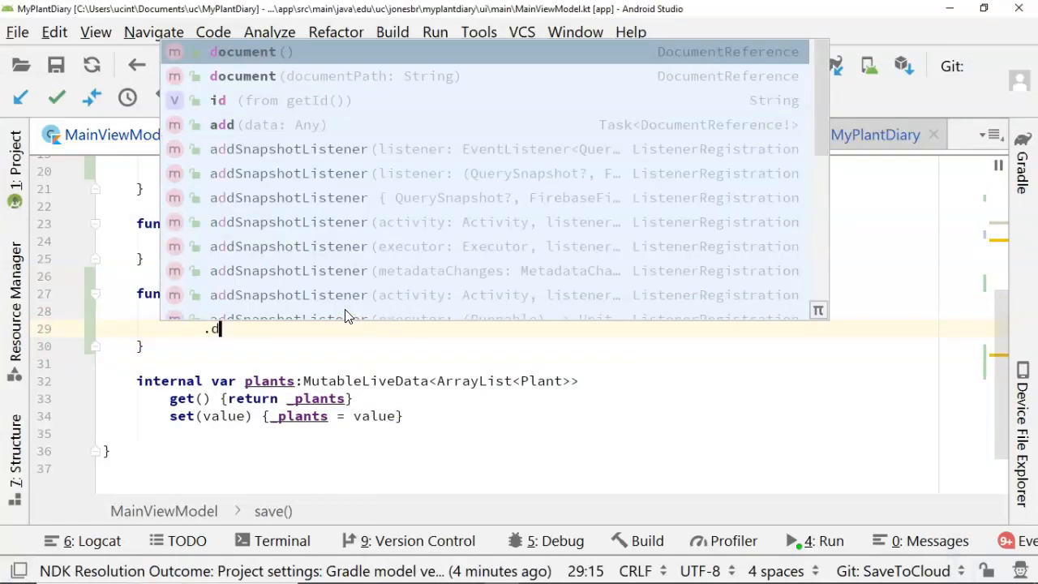
pyautogui.write('ocument()')
pyautogui.write('.')
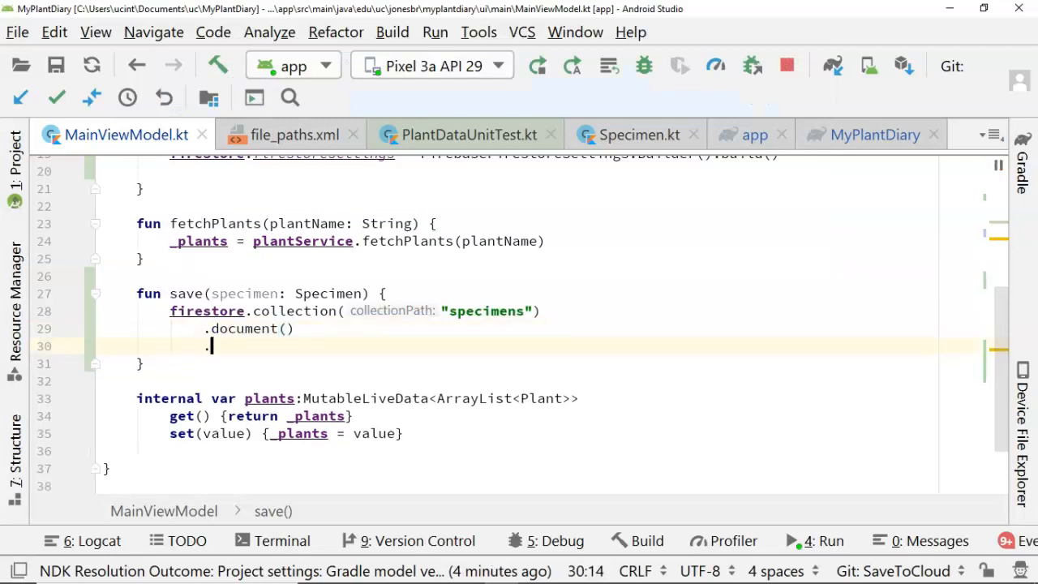
pyautogui.write('set')
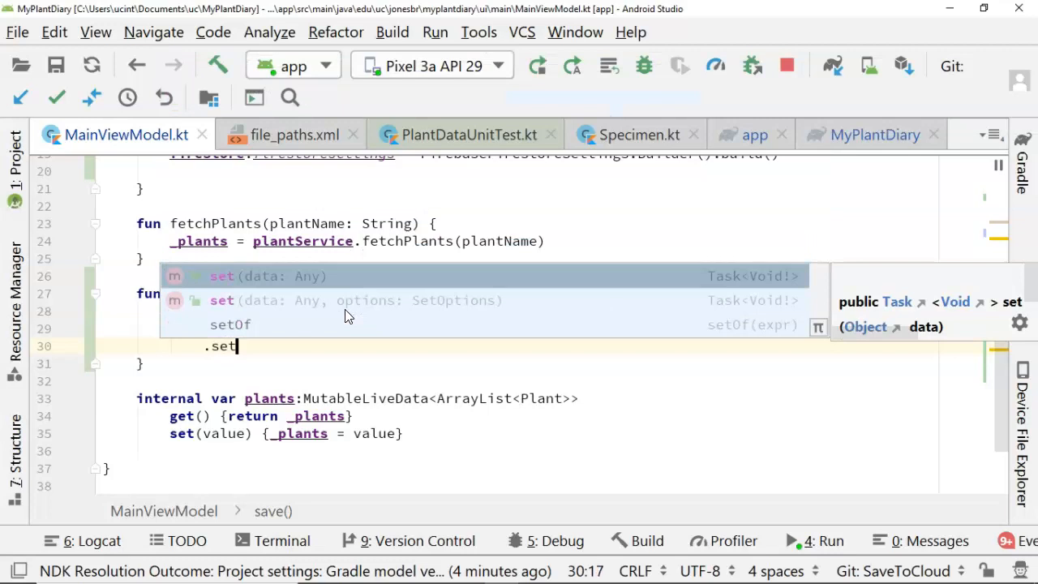
pyautogui.write('specimen)')
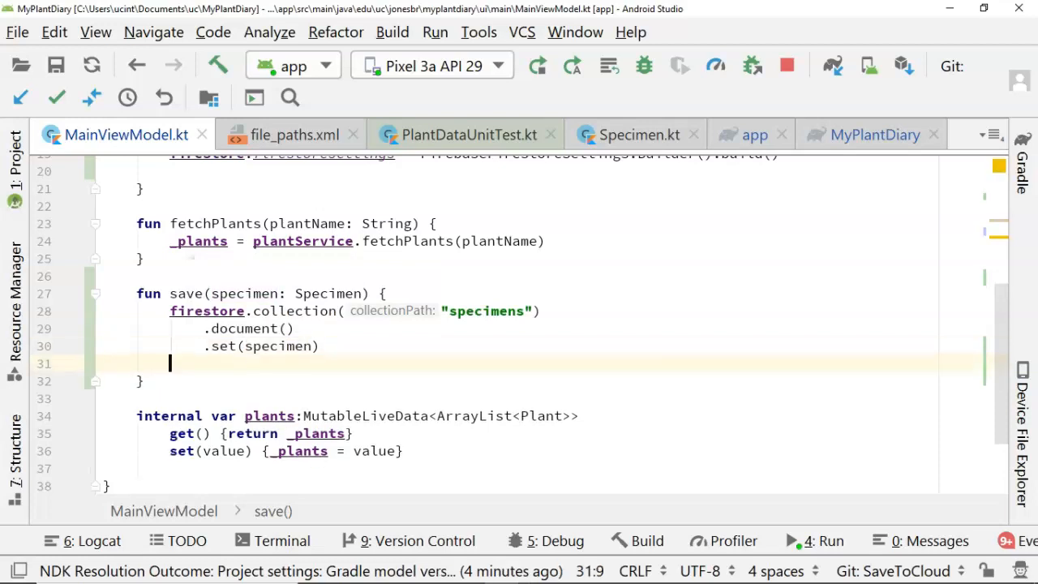
# Step: Chain success and failure listeners that each Log.d under the "Firebase" tag
pyautogui.write('.addOnSuccessListener {')
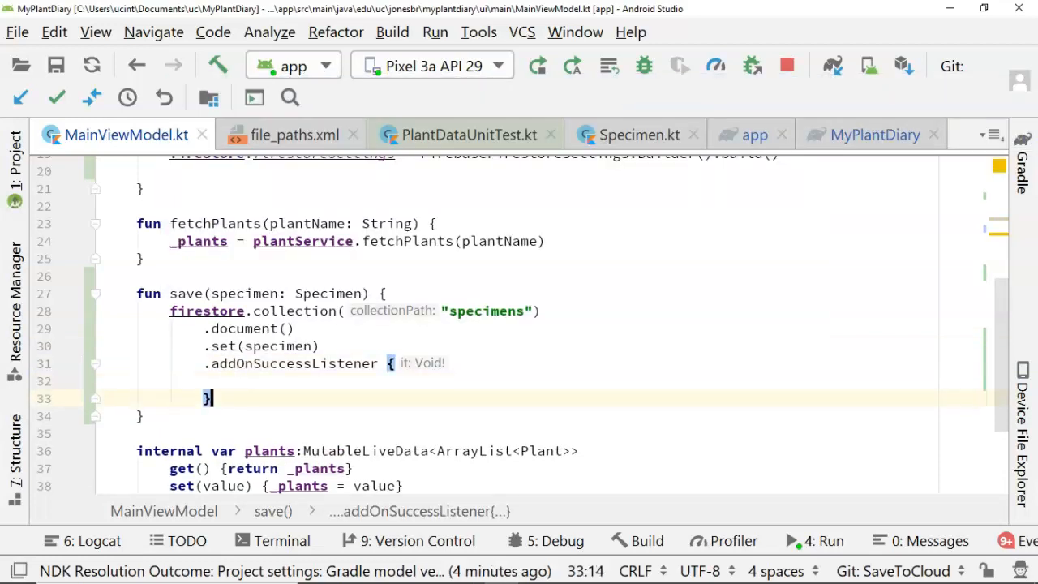
pyautogui.write('.add')
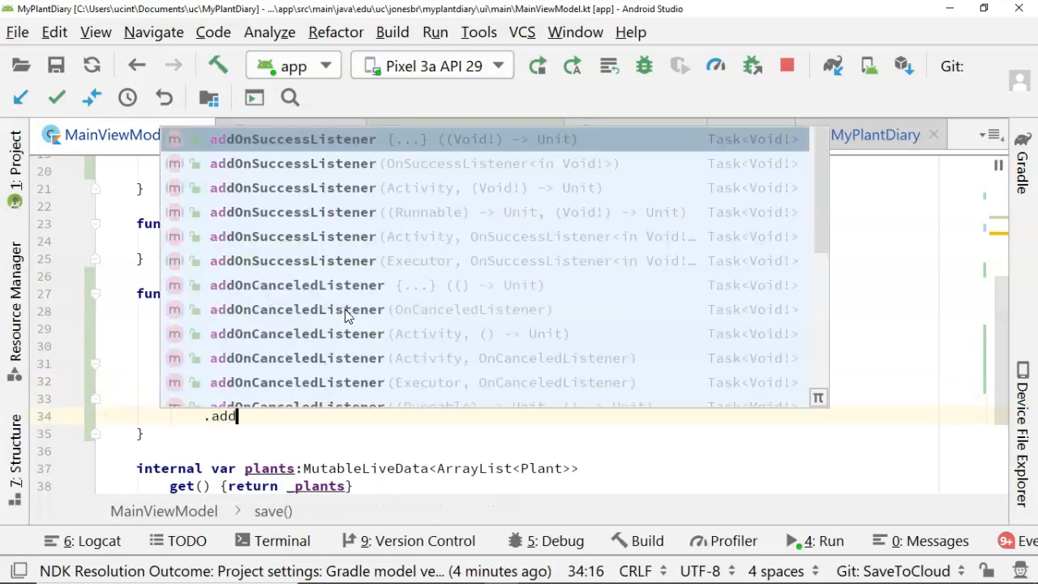
pyautogui.write('FailureListener {')
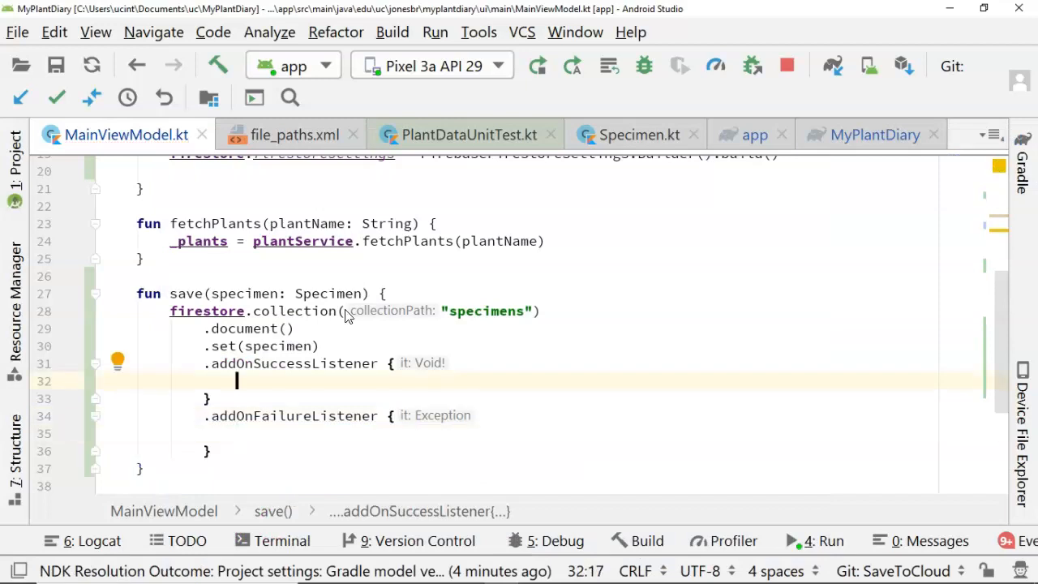
pyautogui.write('Log.')
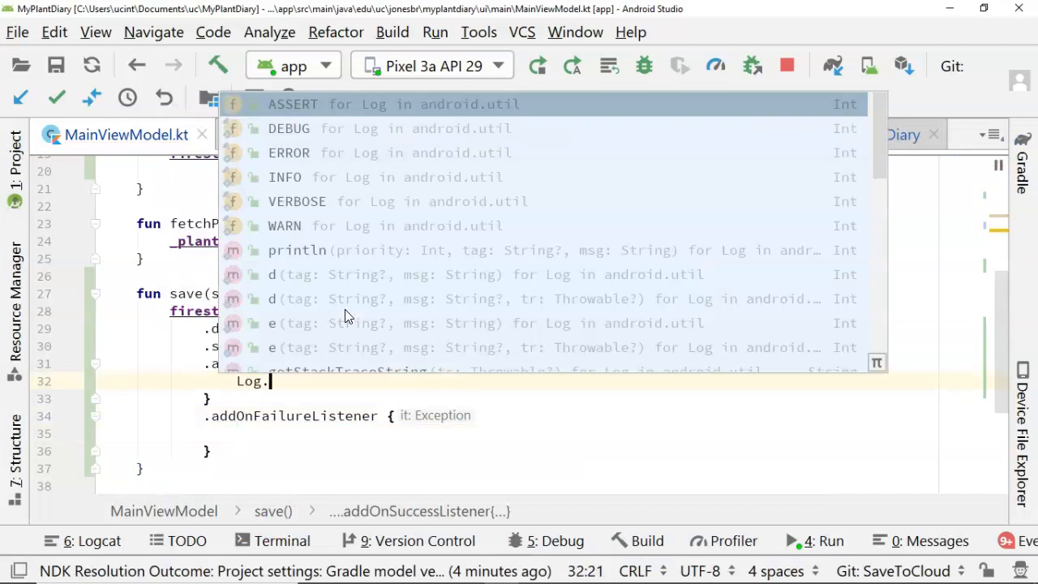
pyautogui.write('d("F")')
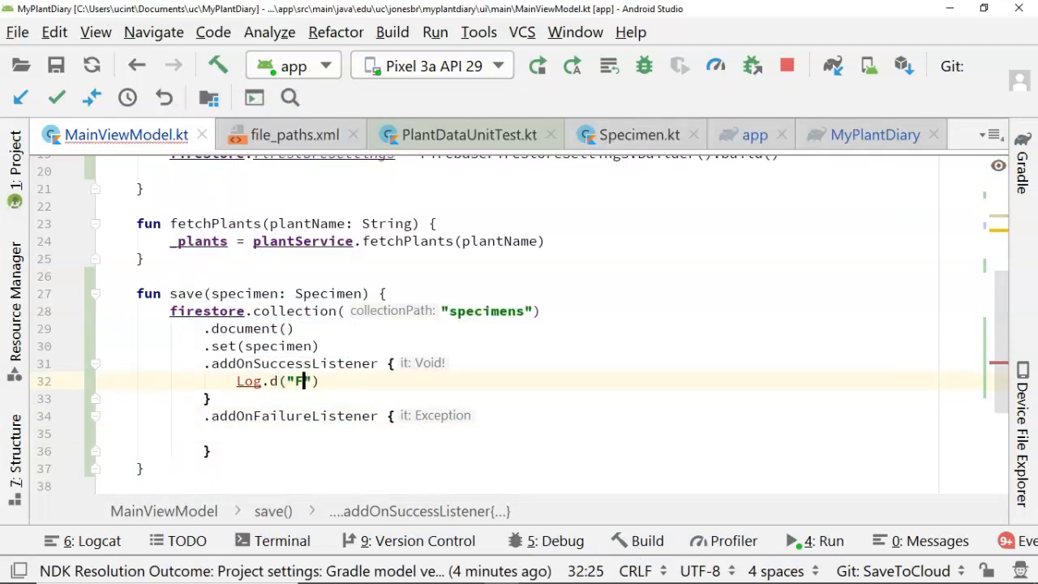
pyautogui.write('irebase", "document saved')
pyautogui.click(406, 434)
pyautogui.write('Log.d("Firebase", "Save Failed")')
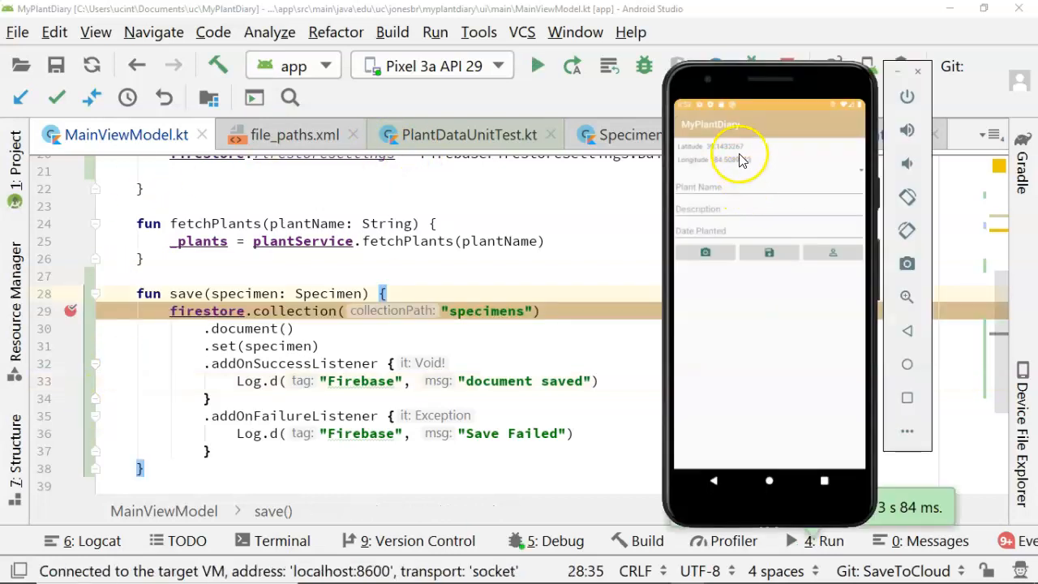
# Step: Enter 'Eastern redcedar' in the running app's Plant Name field
pyautogui.click(726, 187)
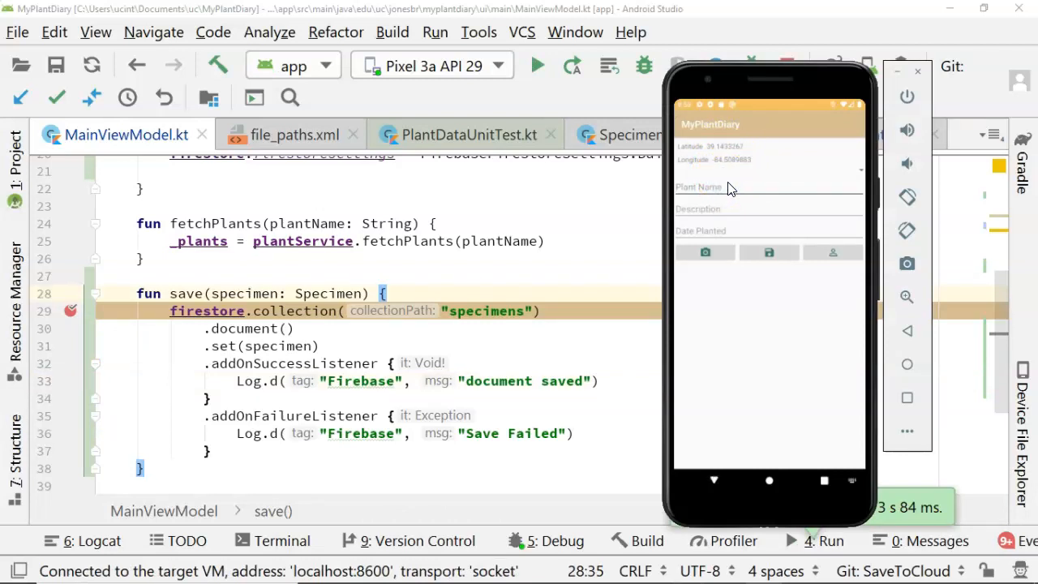
pyautogui.write('Eastern redcedar')
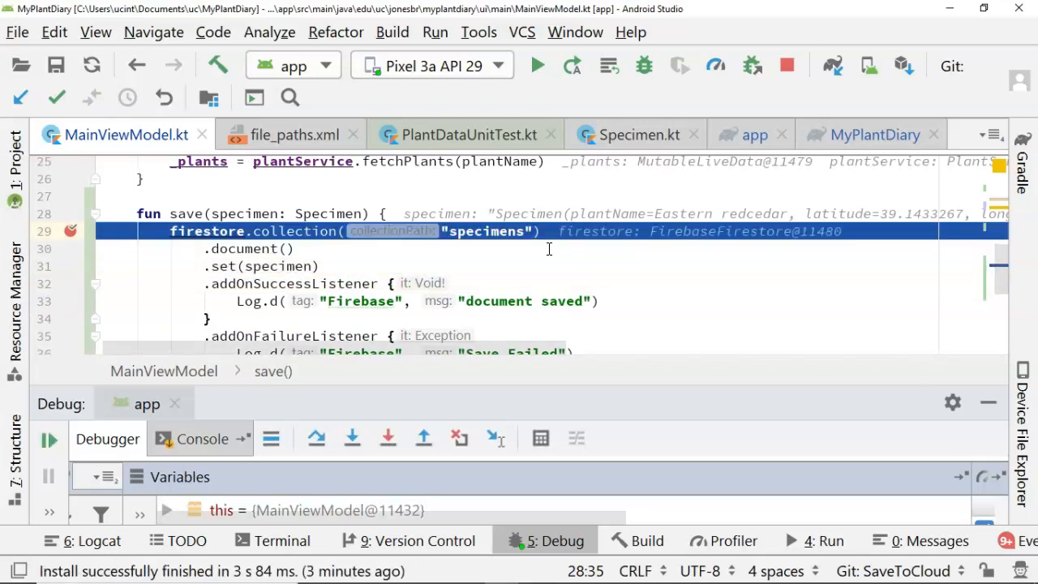
# Step: Step save() over to the set(specimen) line for the Eastern redcedar specimen
pyautogui.scroll(-3)
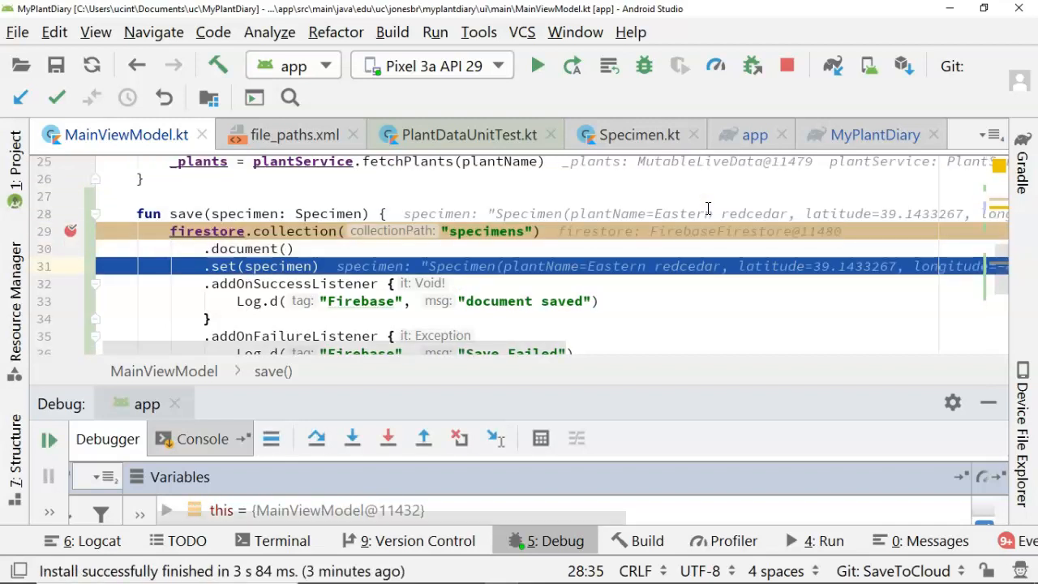
pyautogui.press('F8')
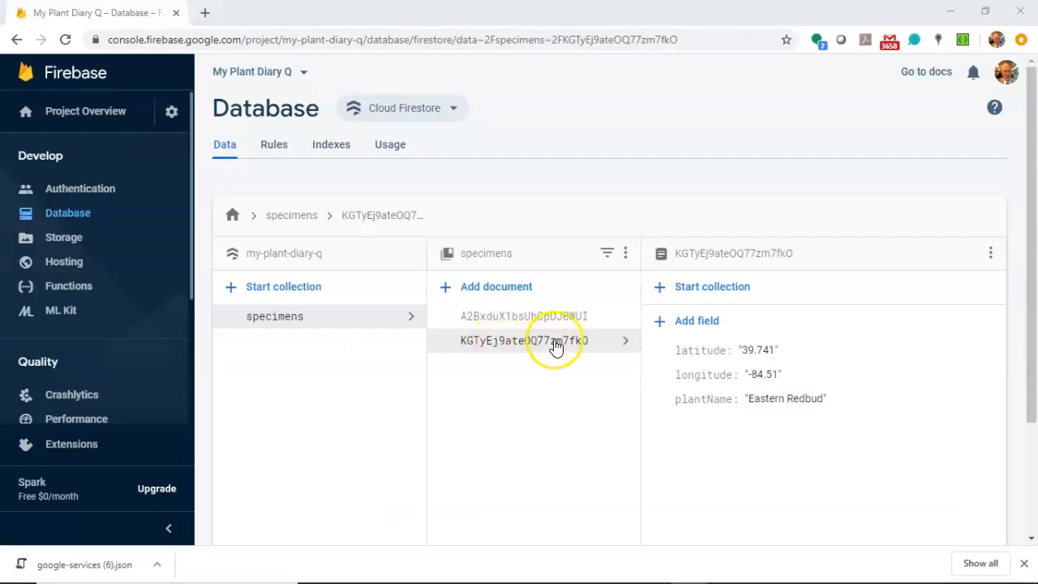
pyautogui.click(524, 316)
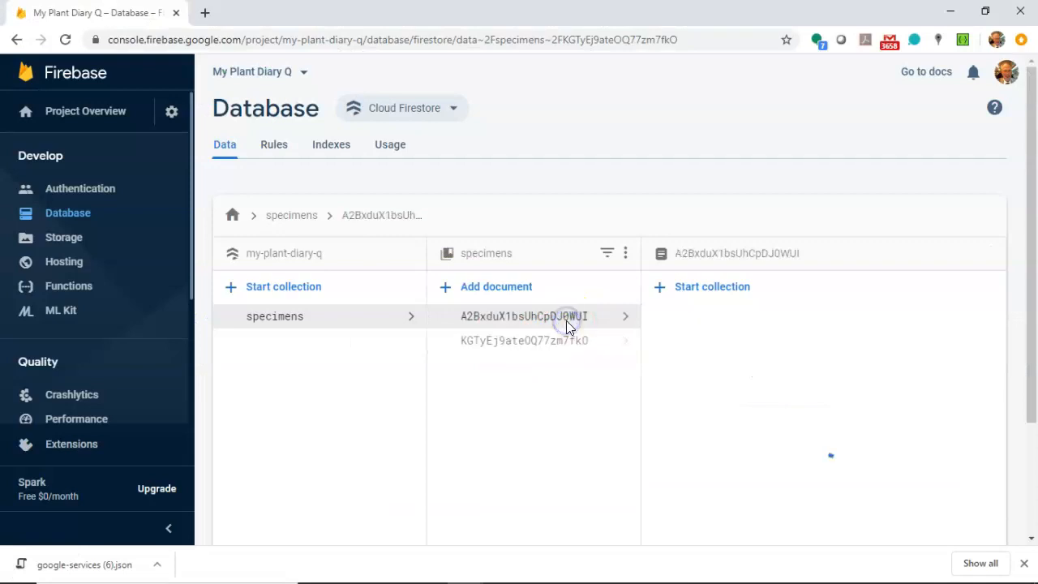
pyautogui.click(523, 315)
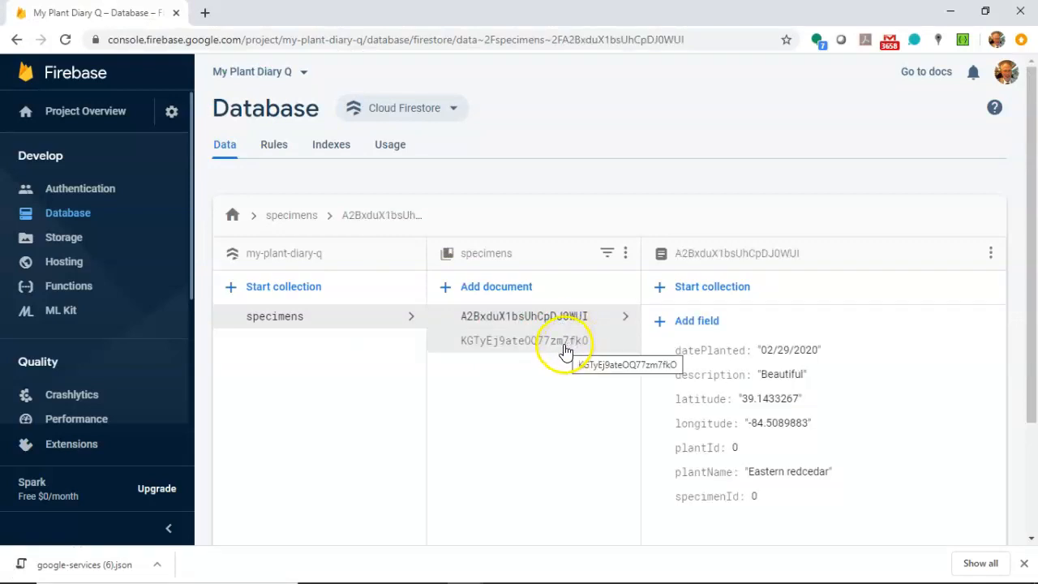
pyautogui.click(525, 340)
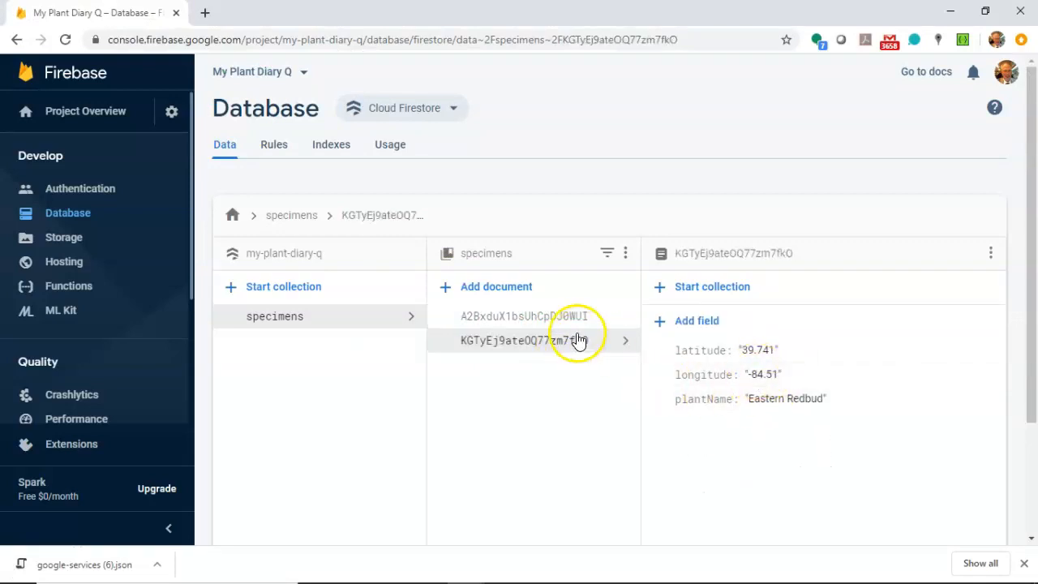
pyautogui.click(524, 315)
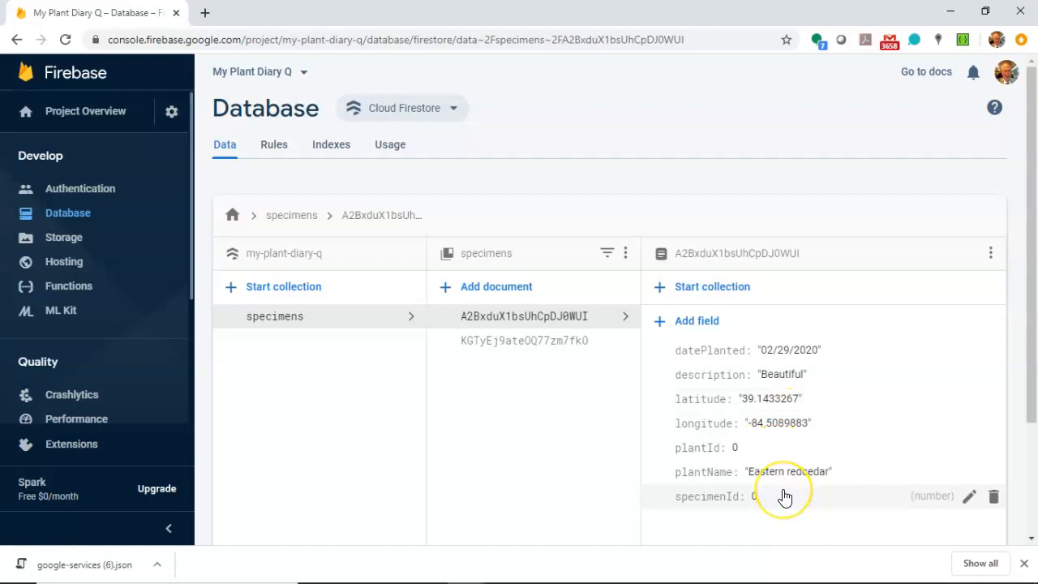
pyautogui.moveTo(746, 423)
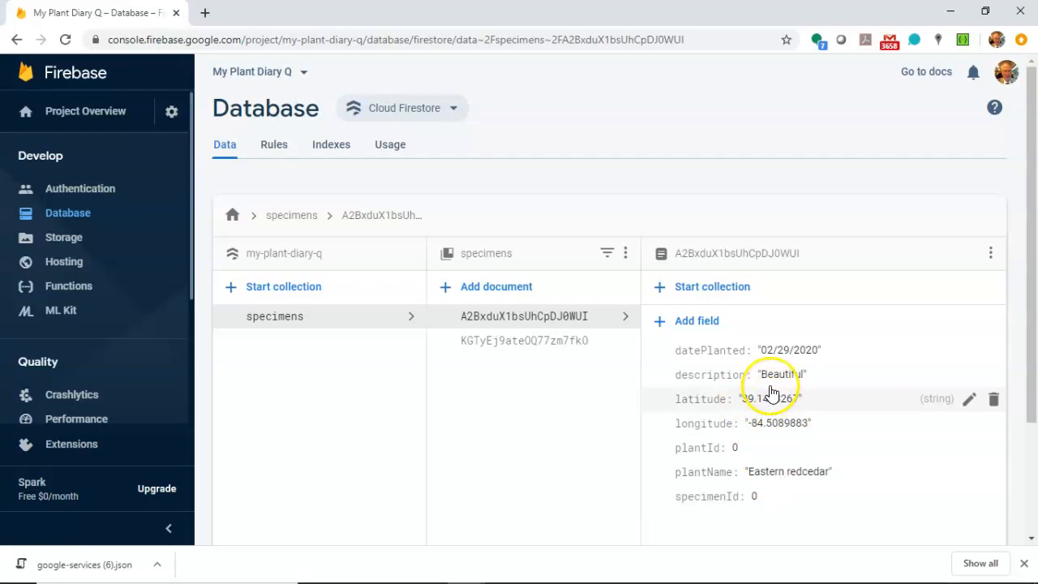
pyautogui.moveTo(682, 377)
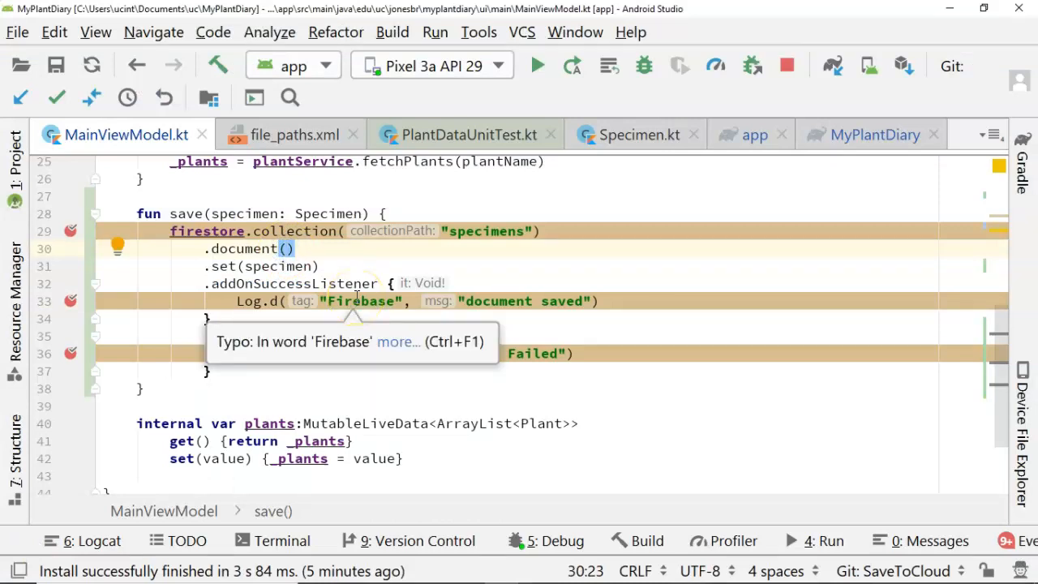
# Step: Pass "specimen1" as the documentPath argument of .document() in save()
pyautogui.write('specim"')
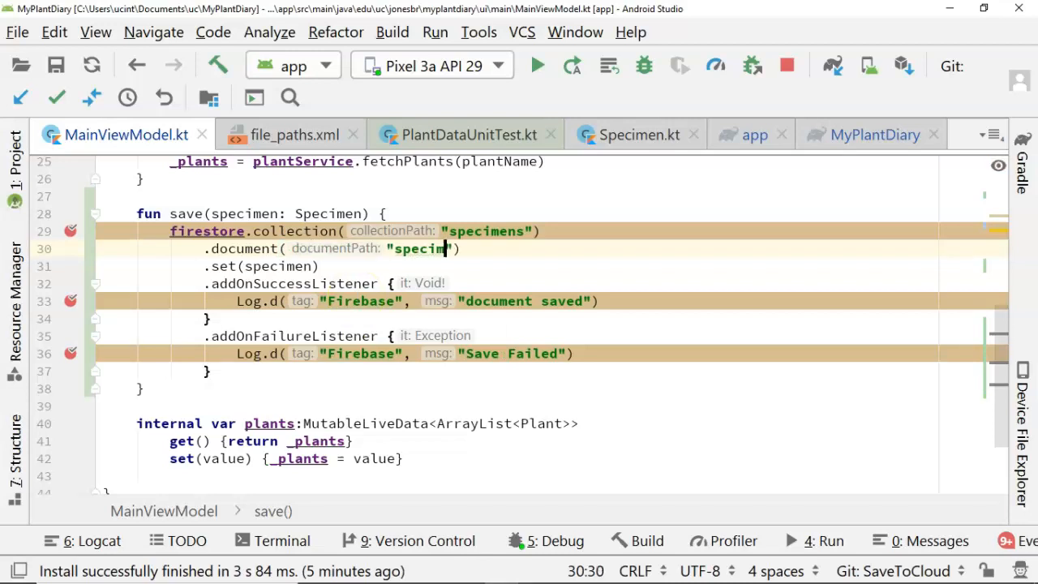
pyautogui.write('en')
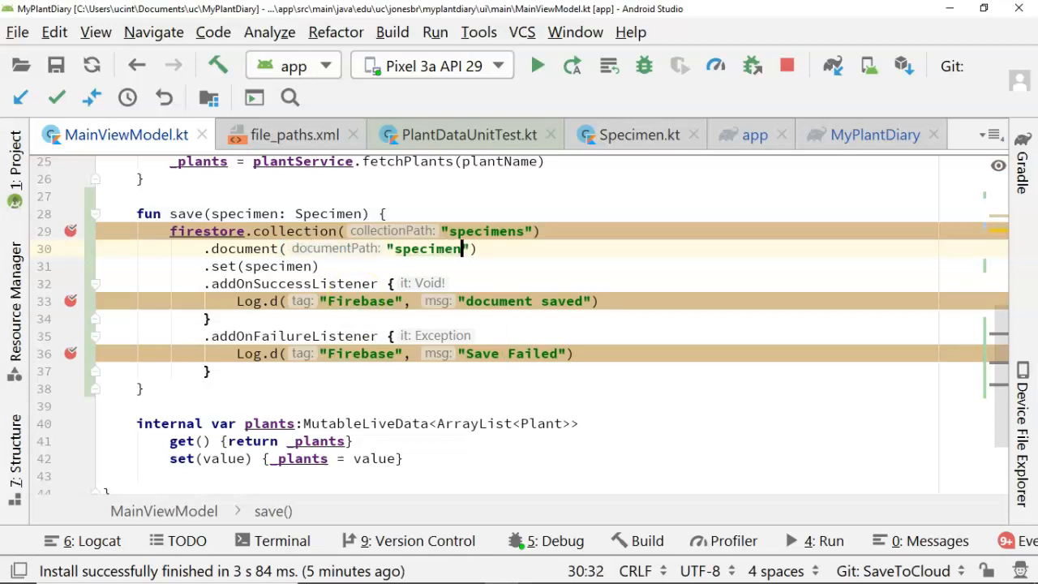
pyautogui.write('1')
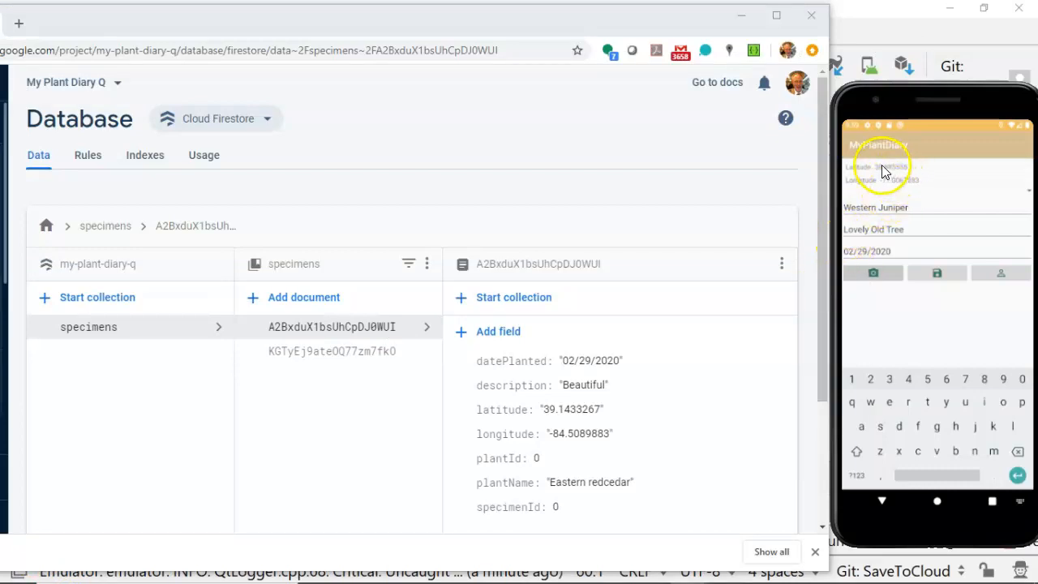
# Step: Save Northern Pecan from the emulator app and open the specimen1 Firestore document
pyautogui.click(882, 174)
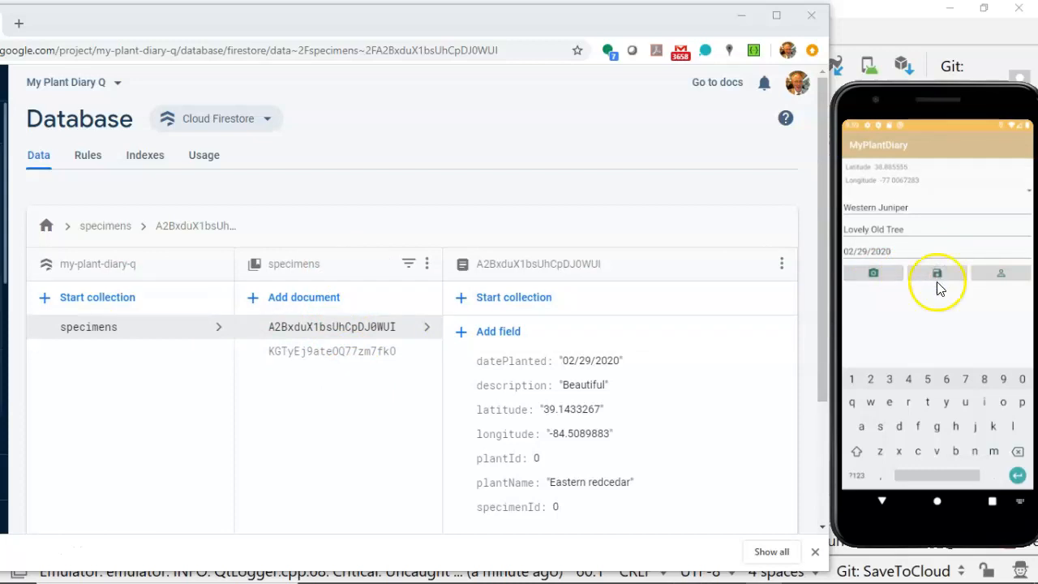
pyautogui.click(937, 273)
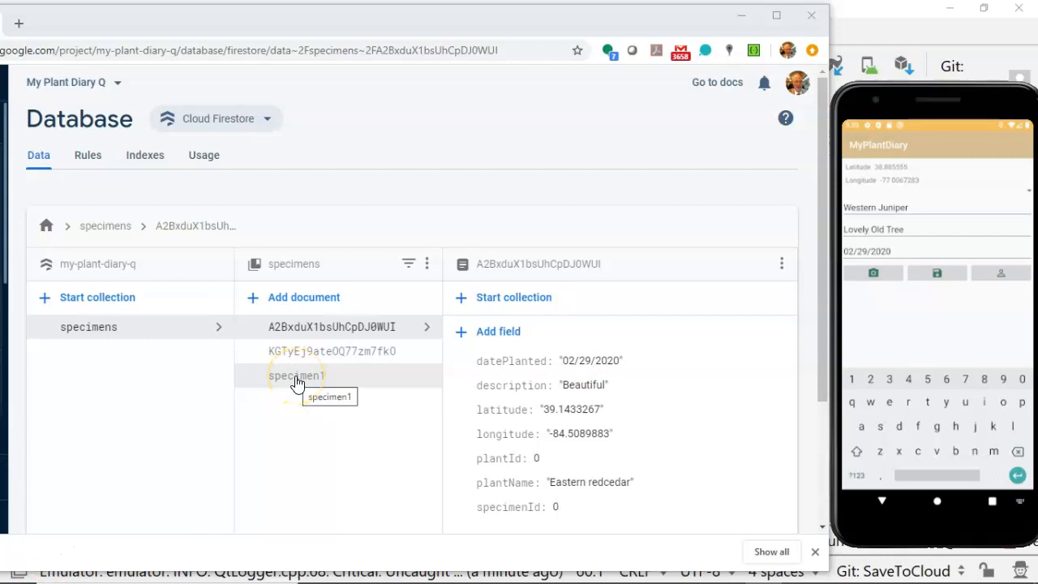
pyautogui.click(296, 375)
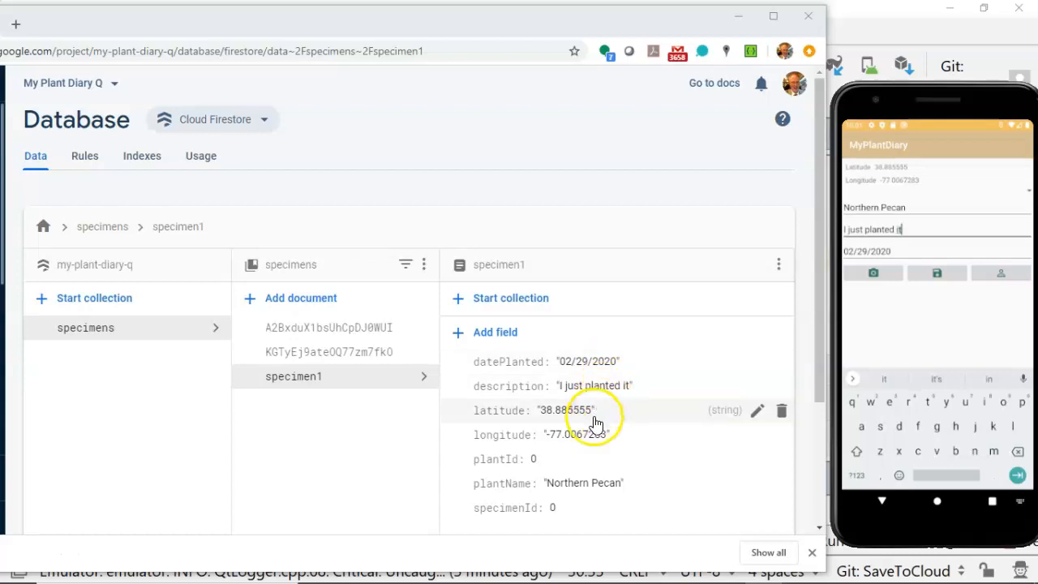
pyautogui.moveTo(607, 386)
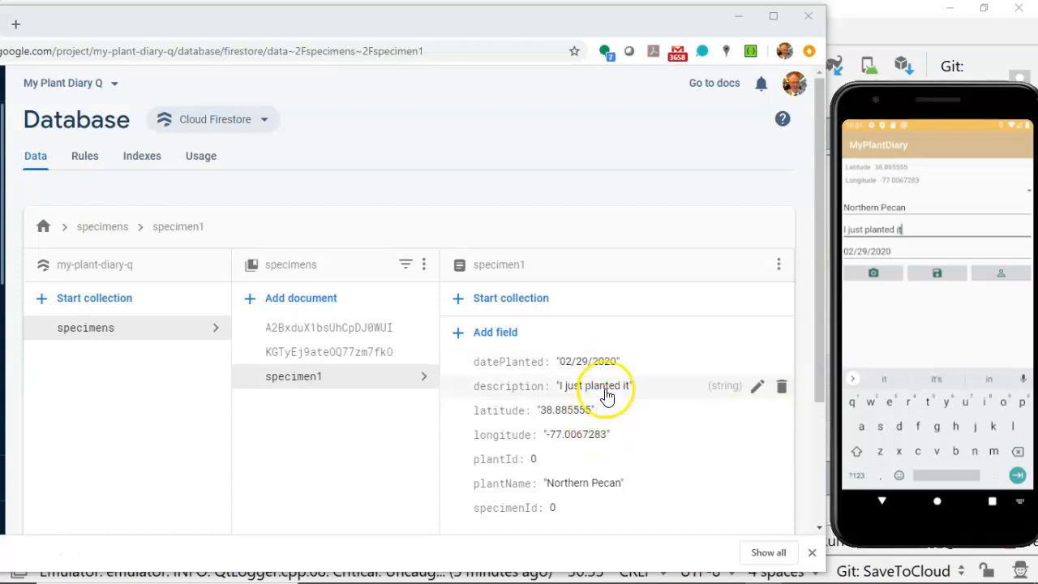
pyautogui.moveTo(595, 490)
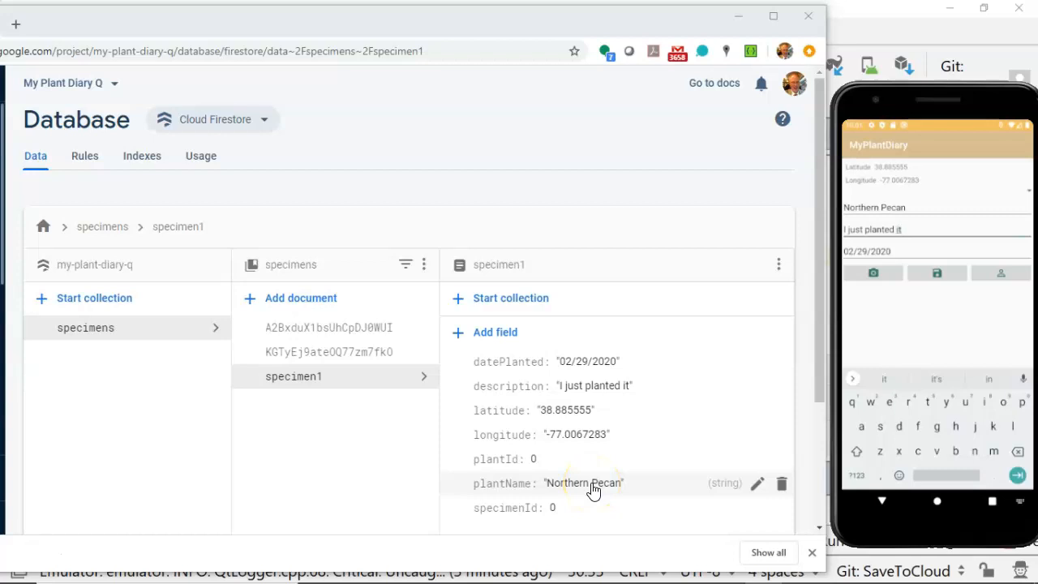
pyautogui.moveTo(720, 72)
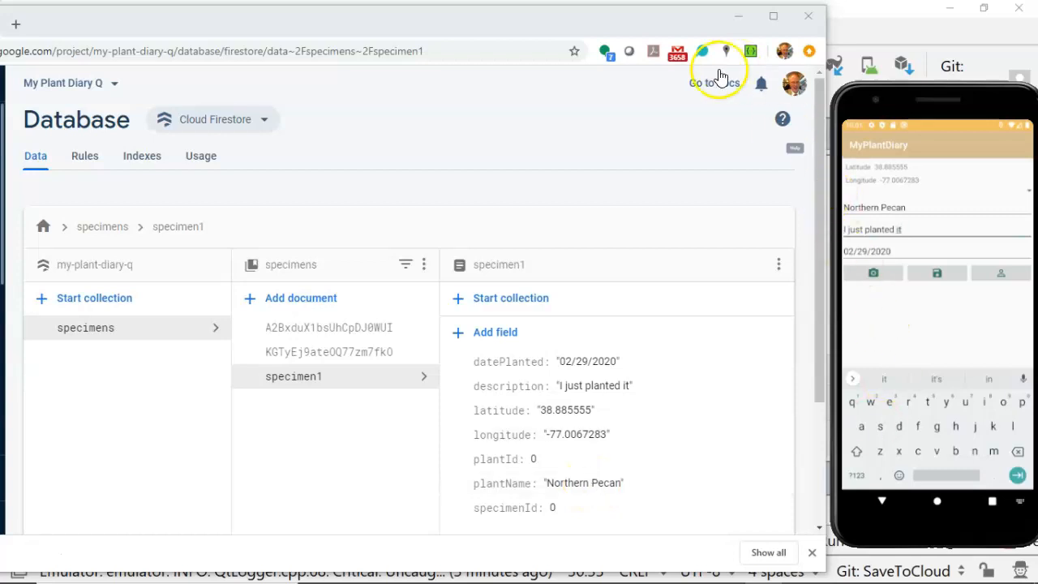
pyautogui.moveTo(421, 17)
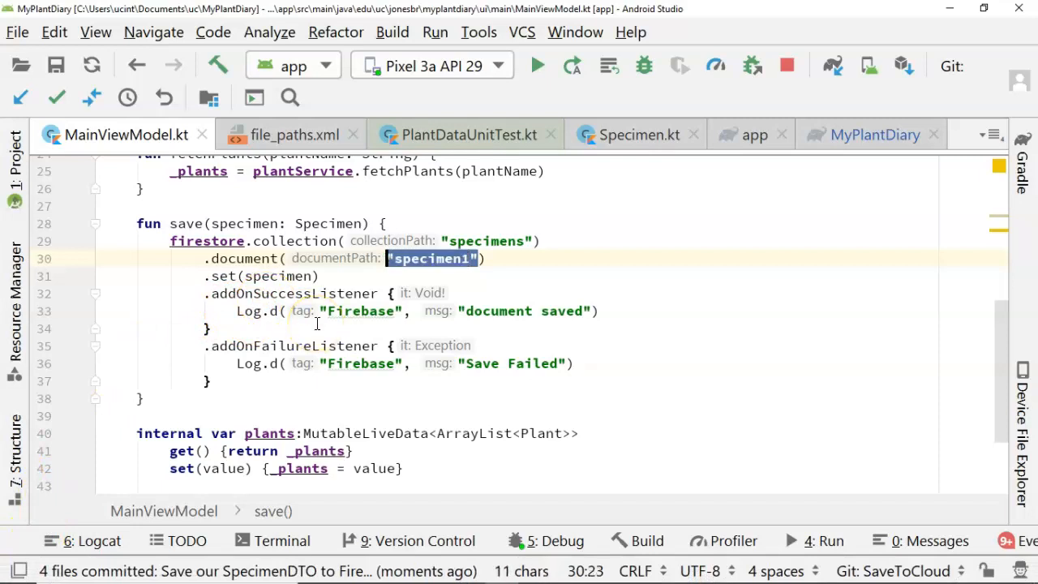
# Step: Remove the hard-coded specimen1 ID and store the auto-ID document in a variable
pyautogui.press('Delete')
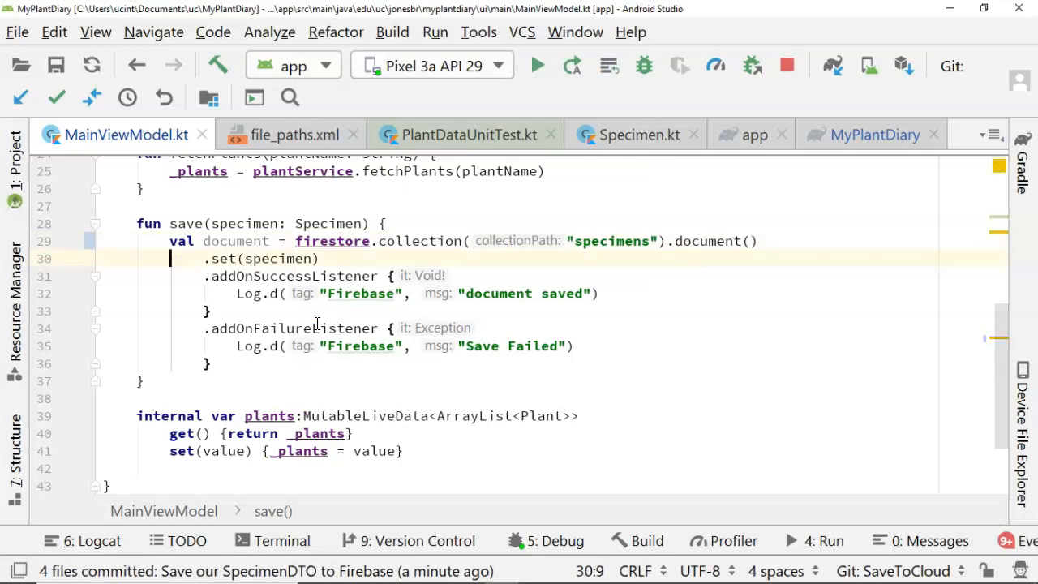
pyautogui.write('docume')
pyautogui.click(485, 328)
pyautogui.write('set')
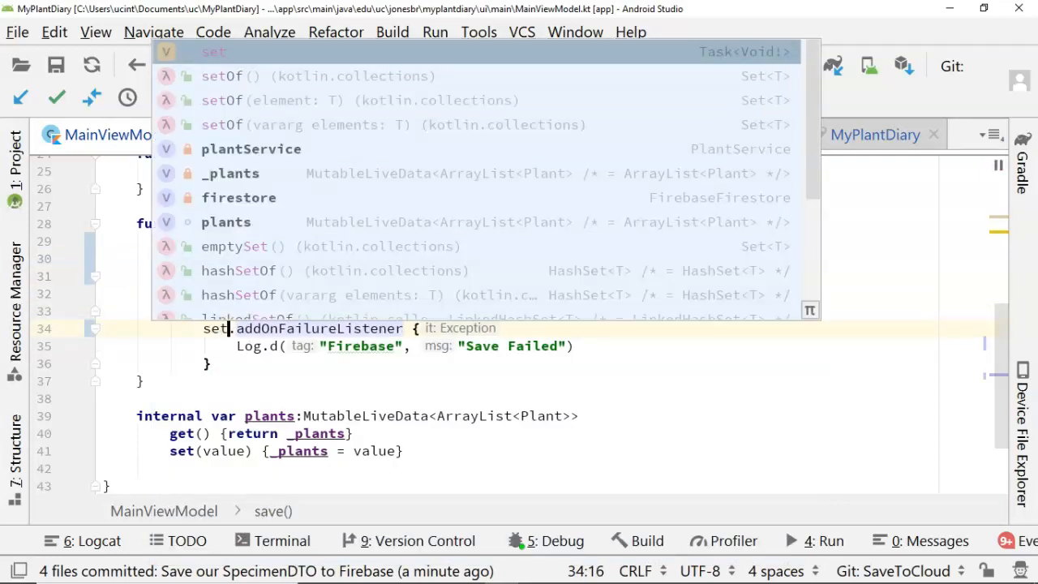
pyautogui.press('Escape')
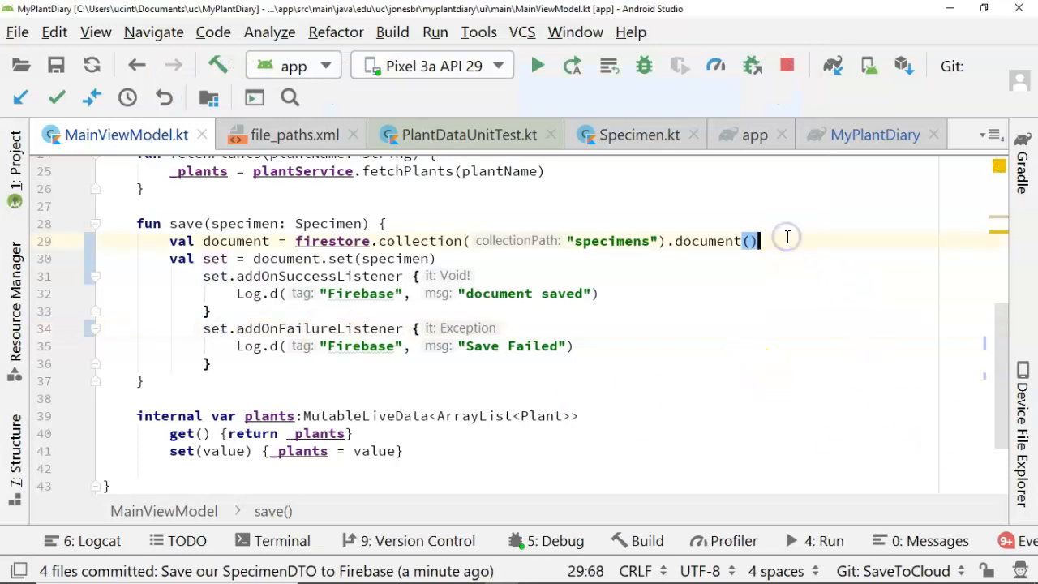
# Step: Add a document.id reference line inside save()
pyautogui.write('document.')
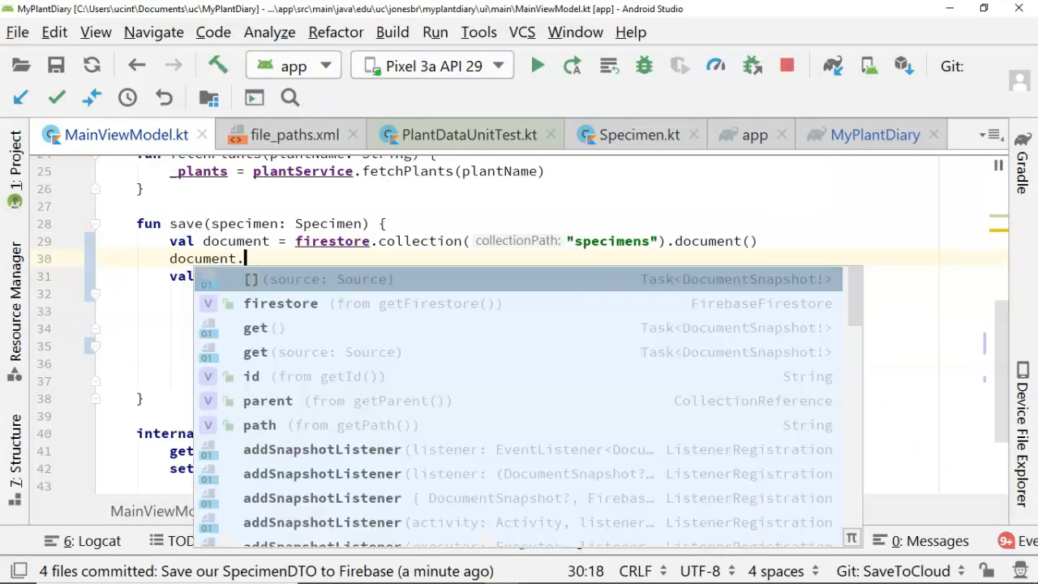
pyautogui.write('id')
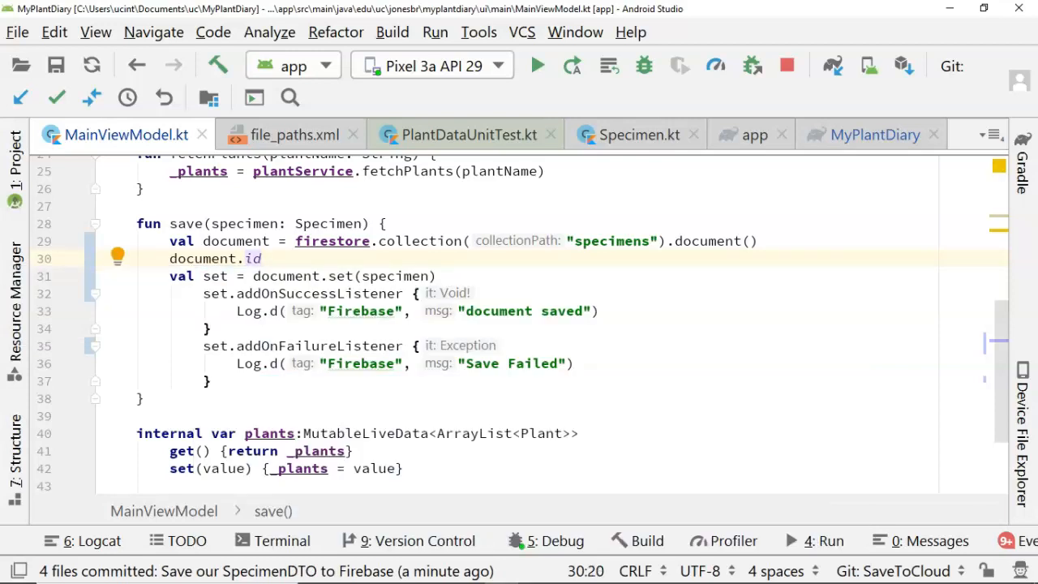
pyautogui.click(262, 258)
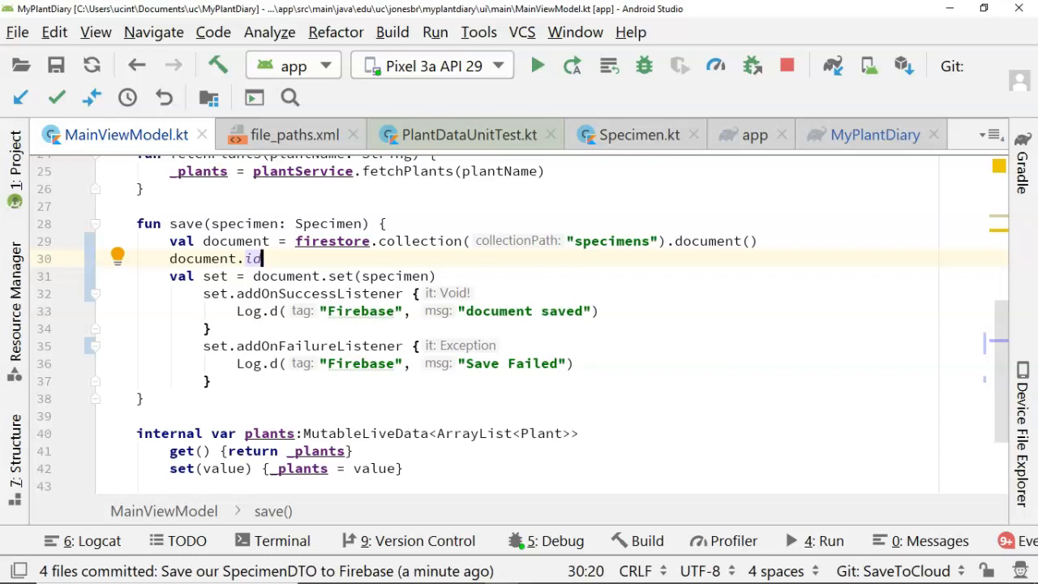
pyautogui.click(639, 135)
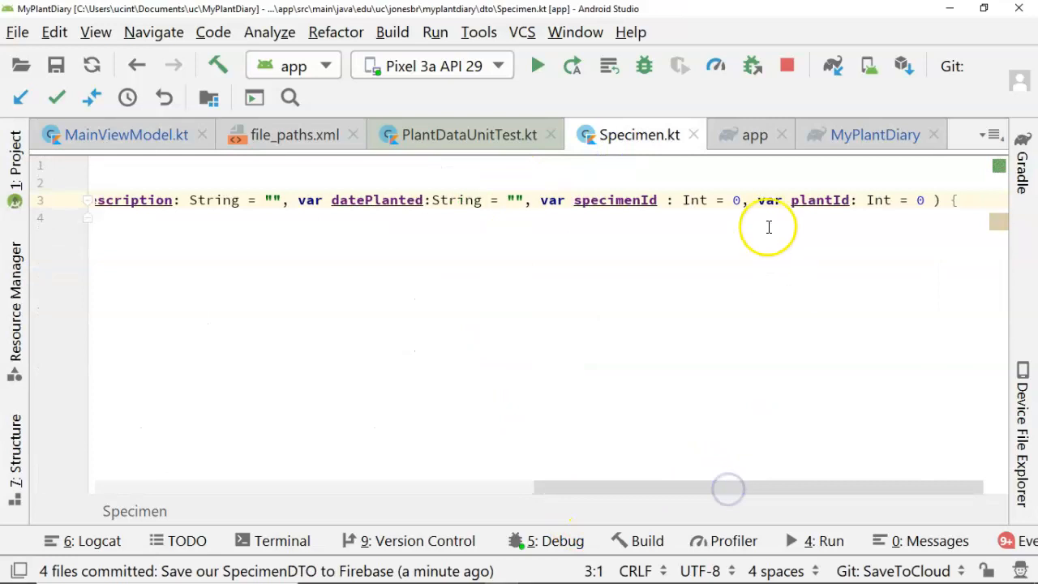
# Step: Change specimenId's type to String and assign document.id to specimen.specimenId
pyautogui.doubleClick(693, 199)
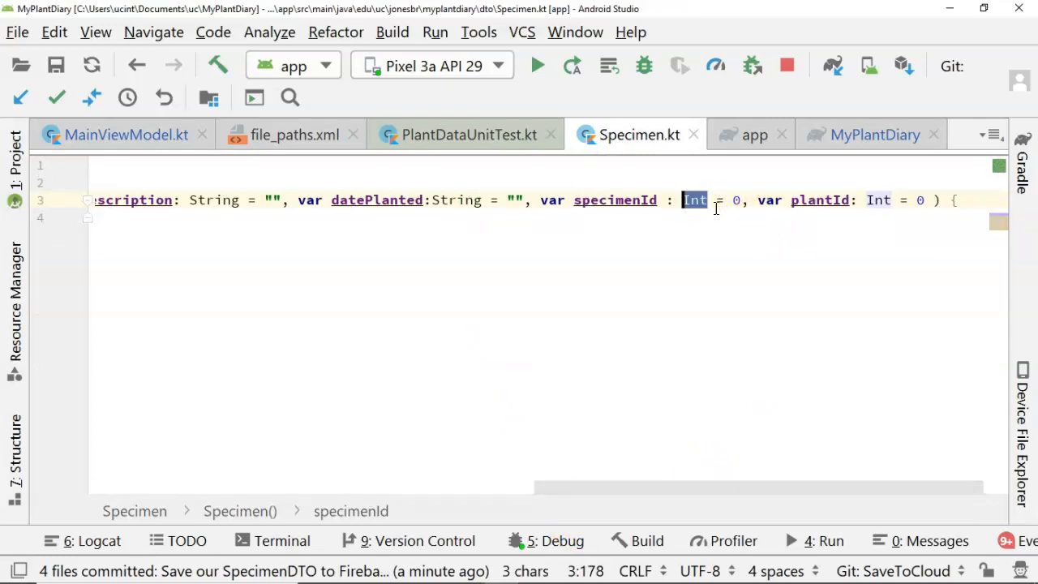
pyautogui.write('String')
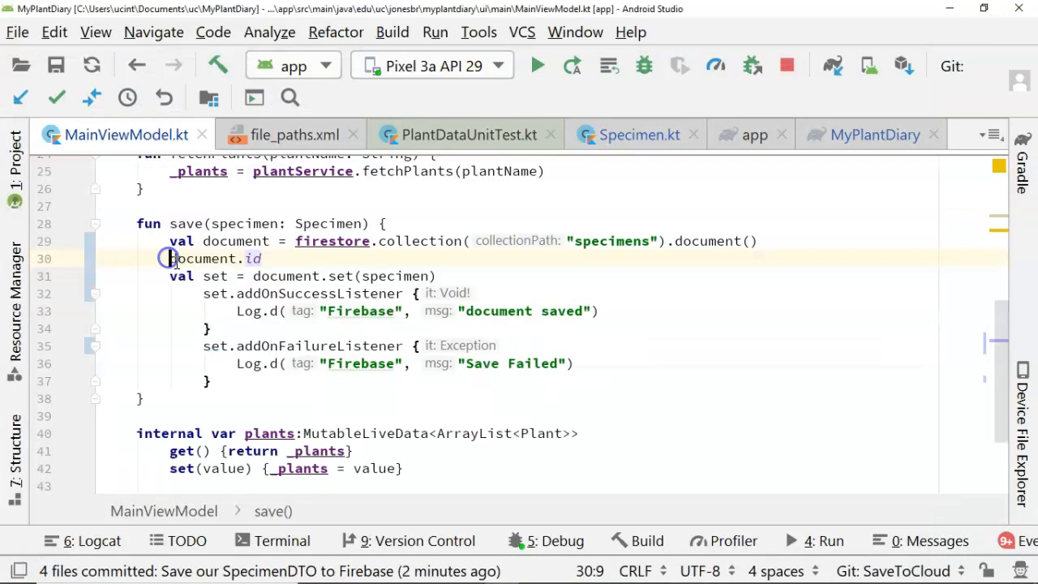
pyautogui.write('spce')
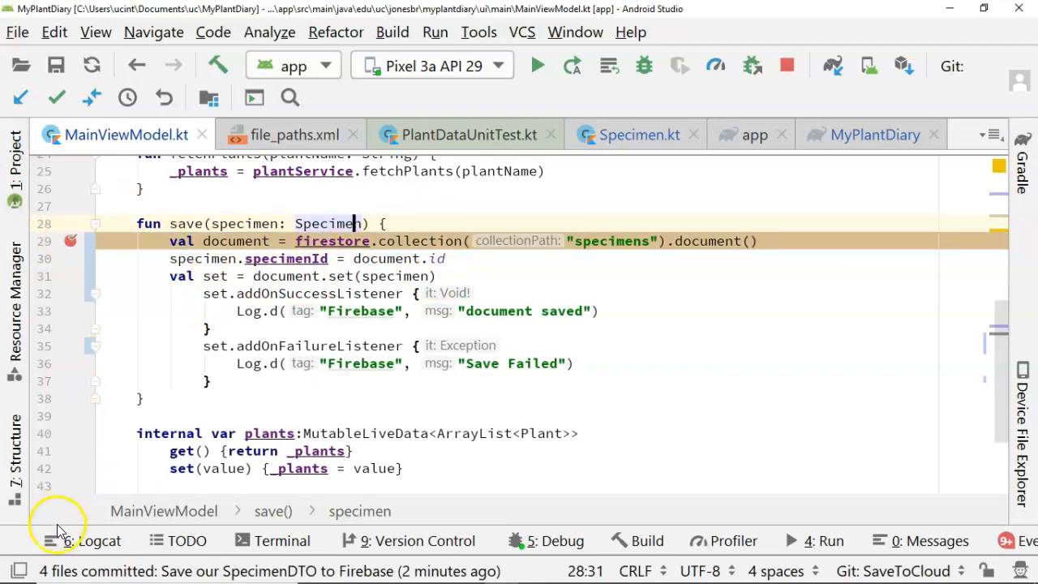
# Step: Save a Southern Bush Honeysuckle specimen and open document bx5K937cfbuD4nNmPT9J in Firestore
pyautogui.click(537, 65)
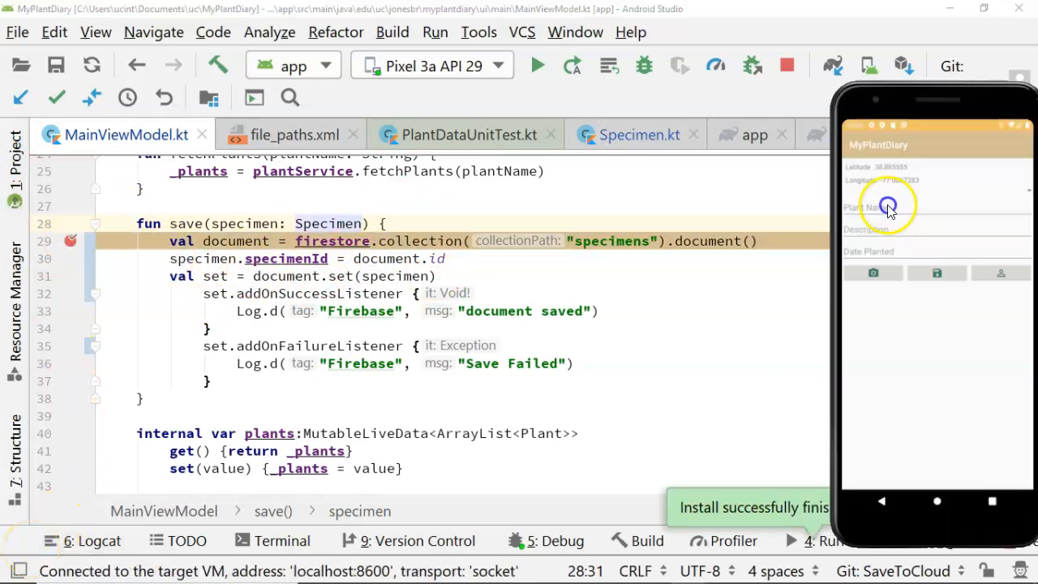
pyautogui.write('Southern Bush Honeysuckle')
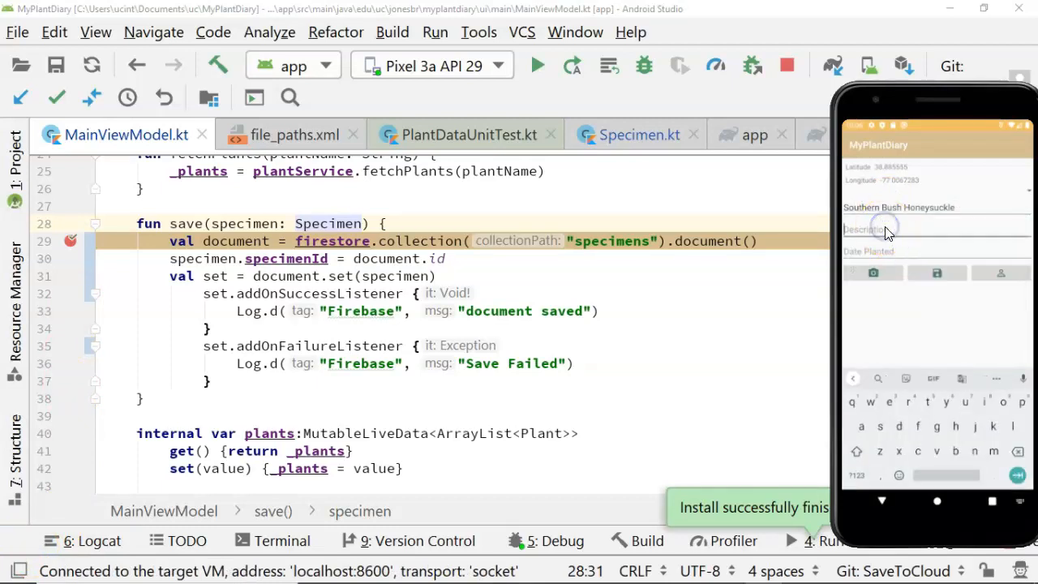
pyautogui.write('A bush')
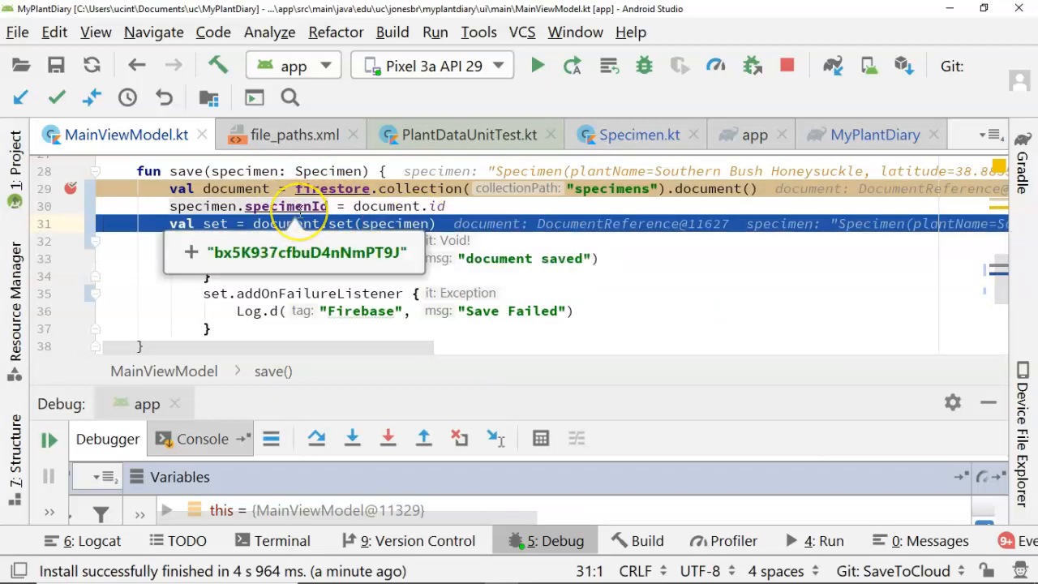
pyautogui.moveTo(333, 209)
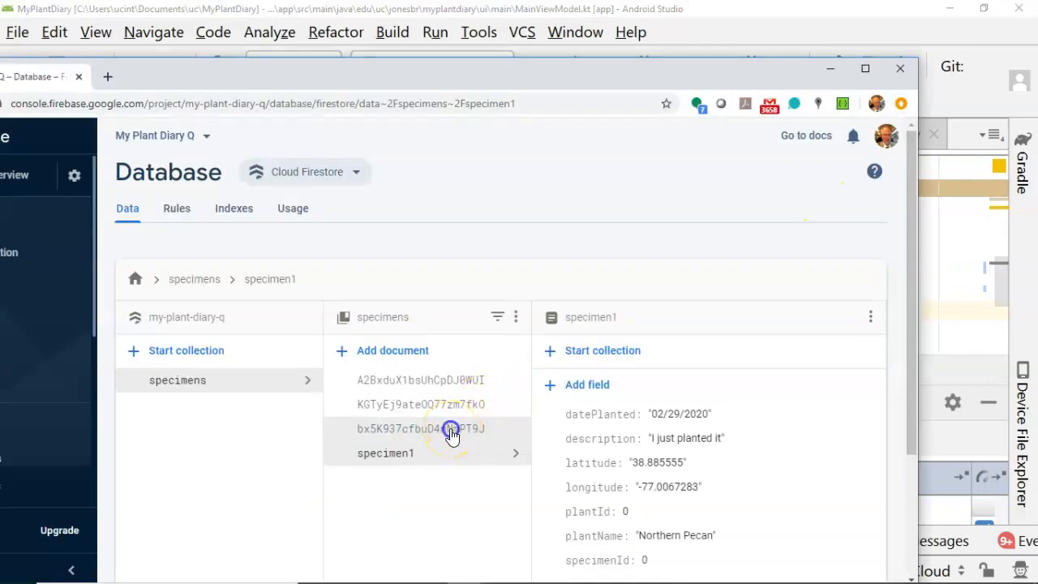
pyautogui.click(420, 428)
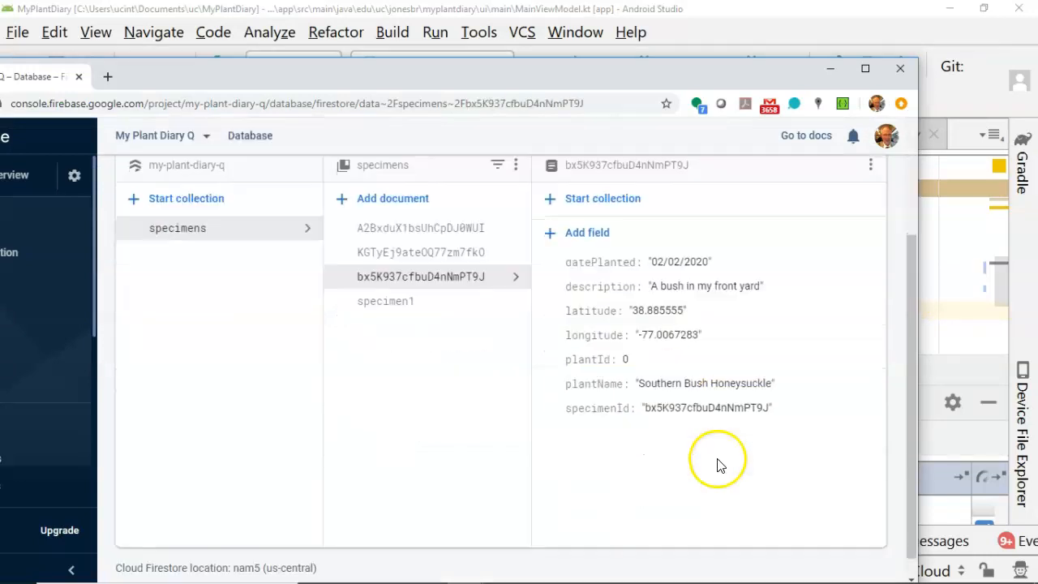